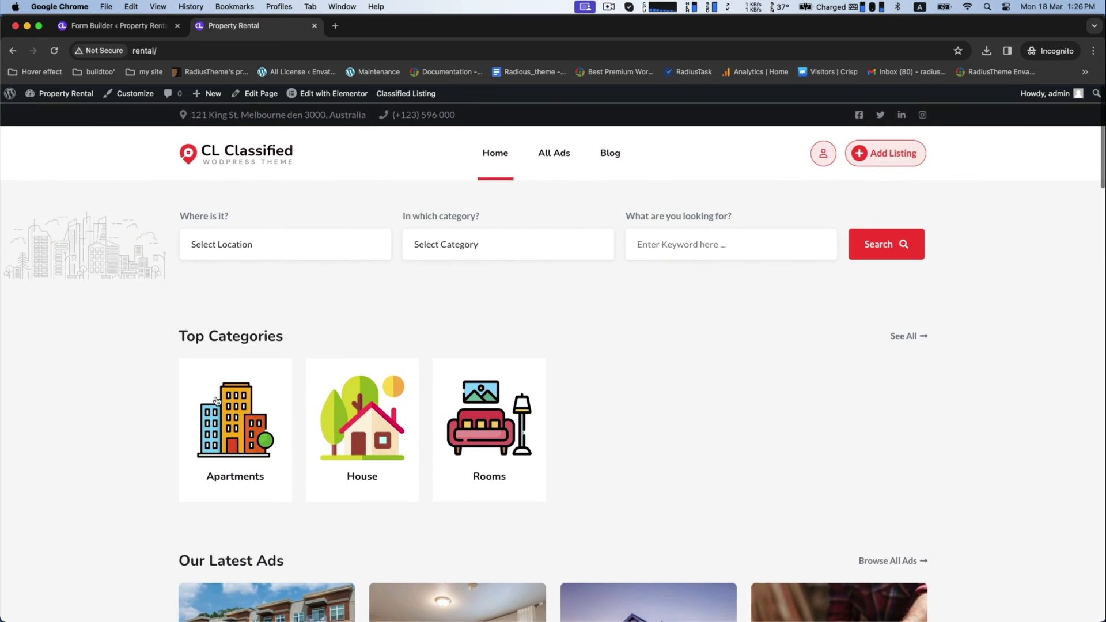
- Browse the Apartments, House and Rooms category pages on the live rental site
left_click(235, 431)
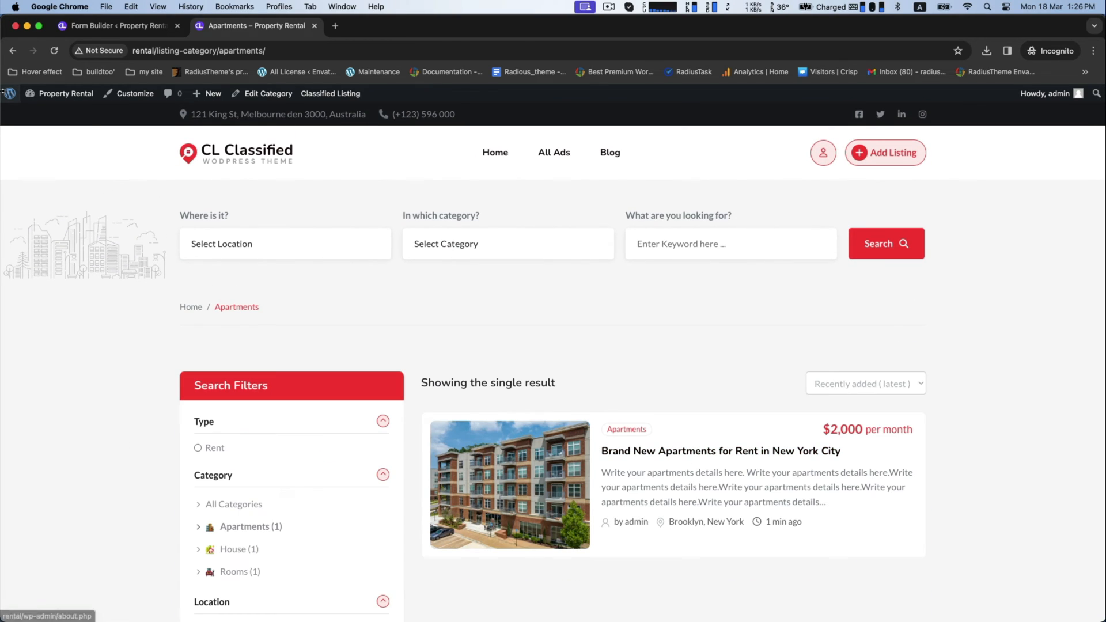
left_click(233, 548)
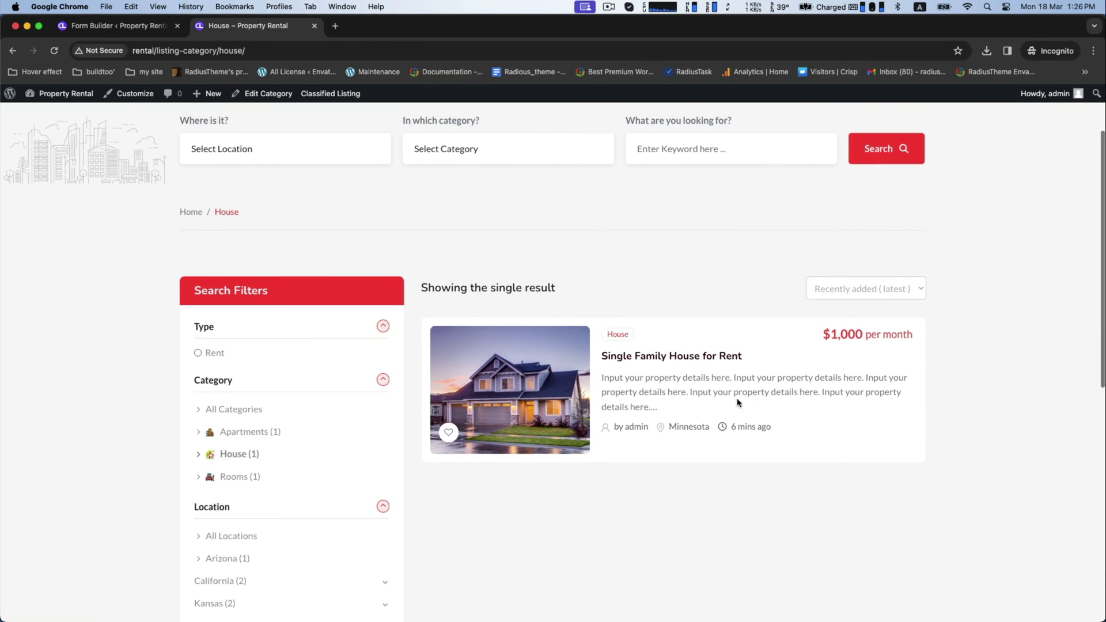
left_click(234, 477)
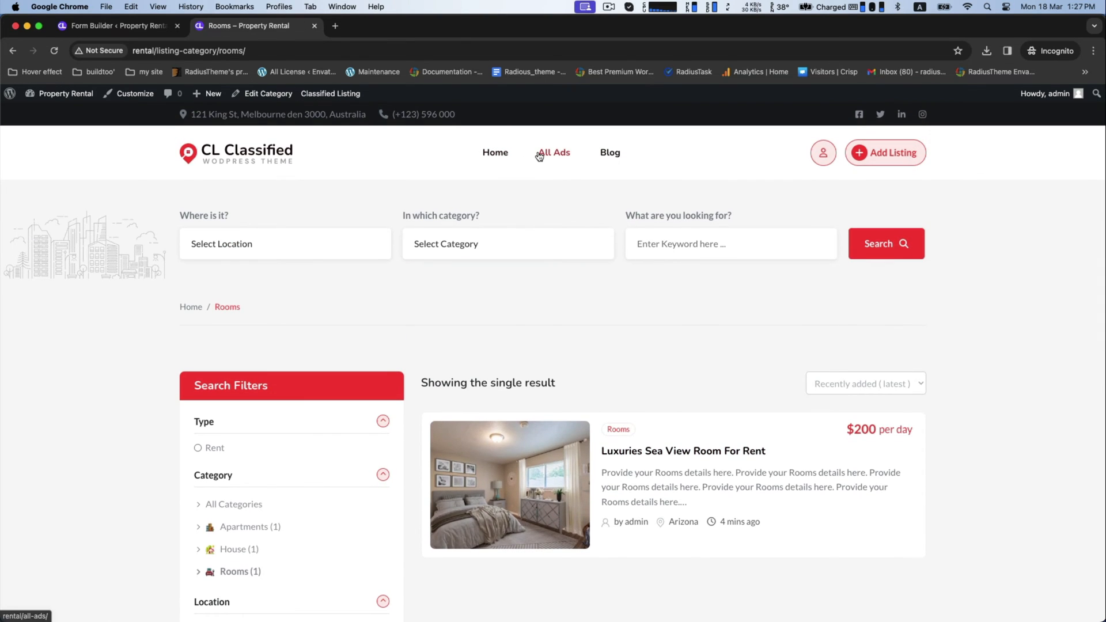
- View My Account's posted listings, then reach the WordPress admin dashboard
left_click(823, 152)
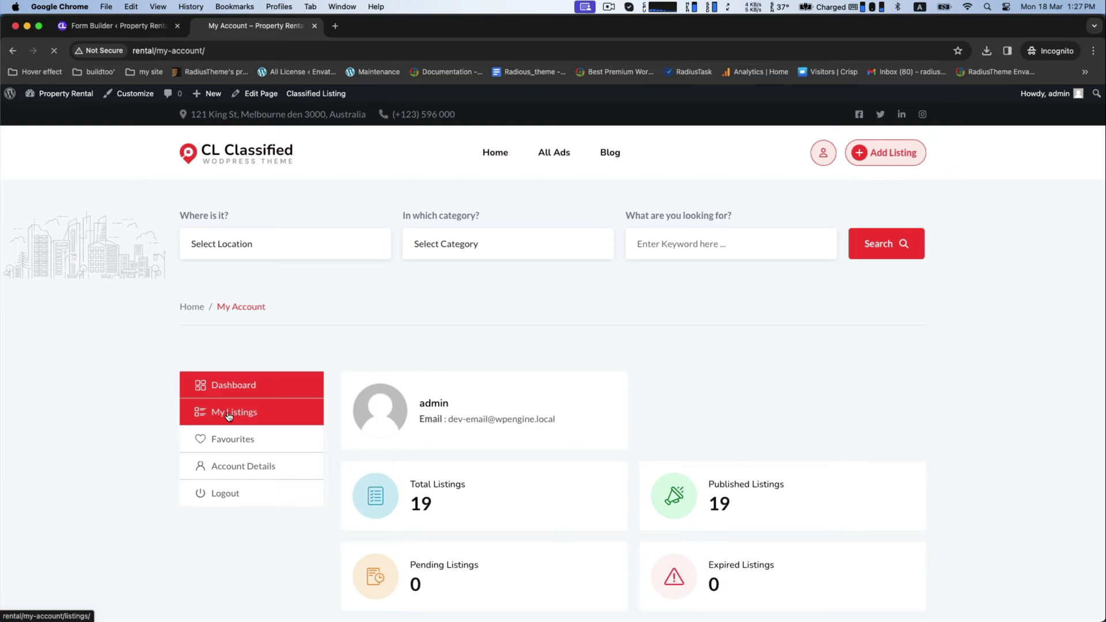
left_click(234, 411)
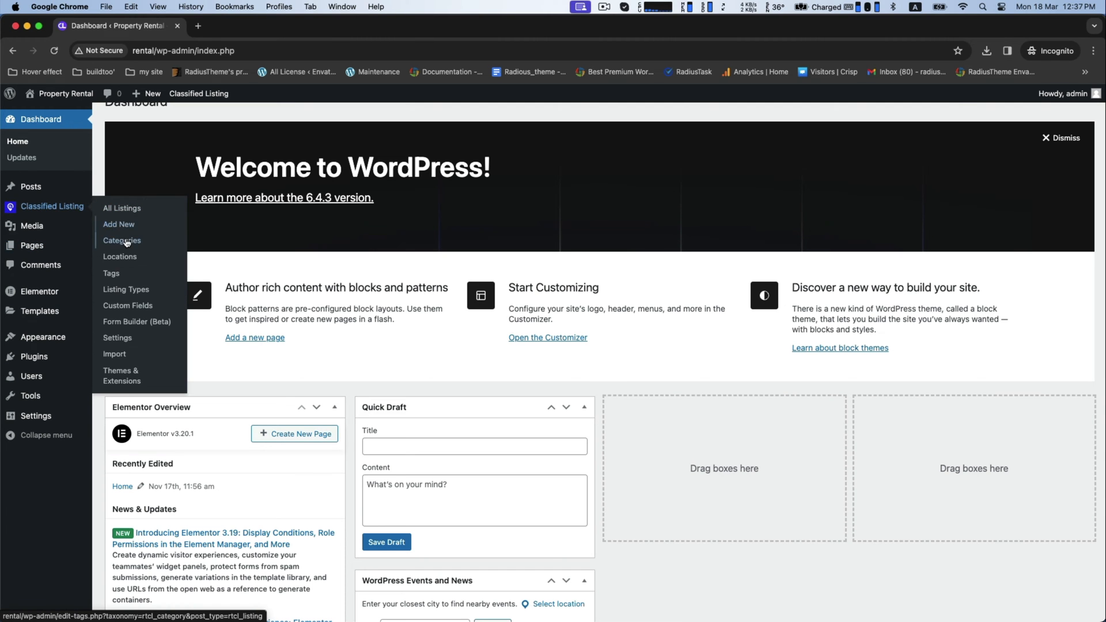
- Add a new 'rent' listing type under Classified Listing > Listing Types
left_click(122, 240)
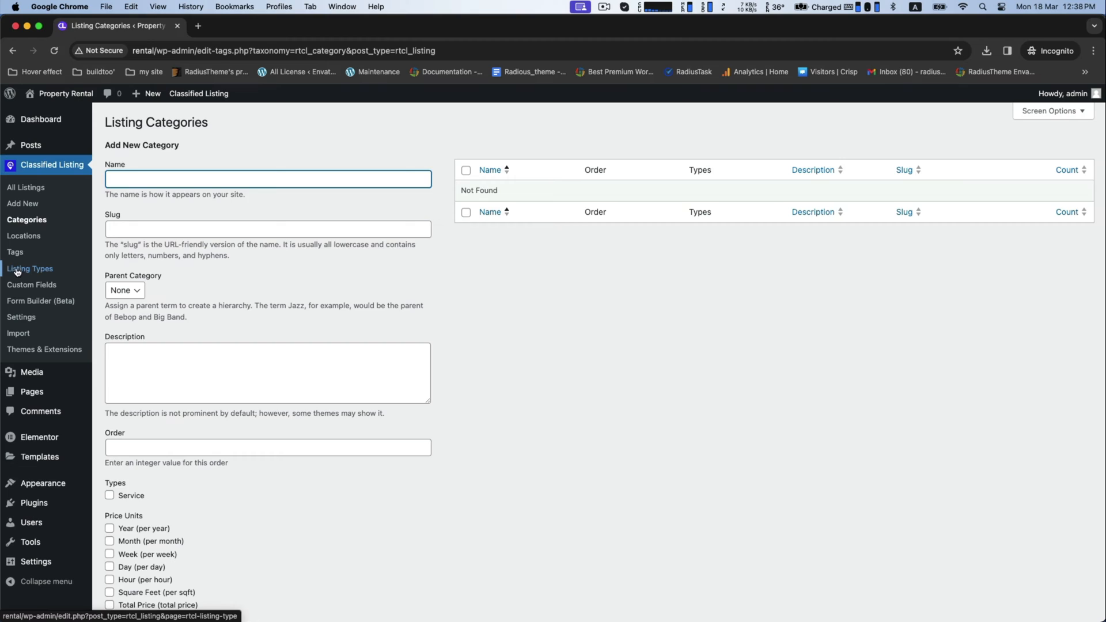
left_click(30, 269)
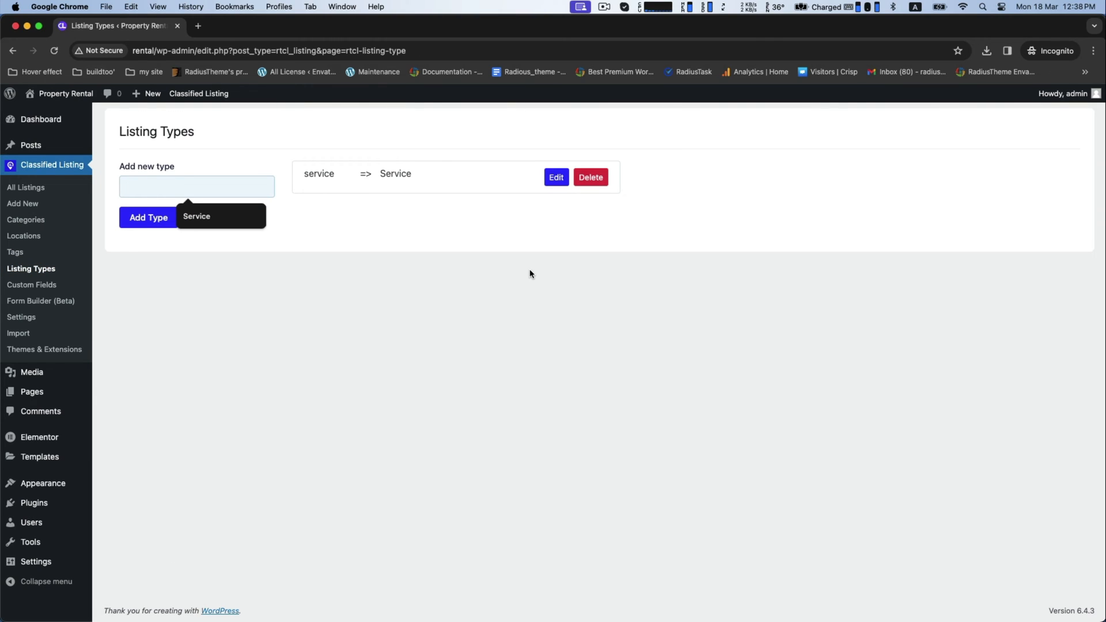
left_click(149, 218)
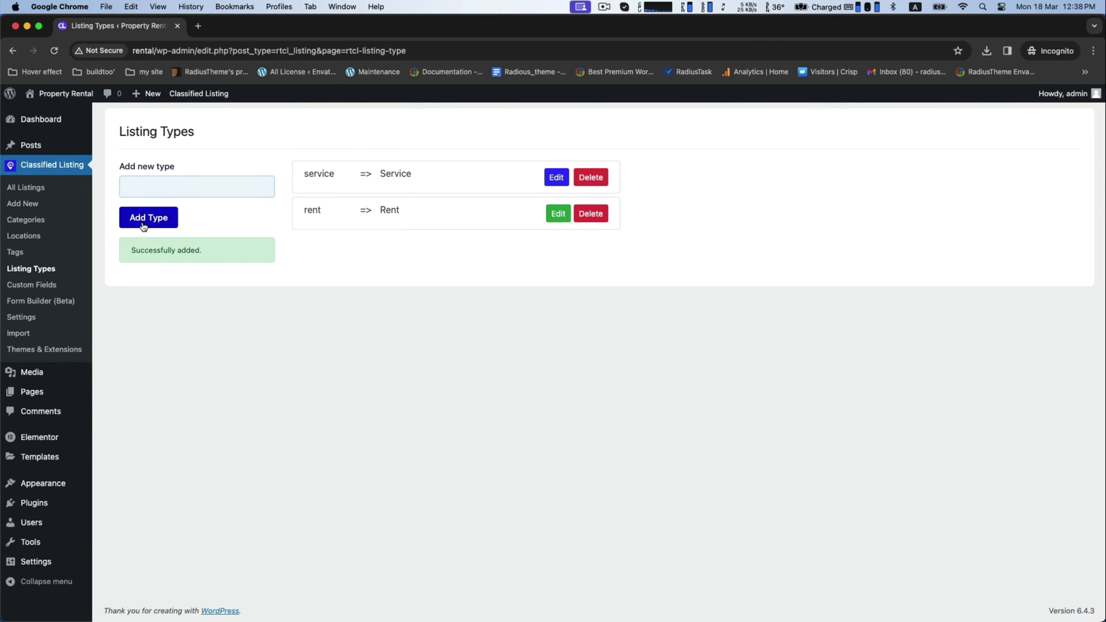
- Delete the 'service' listing type, leaving Rent as the only type
left_click(591, 178)
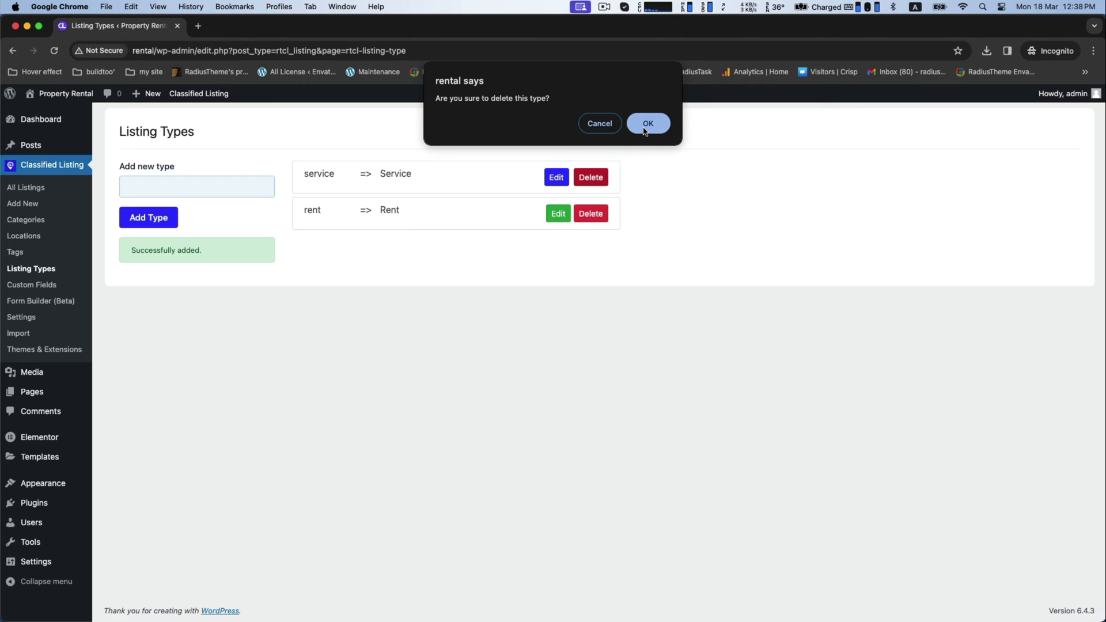
left_click(648, 123)
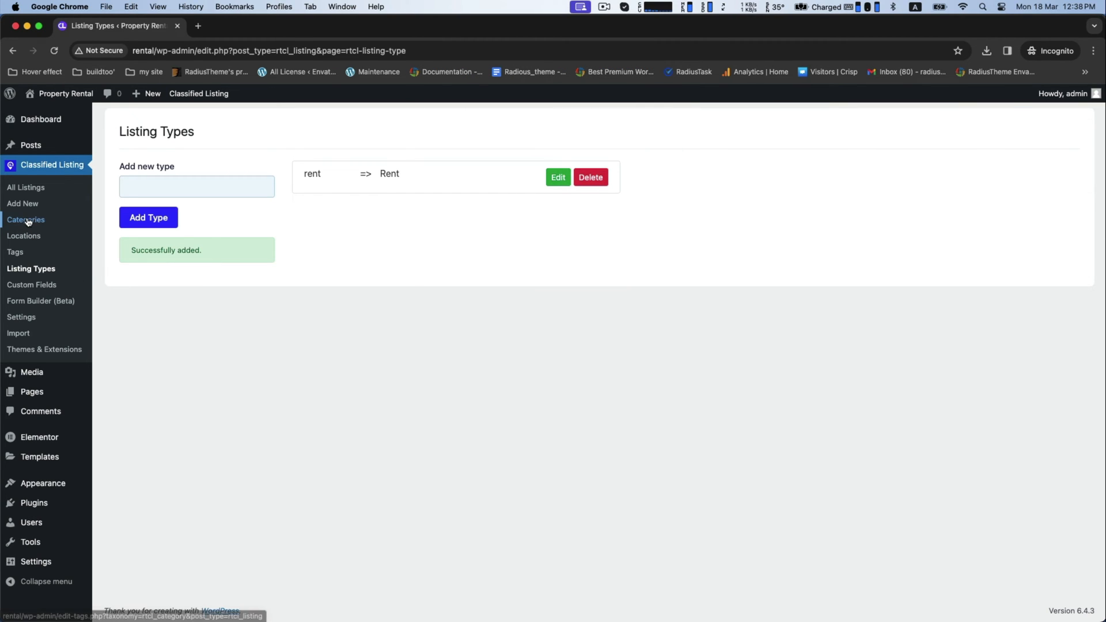
- Add a 'House' category tied to Rent, priced per Month and Day, with a house image
left_click(26, 219)
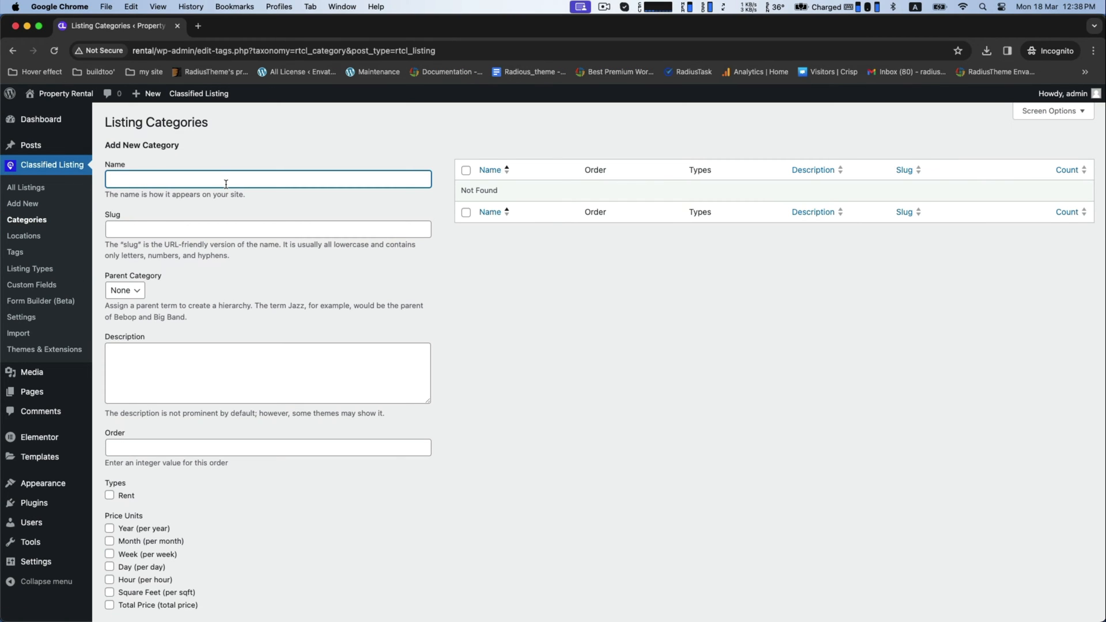
scroll("down", 3)
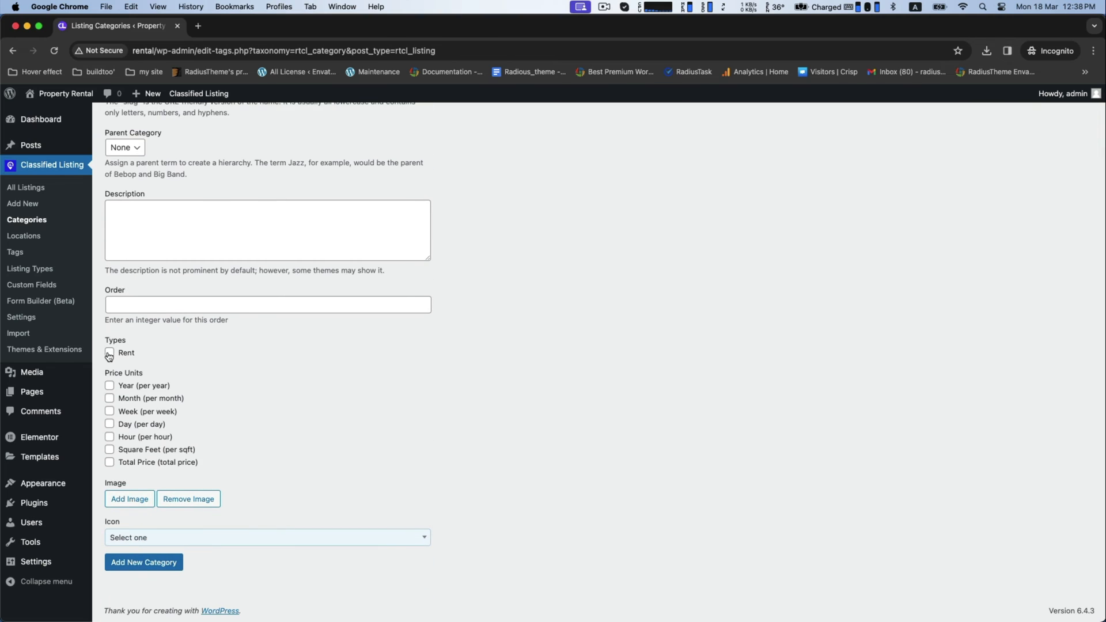
left_click(110, 353)
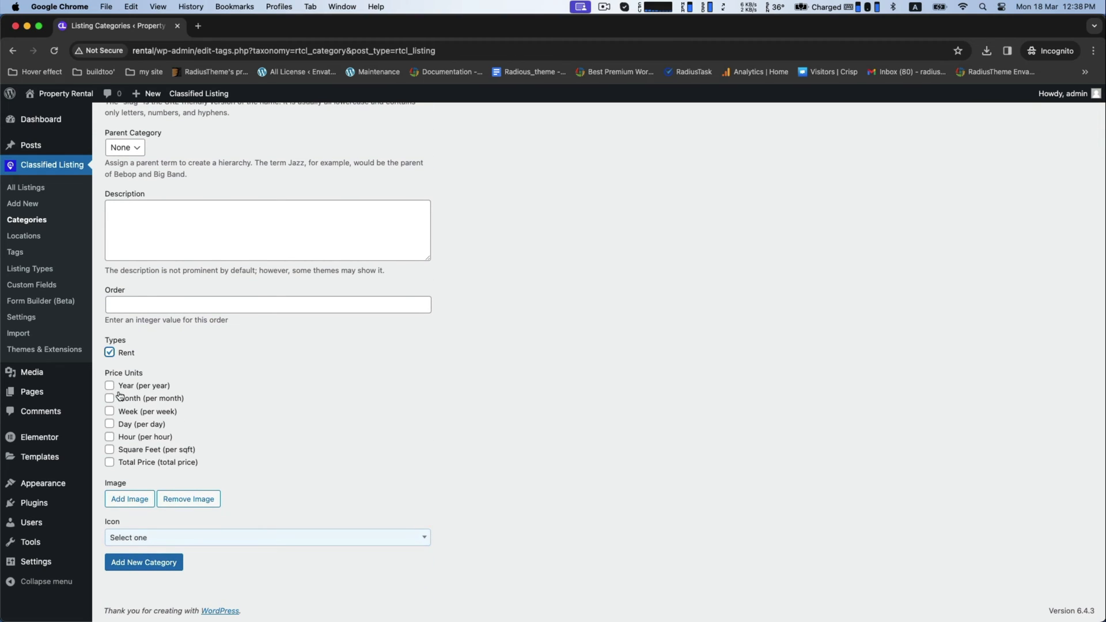
left_click(110, 424)
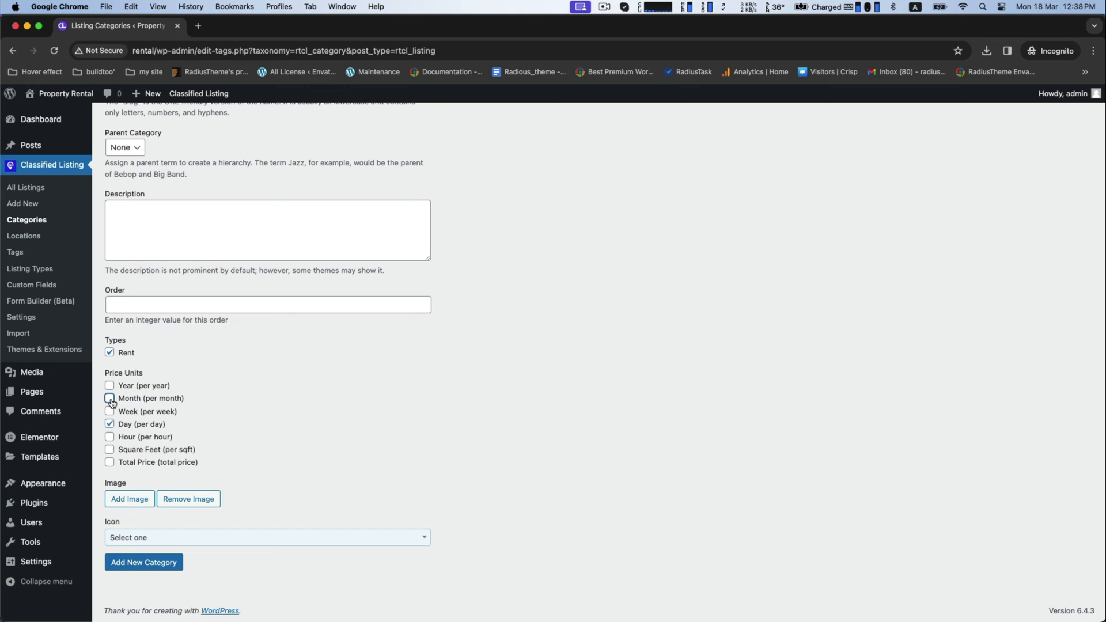
left_click(129, 499)
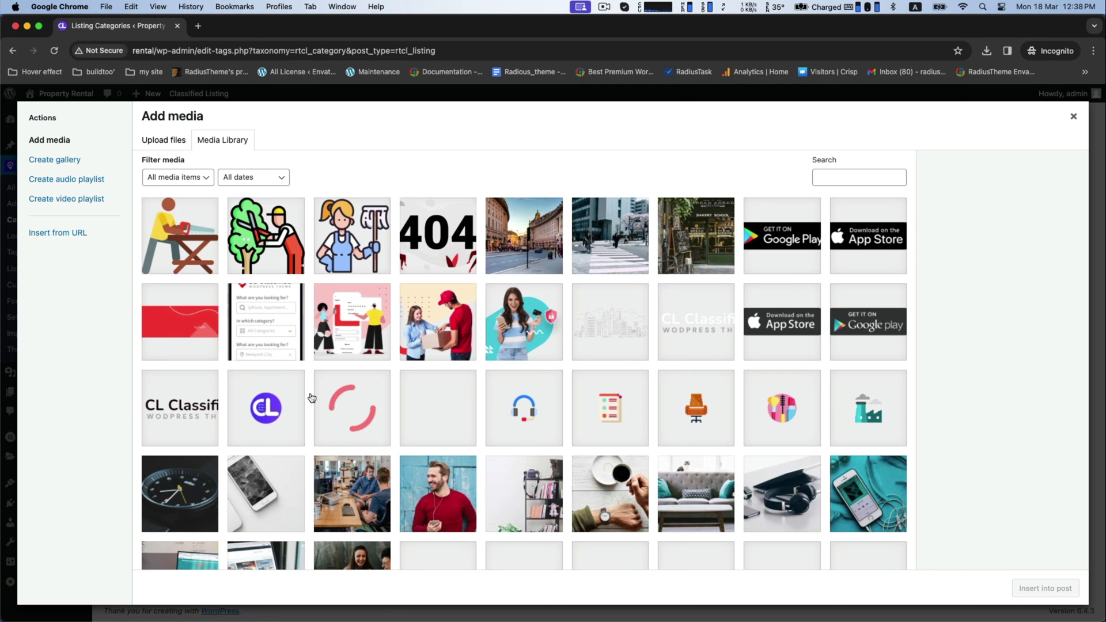
left_click(164, 140)
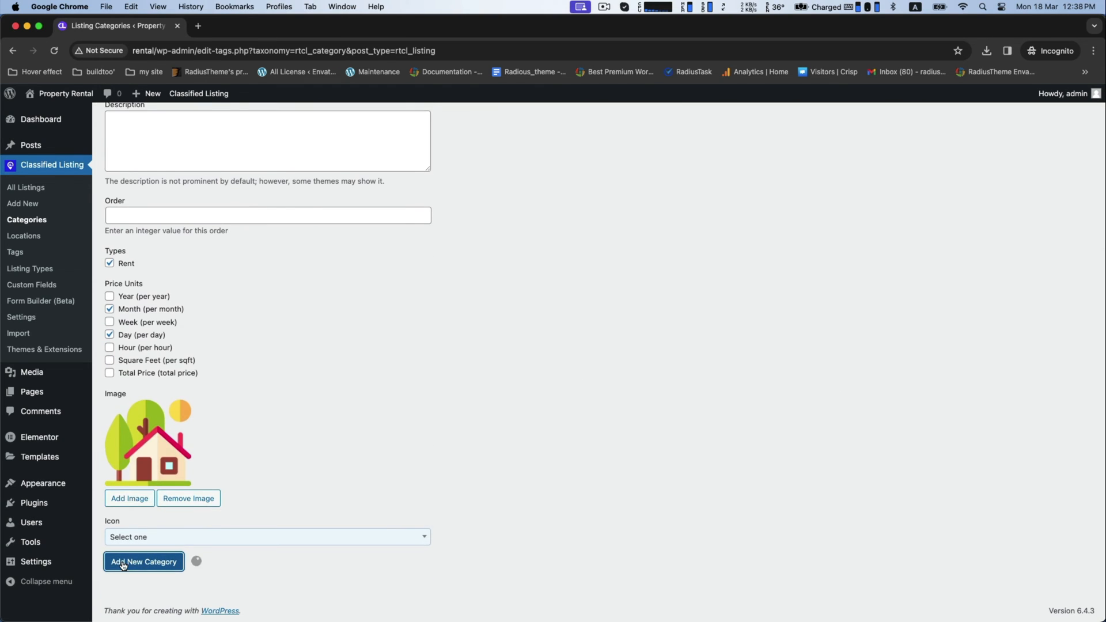
left_click(144, 562)
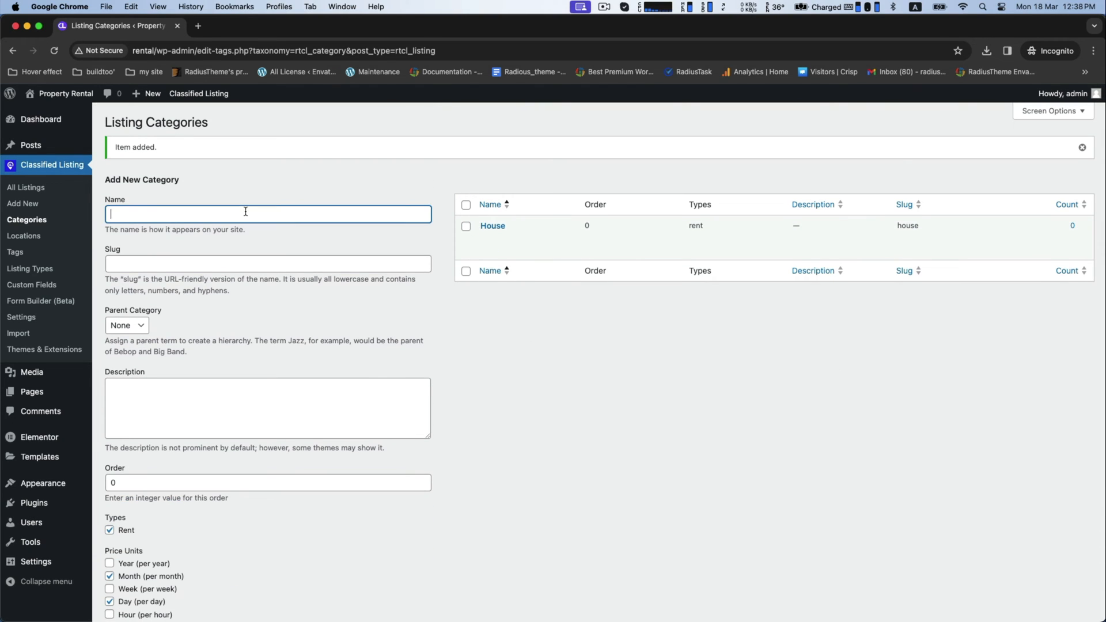
- Add an 'Apartments' category tied to Rent with monthly and daily pricing
type("Apart")
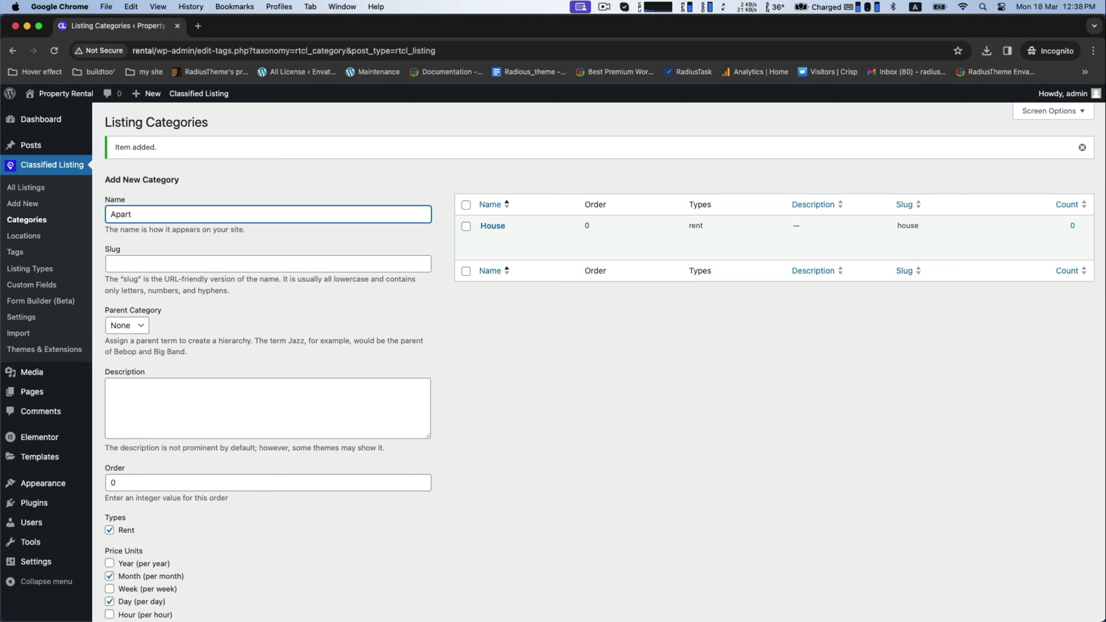
scroll("down", 3)
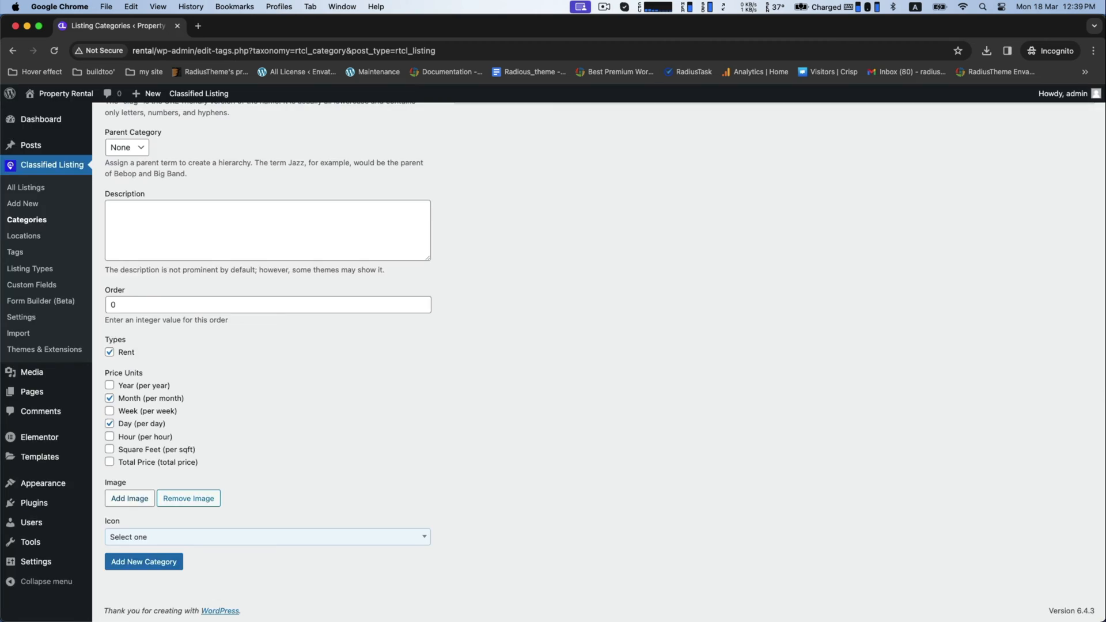
left_click(129, 498)
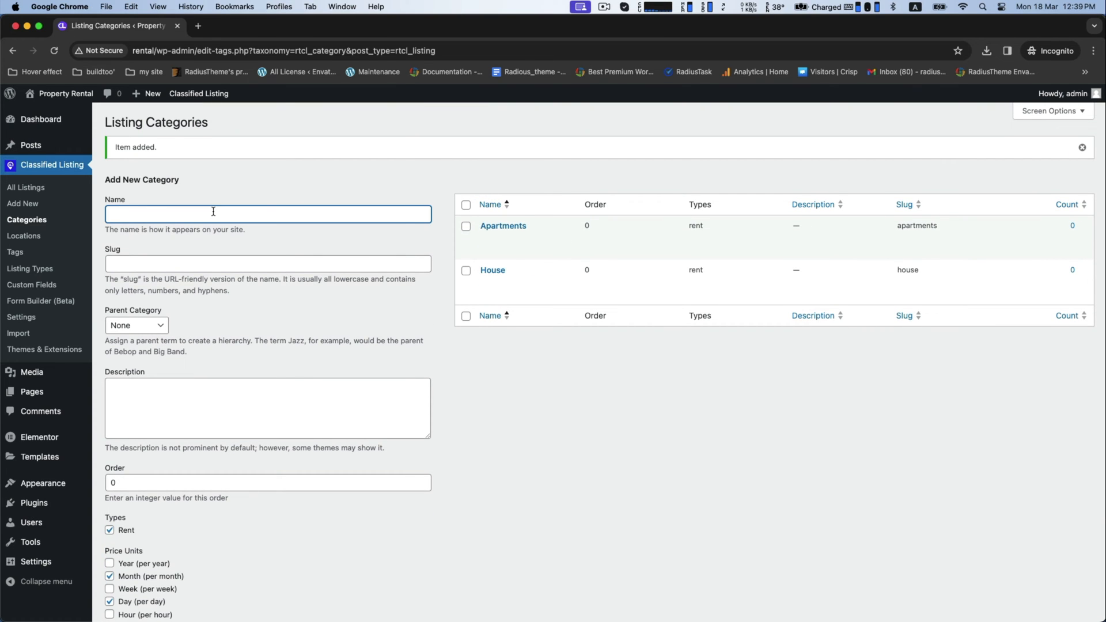
- Add a 'Rooms' category tied to Rent, browsing for an image to upload
scroll("down", 3)
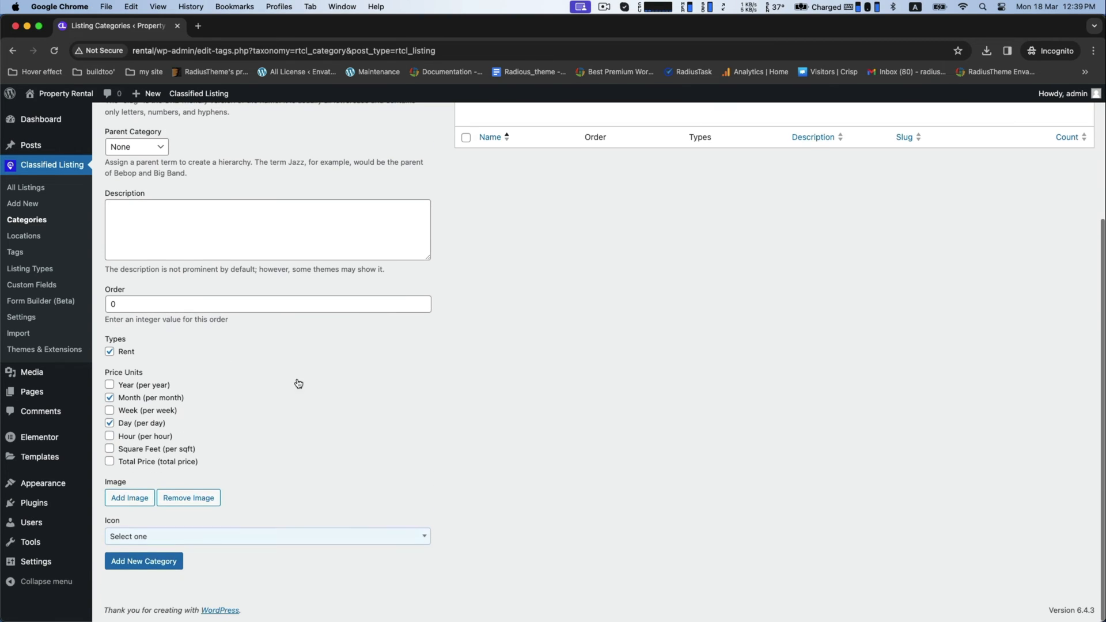
left_click(130, 498)
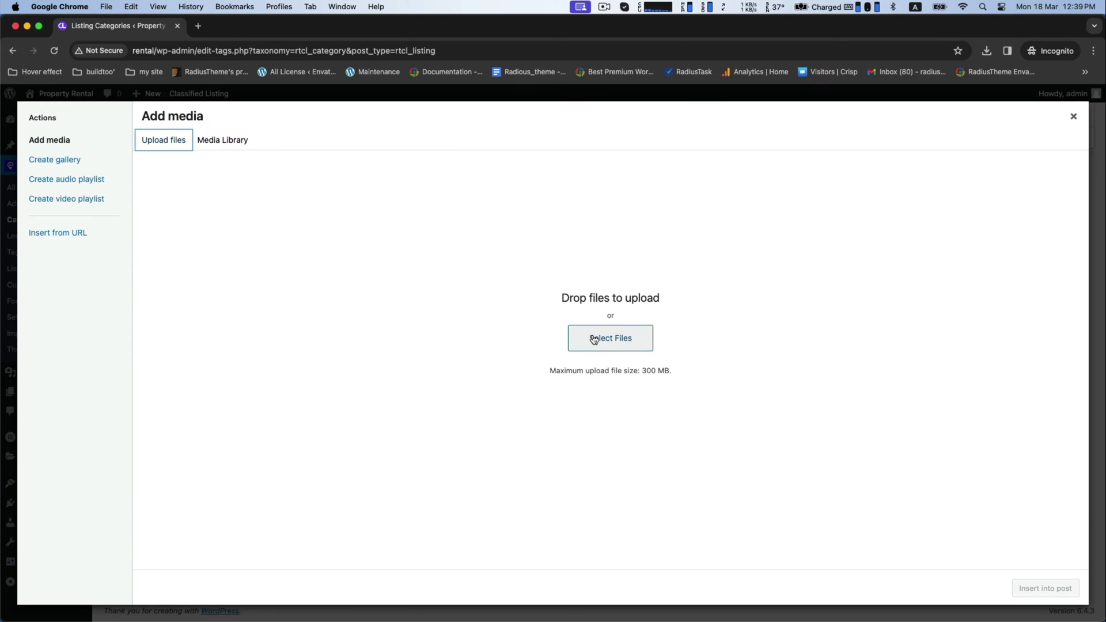
left_click(611, 339)
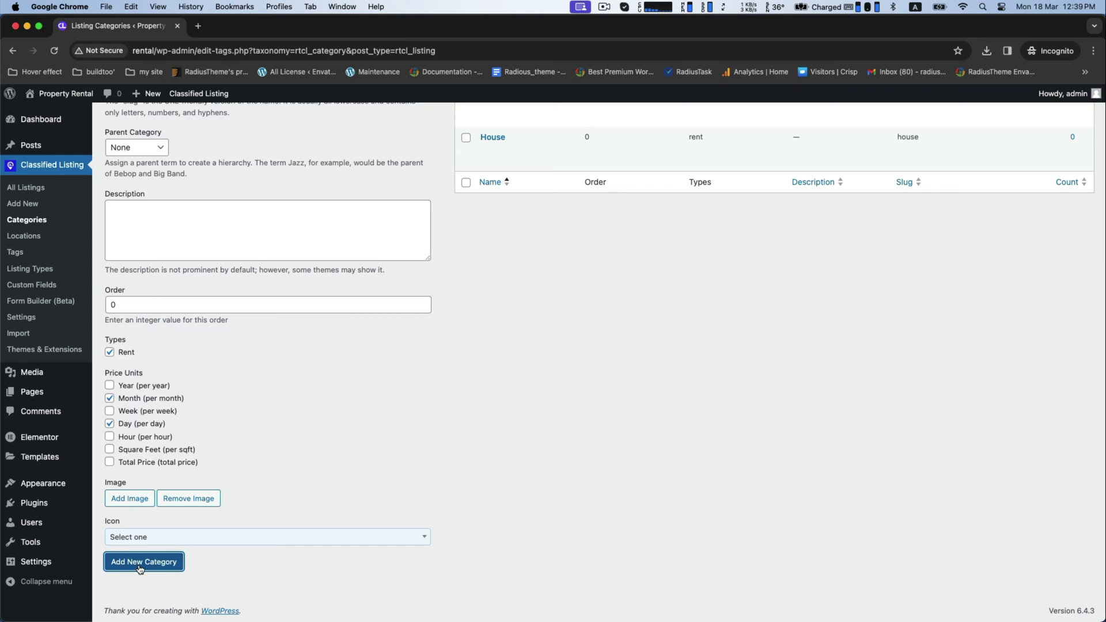
left_click(143, 562)
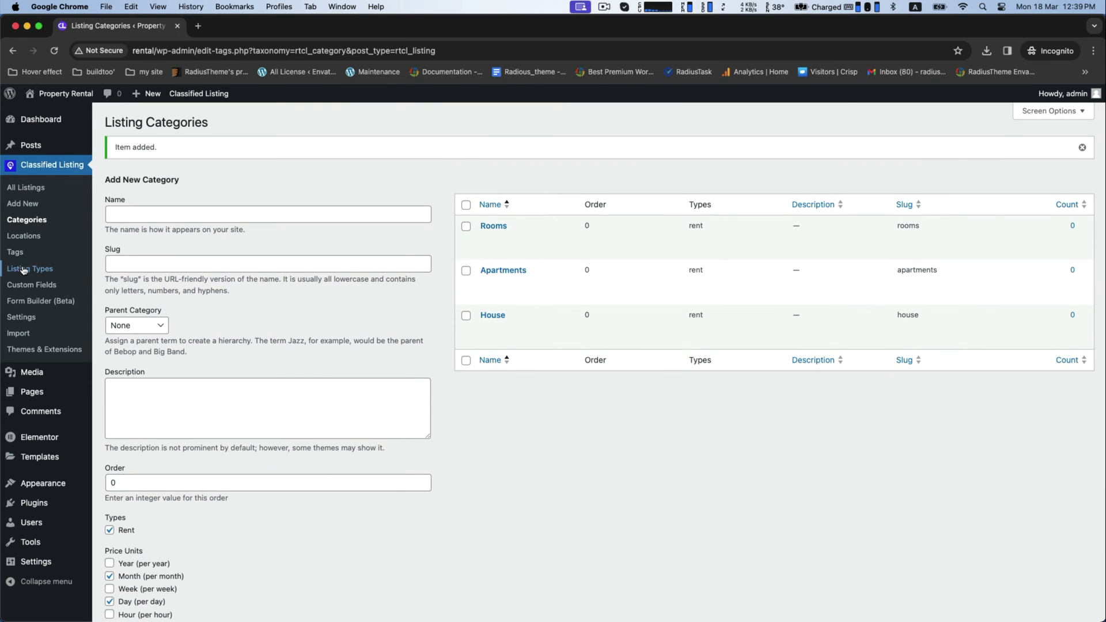
- Add a 'Minnesota' location under Listing Locations, correcting the typed spelling
left_click(24, 235)
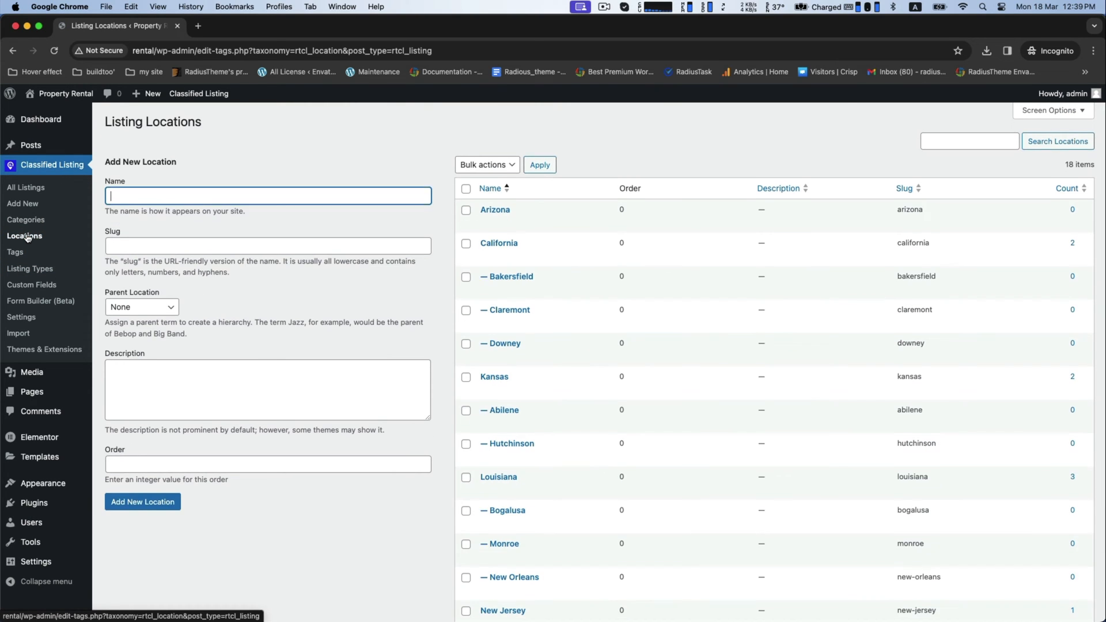
type("Mi")
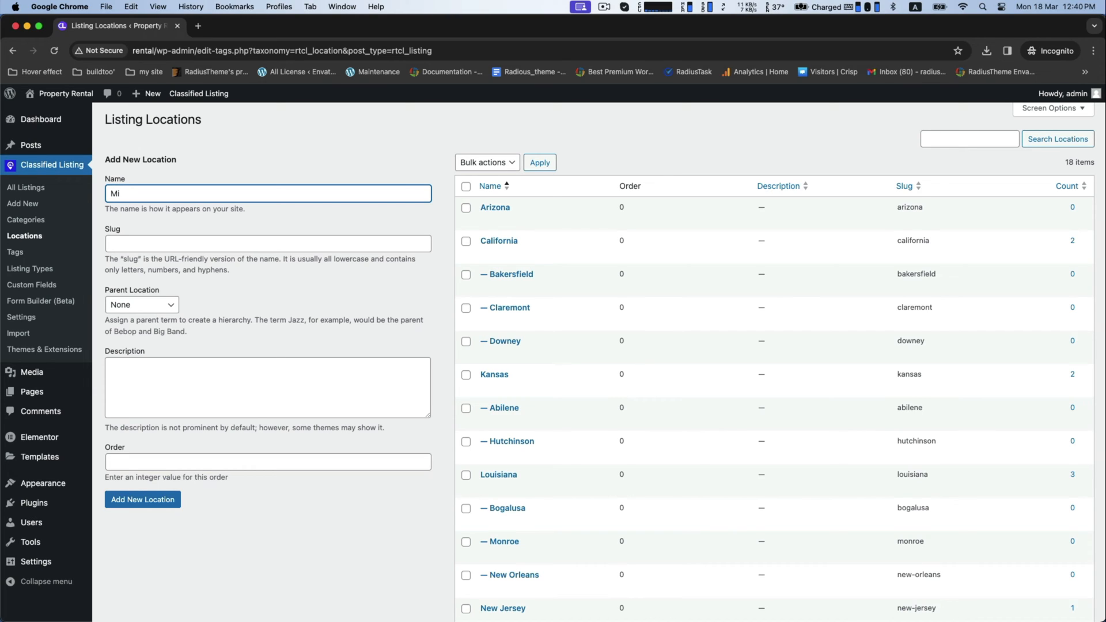
type("nisor")
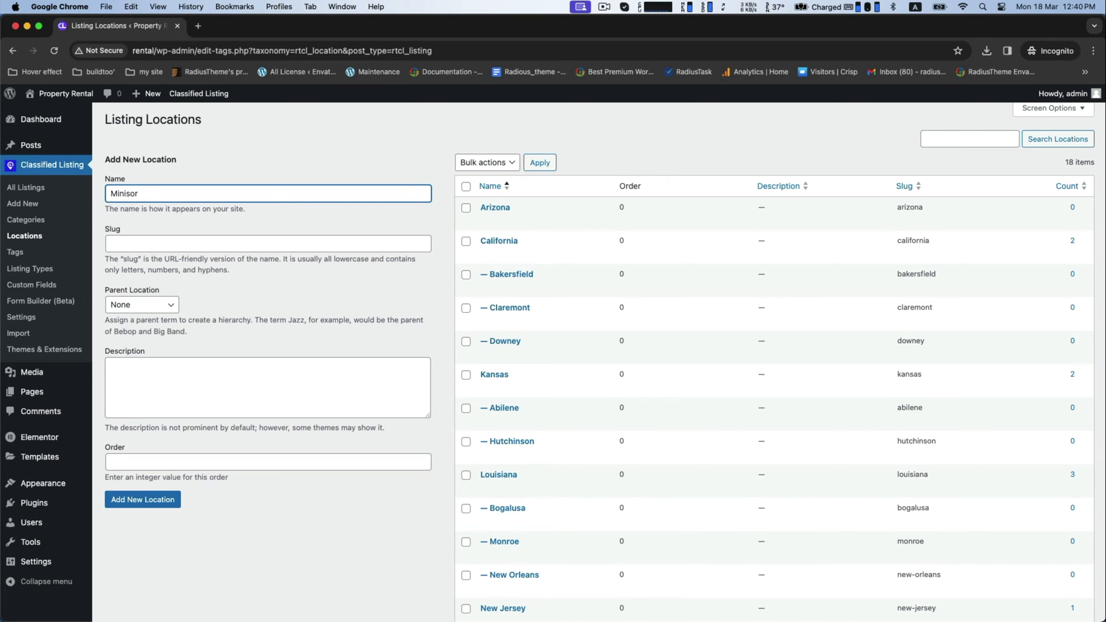
type("Minisota")
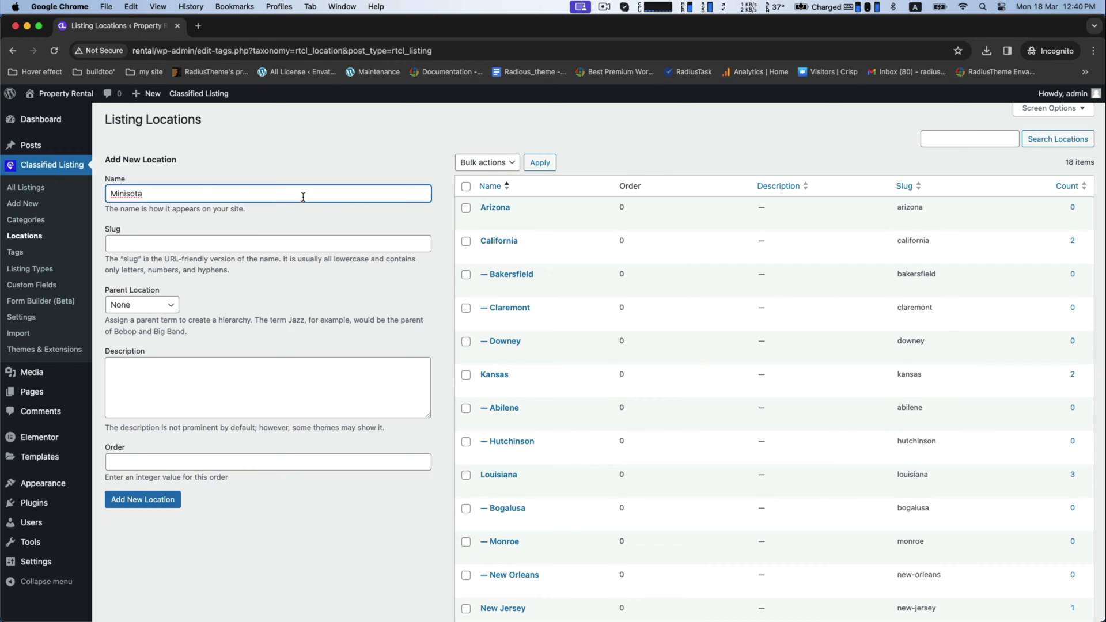
right_click(124, 194)
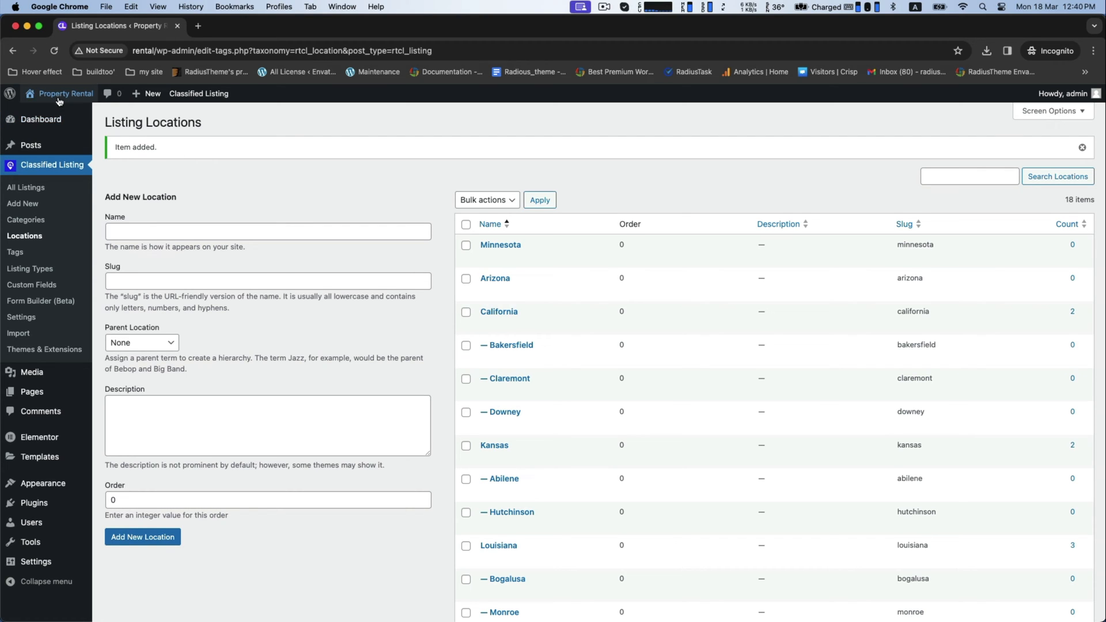
- Open the live rental site in a second tab from the admin bar
left_click(67, 93)
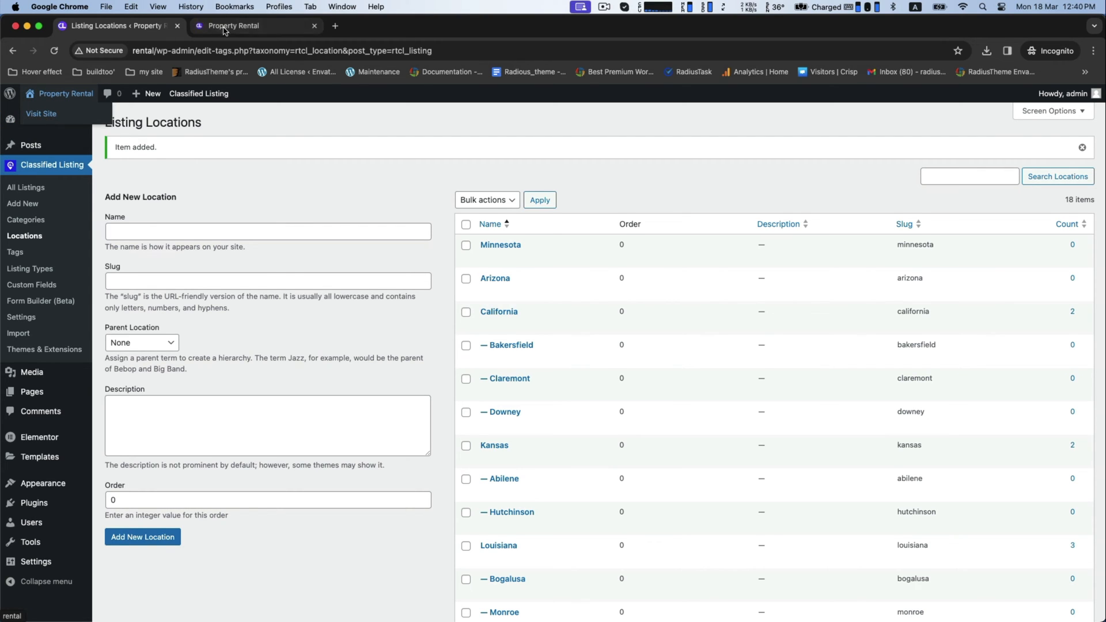
left_click(244, 25)
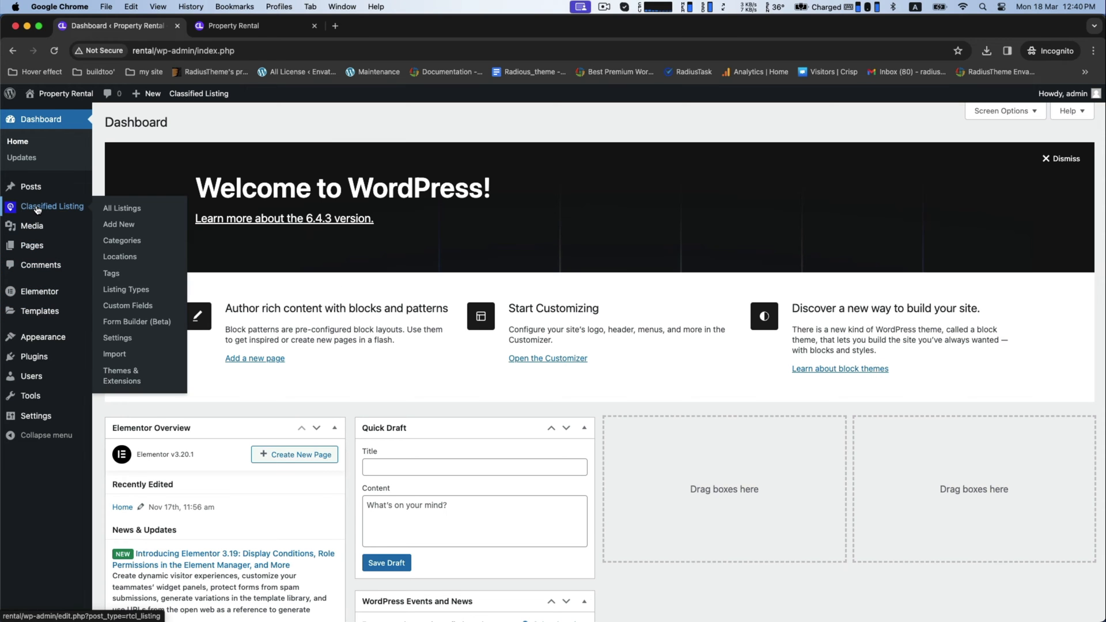
mouse_move(136, 322)
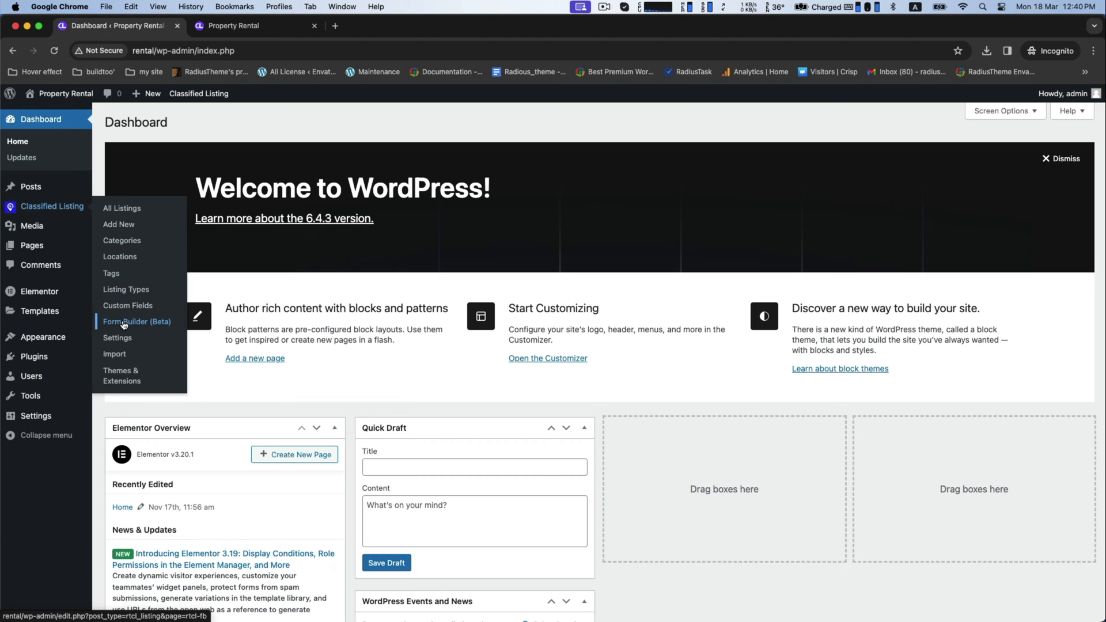
- Create a new blank Form Builder form and name it 'Rental Property'
left_click(136, 321)
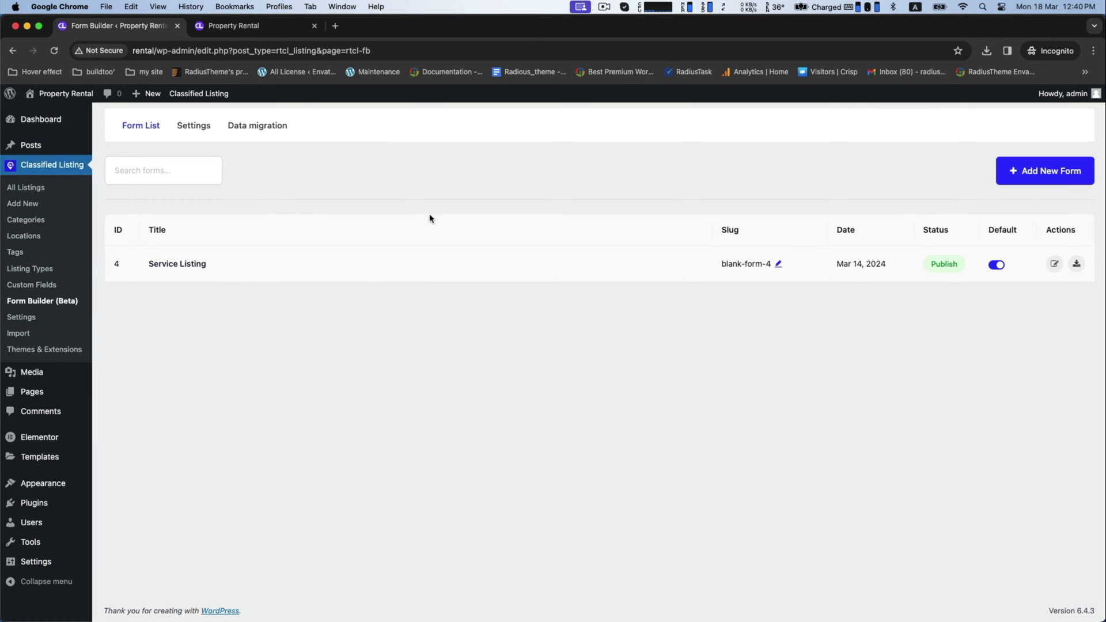
left_click(1044, 171)
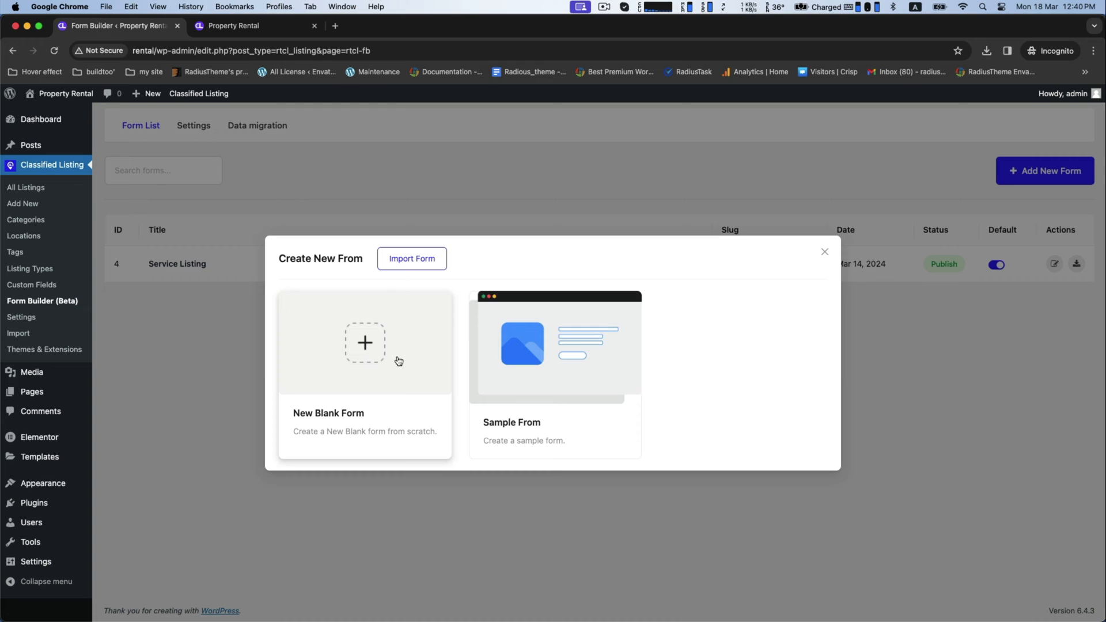
left_click(364, 344)
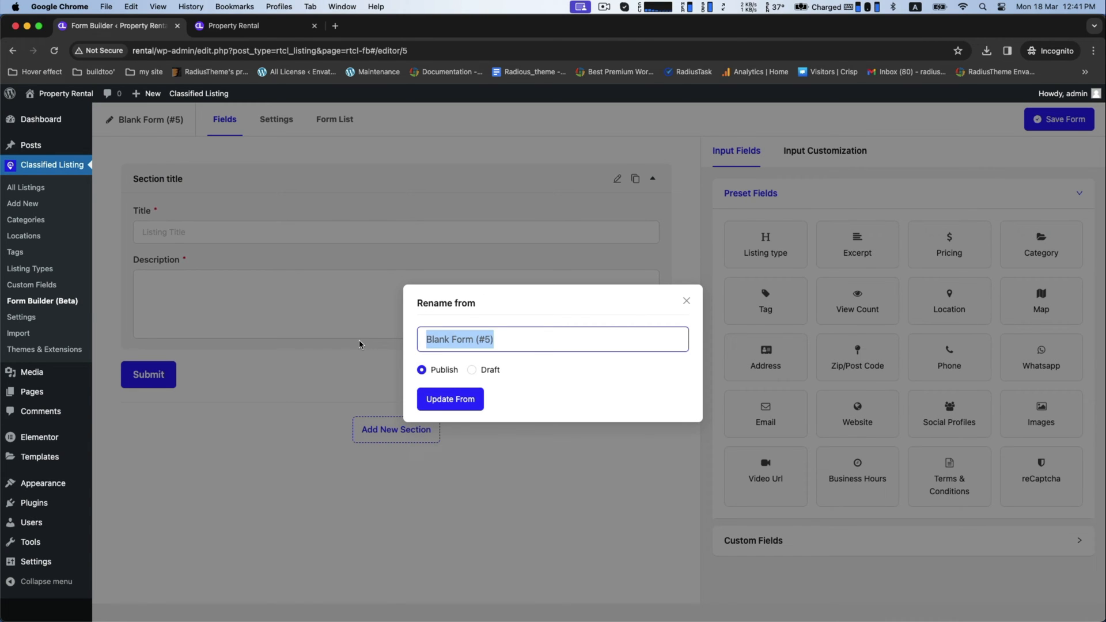
type("Rental")
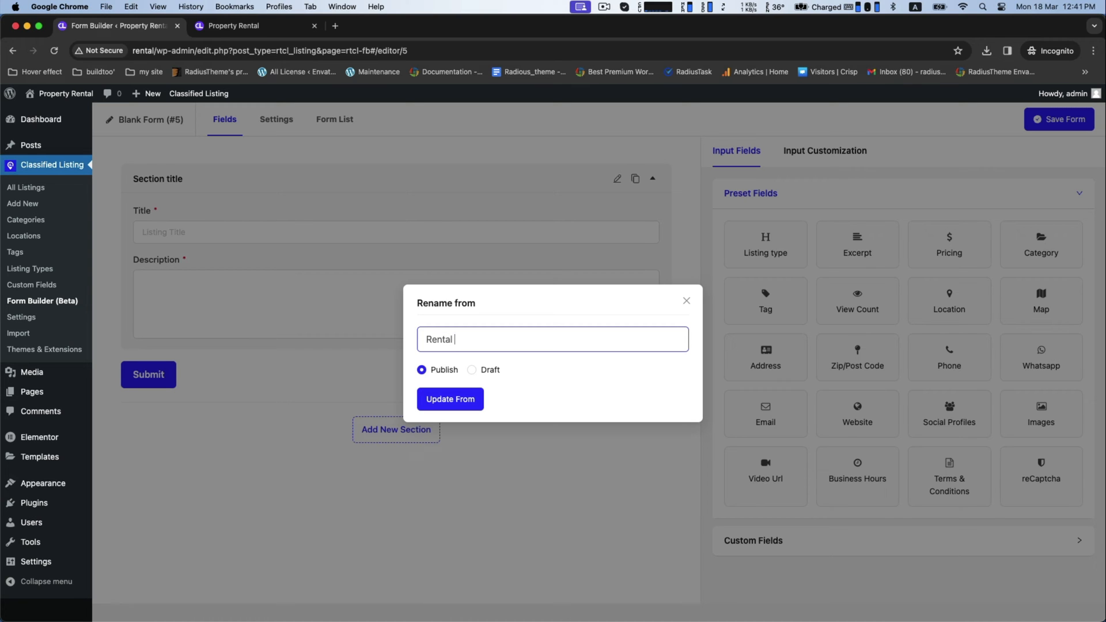
type("Property")
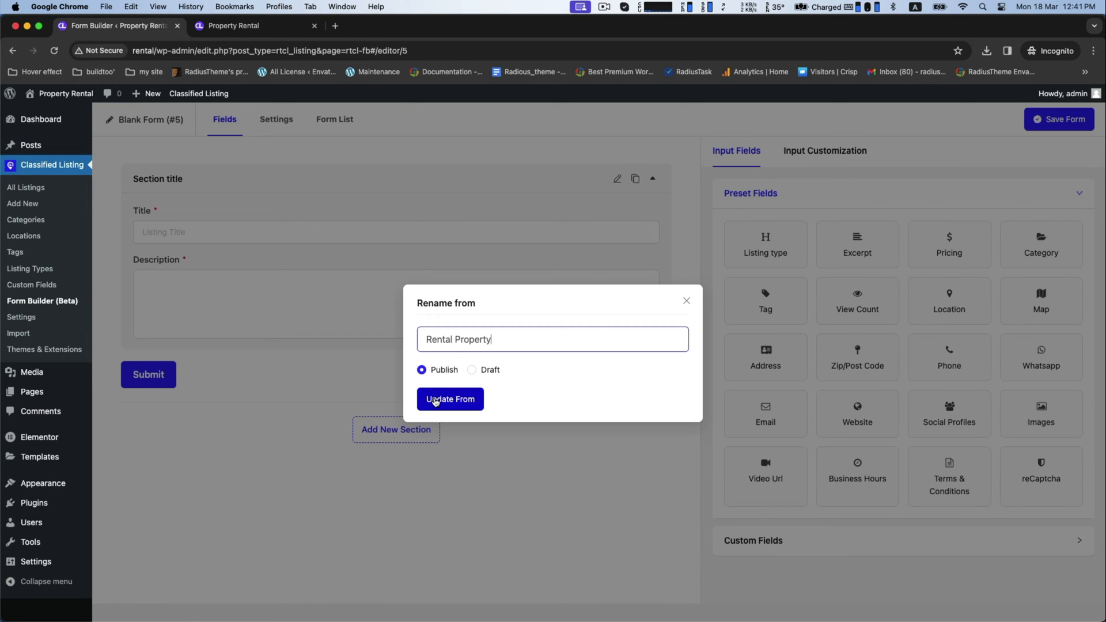
left_click(450, 399)
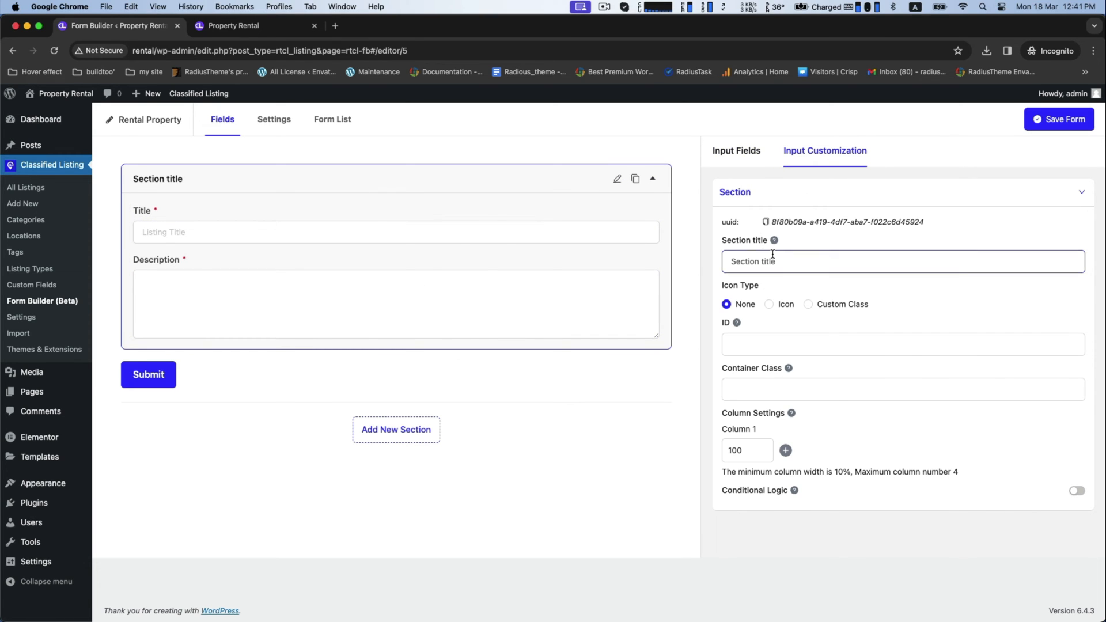
- Title the first section 'Rent form', leaving Title and Description in their own sections
type("Rent")
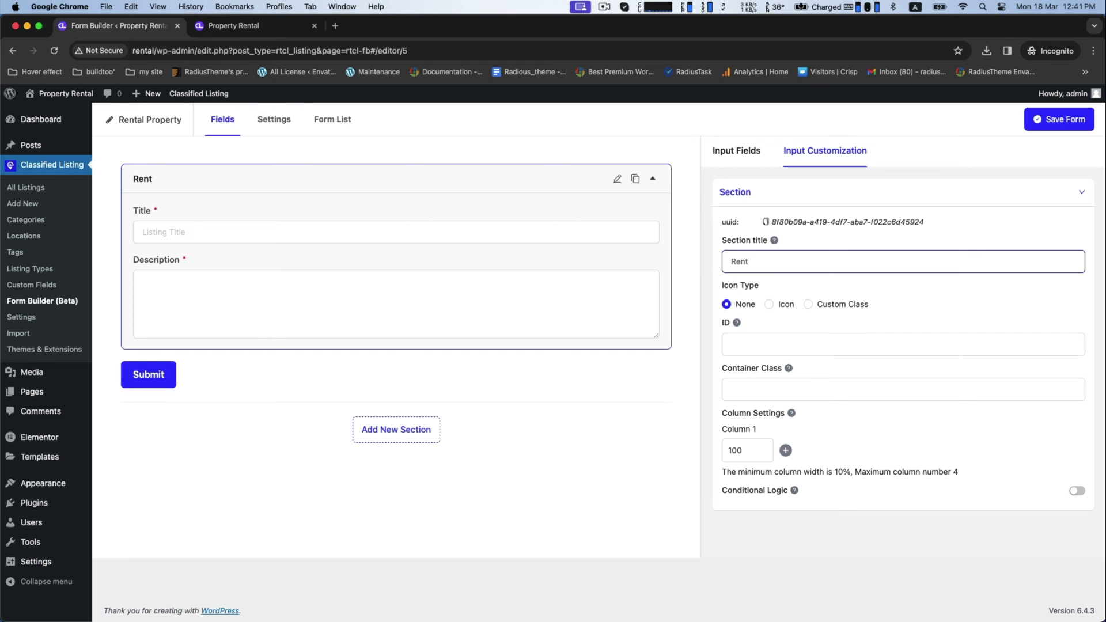
type("form")
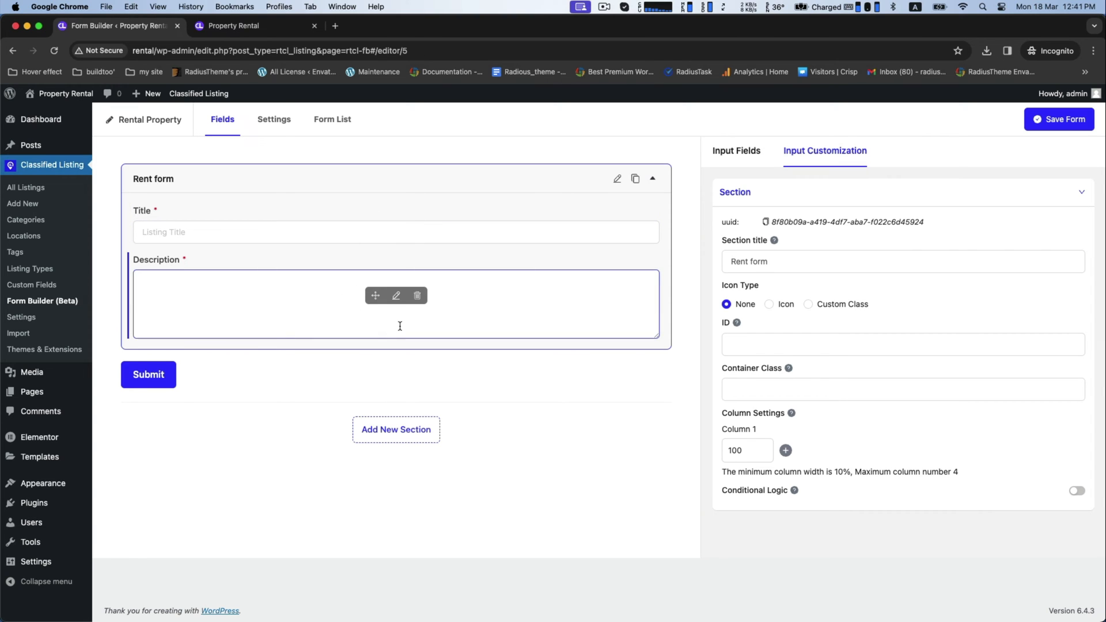
left_click(397, 430)
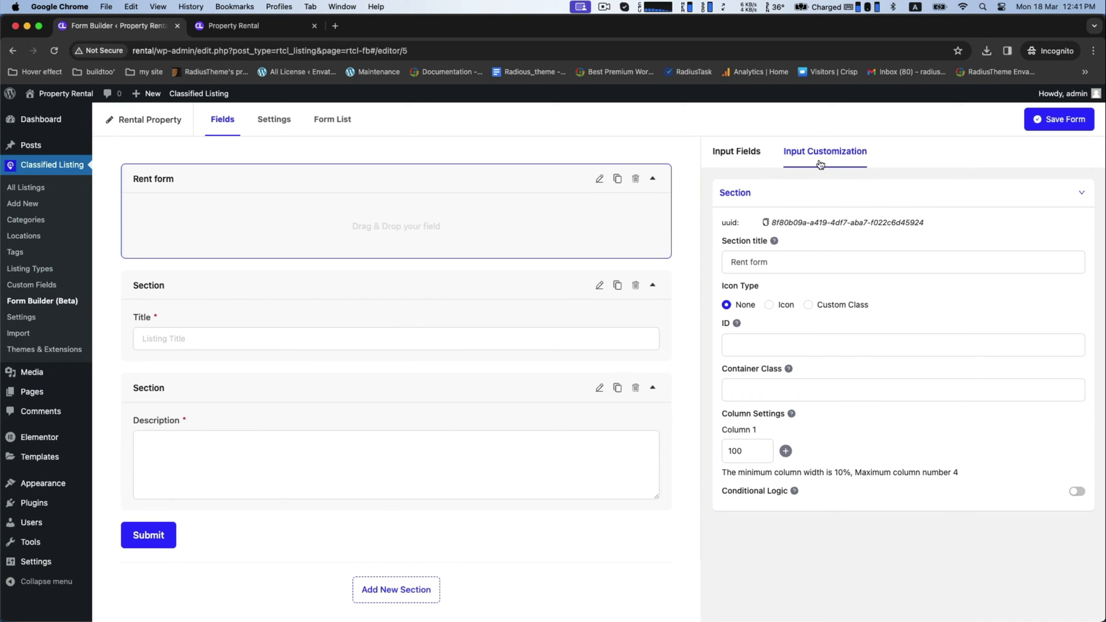
- Add the Listing type and Category preset fields to the Rent form section
left_click(736, 152)
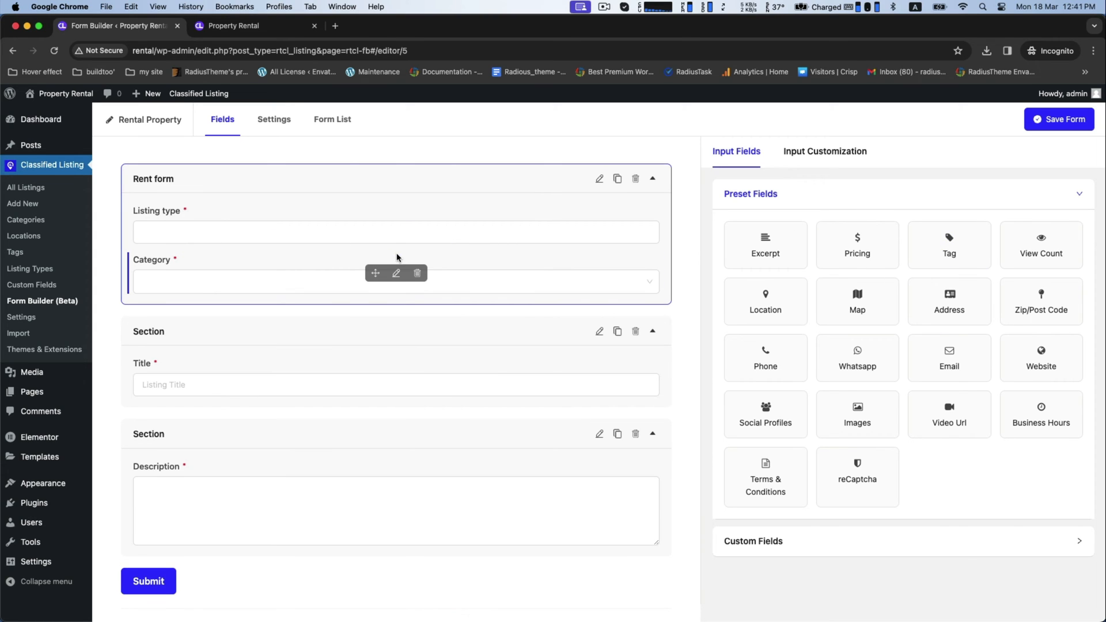
scroll("down", 3)
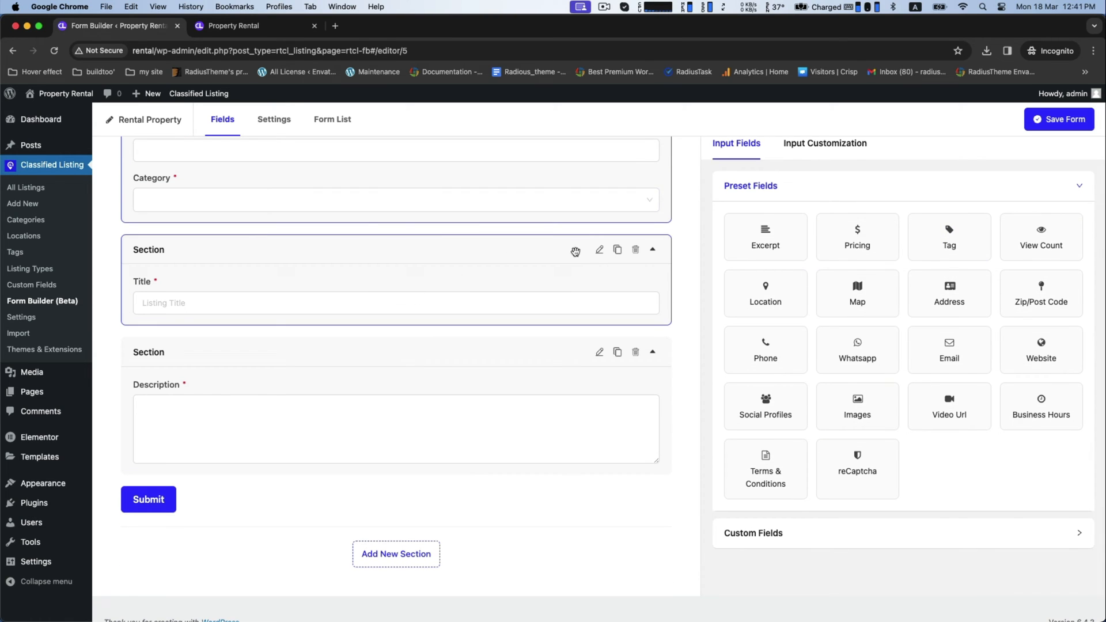
left_click(599, 249)
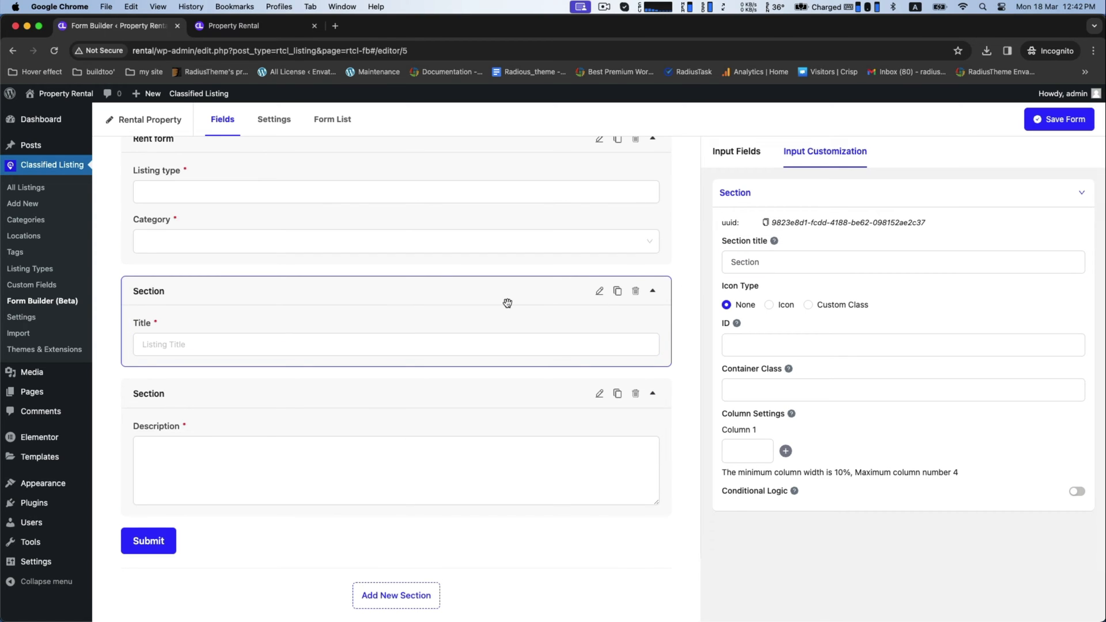
- Retitle the Title section 'Property Name' and add a new empty section
double_click(744, 263)
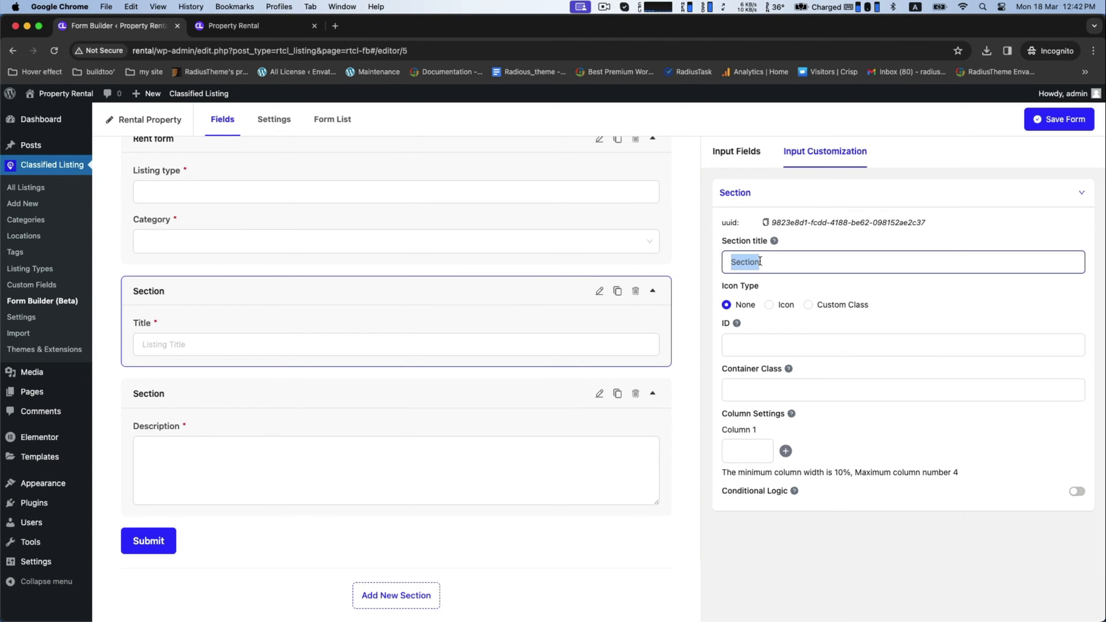
type("Pro")
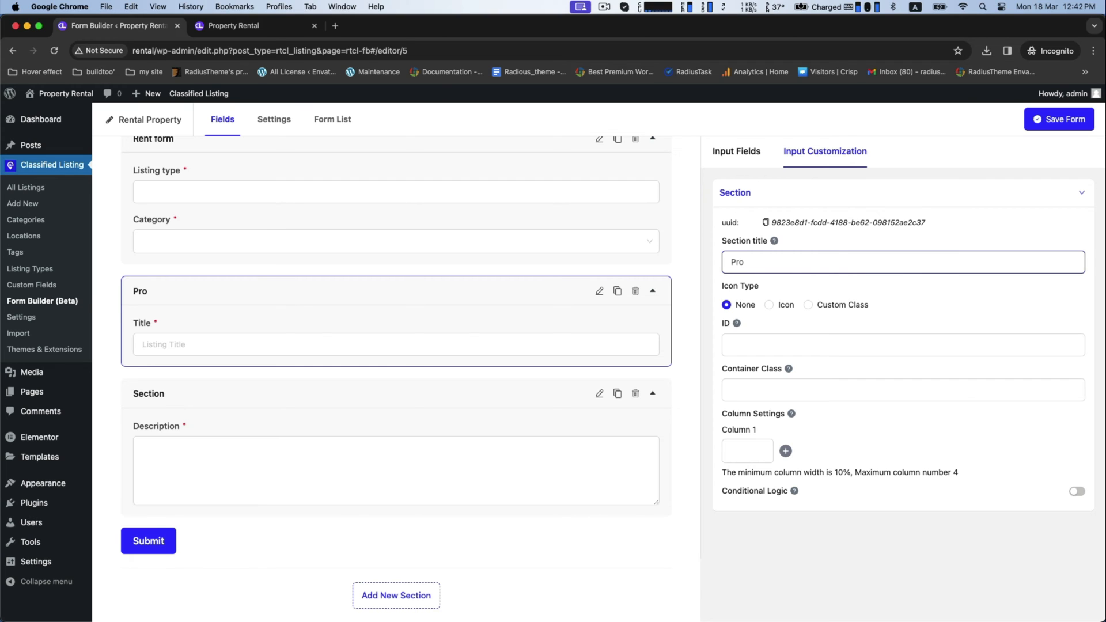
type("Property Name")
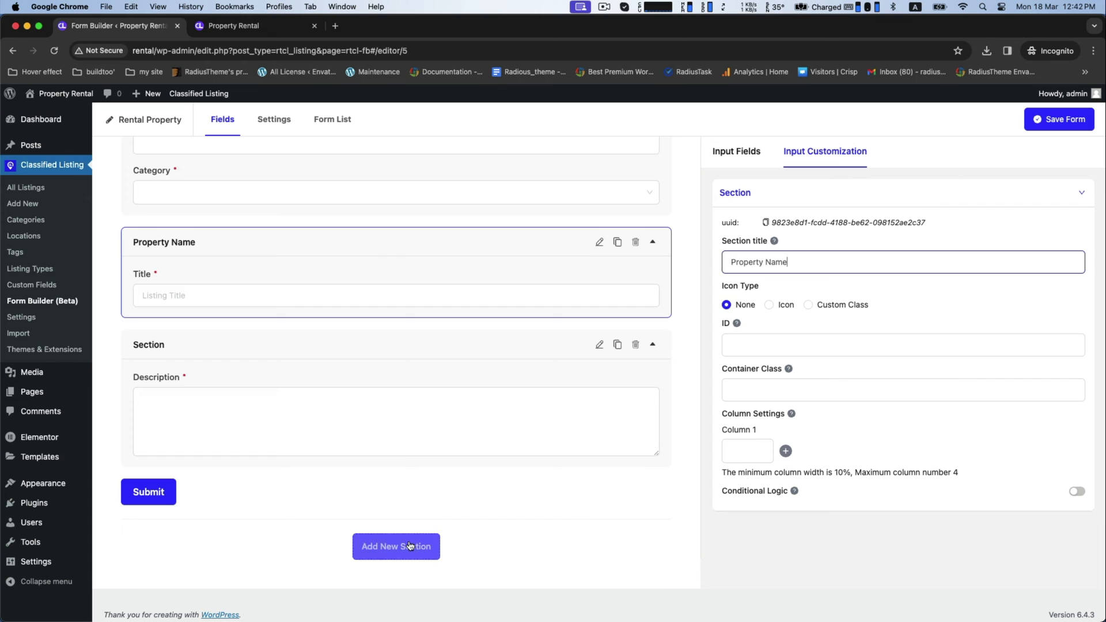
left_click(396, 546)
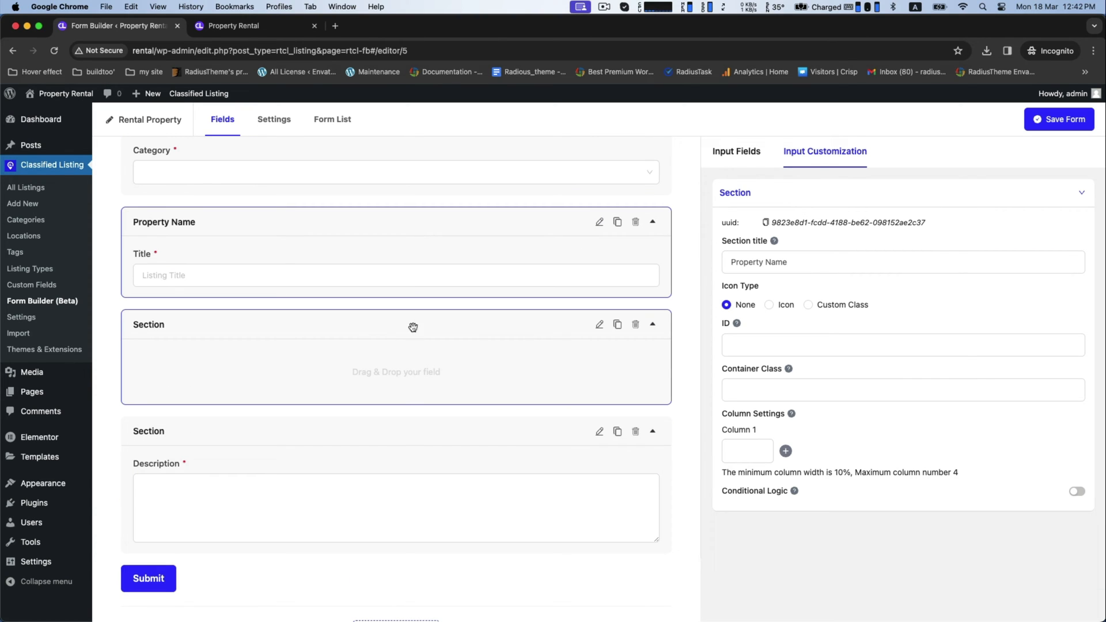
- Name the new section 'Rental Pricing' and add the Pricing preset's Price and Price Unit fields
left_click(413, 327)
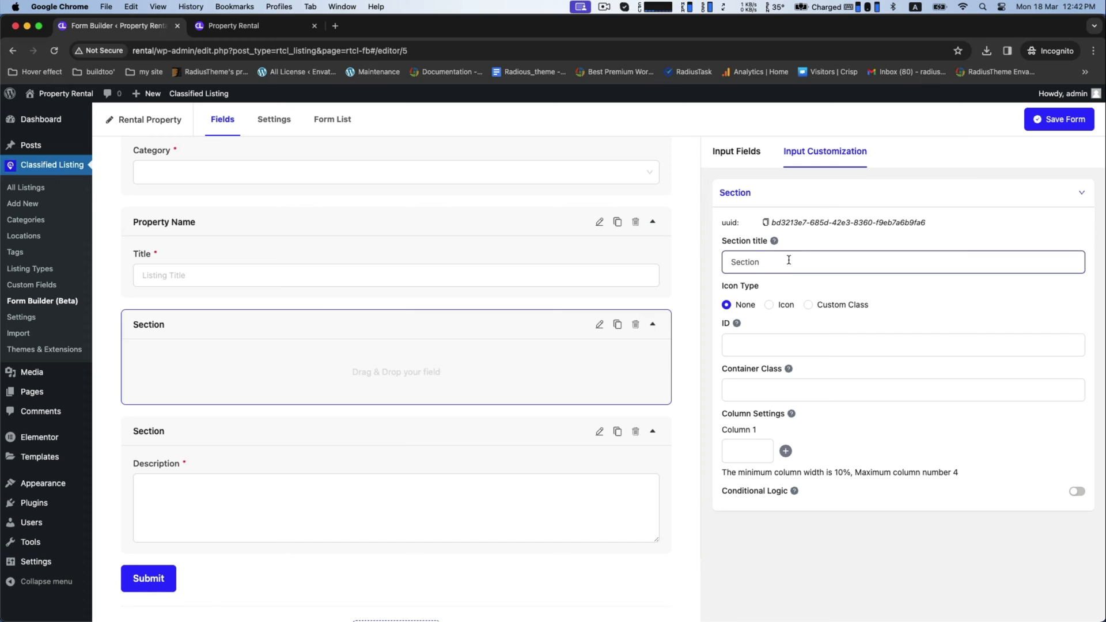
type("Pricing")
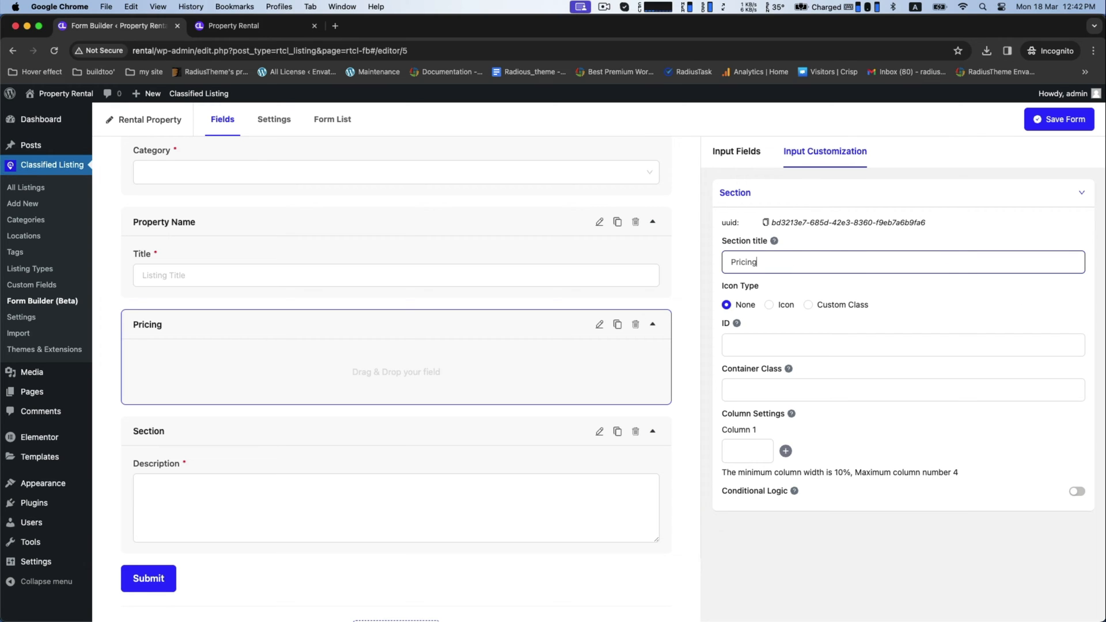
left_click(737, 152)
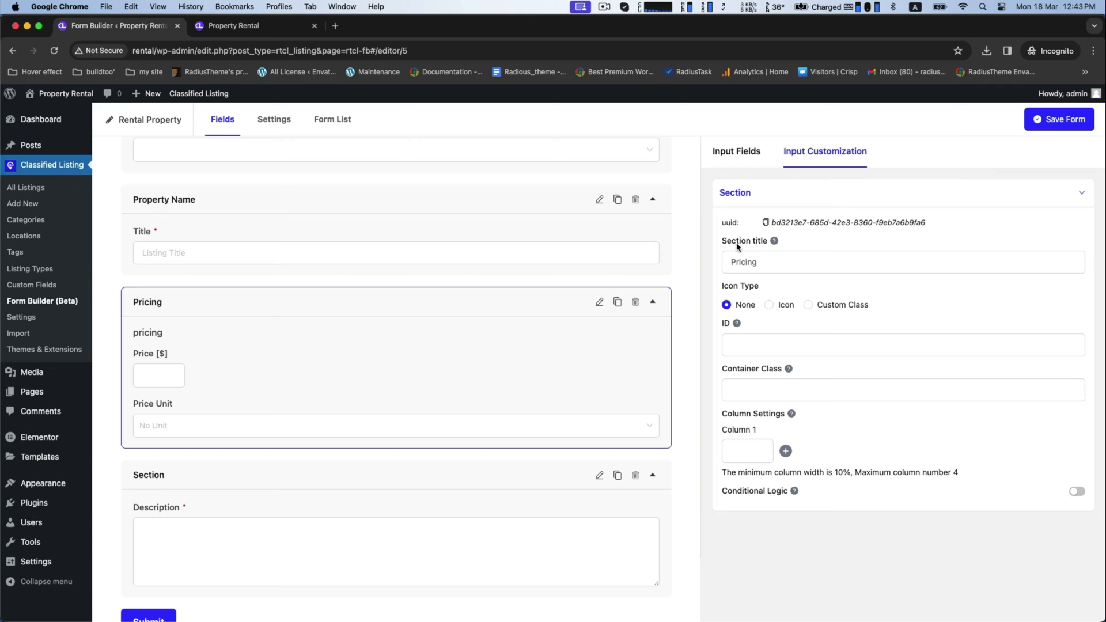
type("Rental")
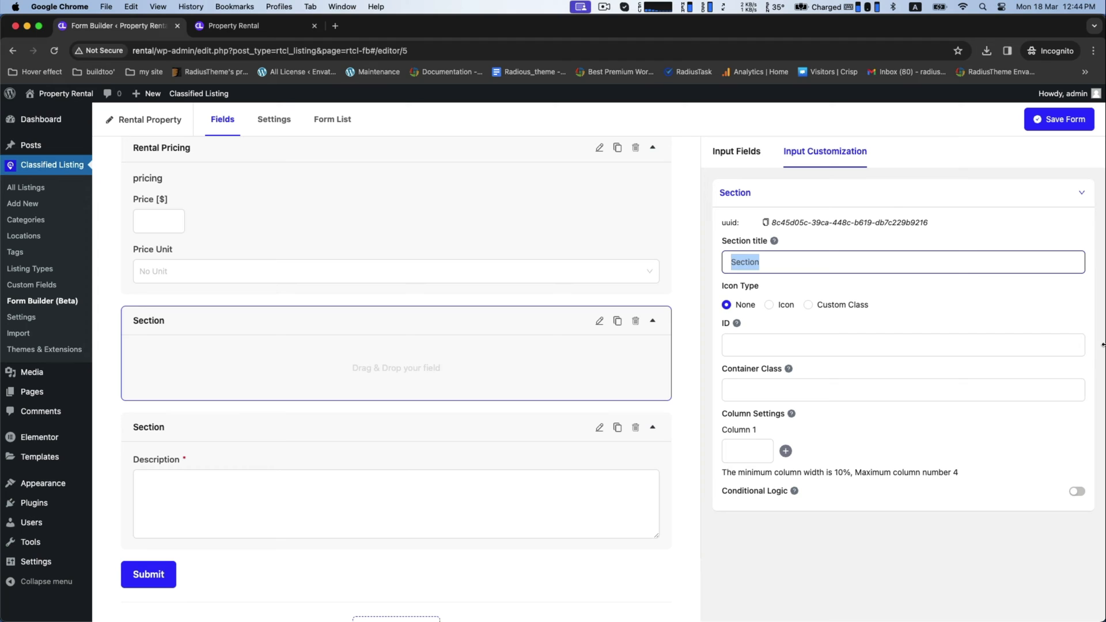
- Title the section 'Property Info' and add a Square Feet number field to it
type("Property I")
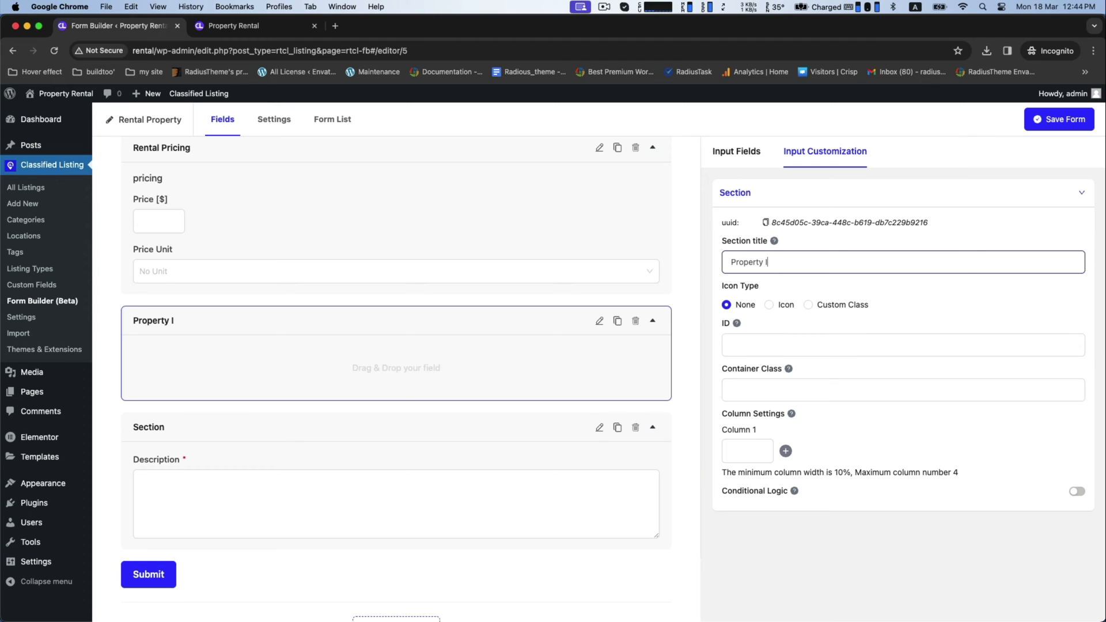
type("nfo")
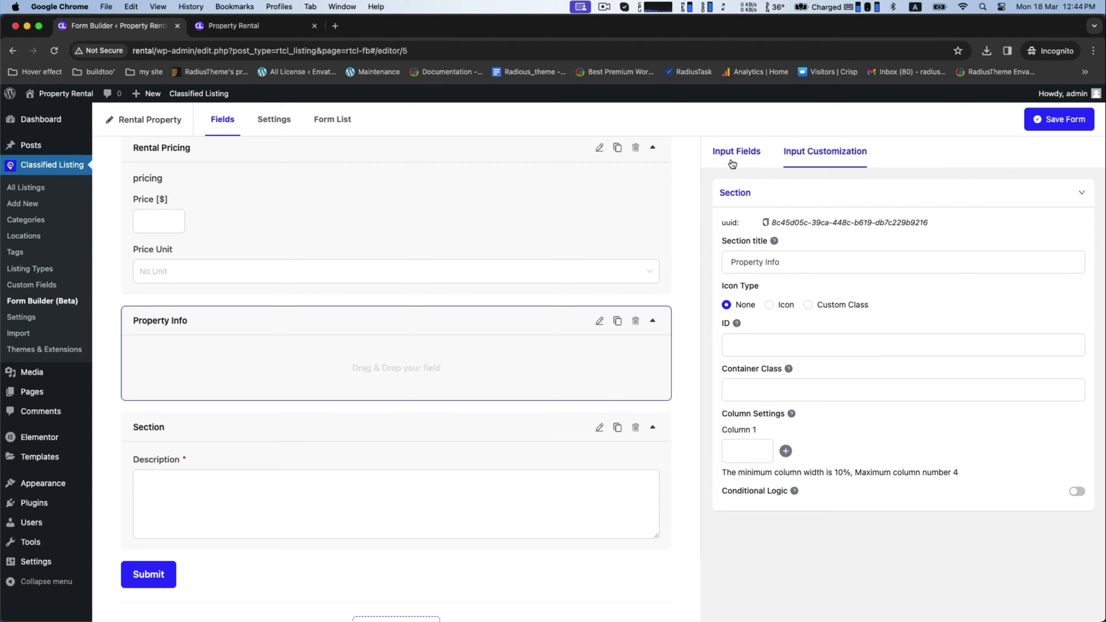
left_click(737, 152)
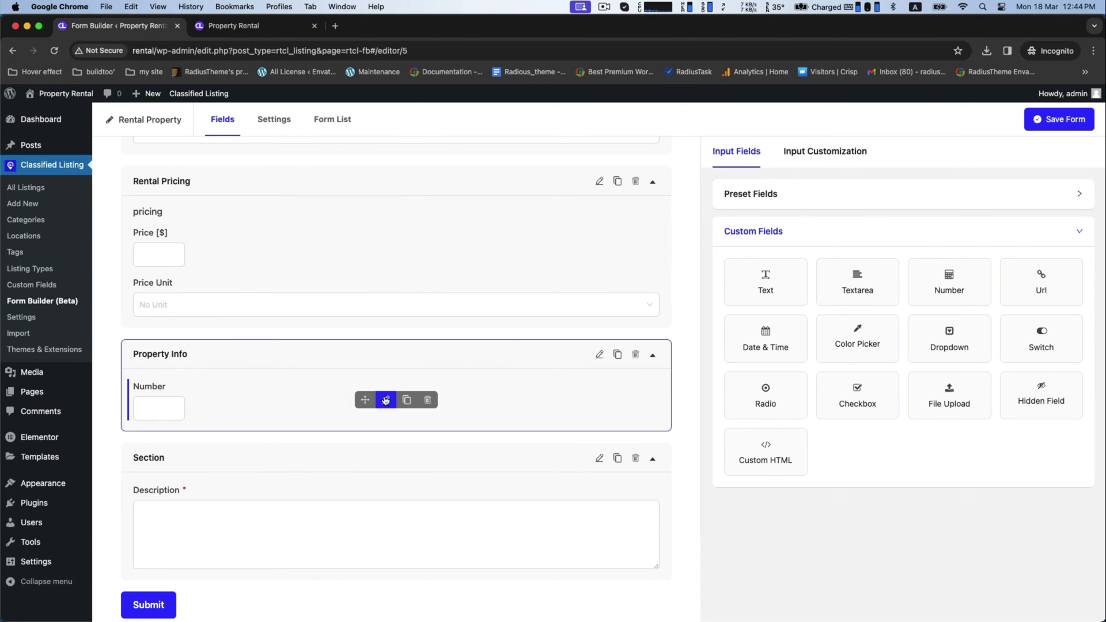
left_click(385, 400)
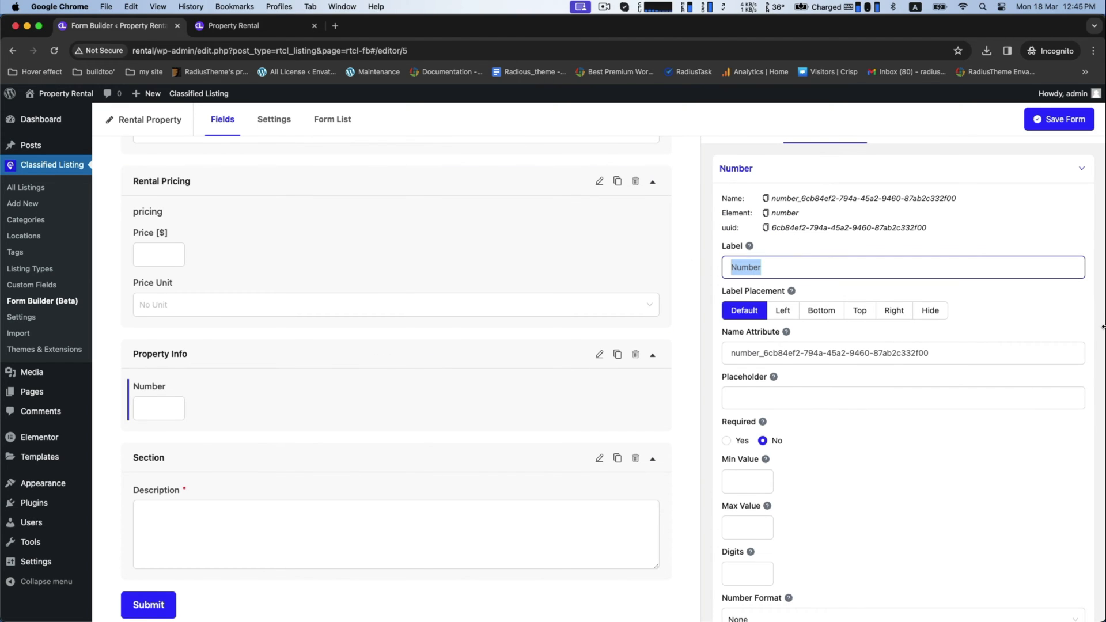
type("Square Feet")
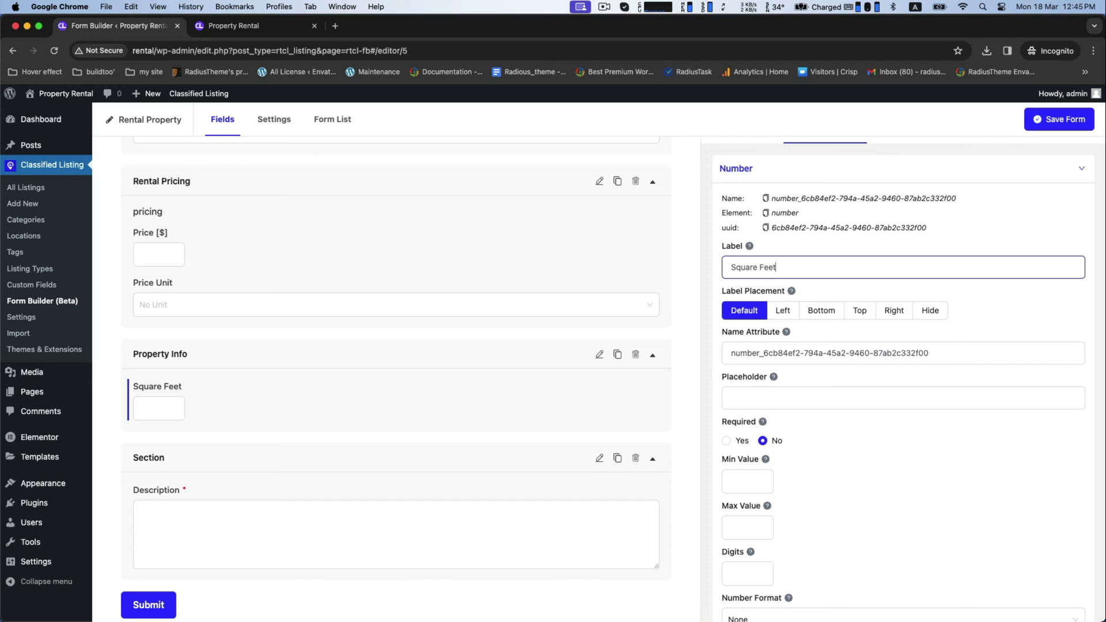
mouse_move(352, 382)
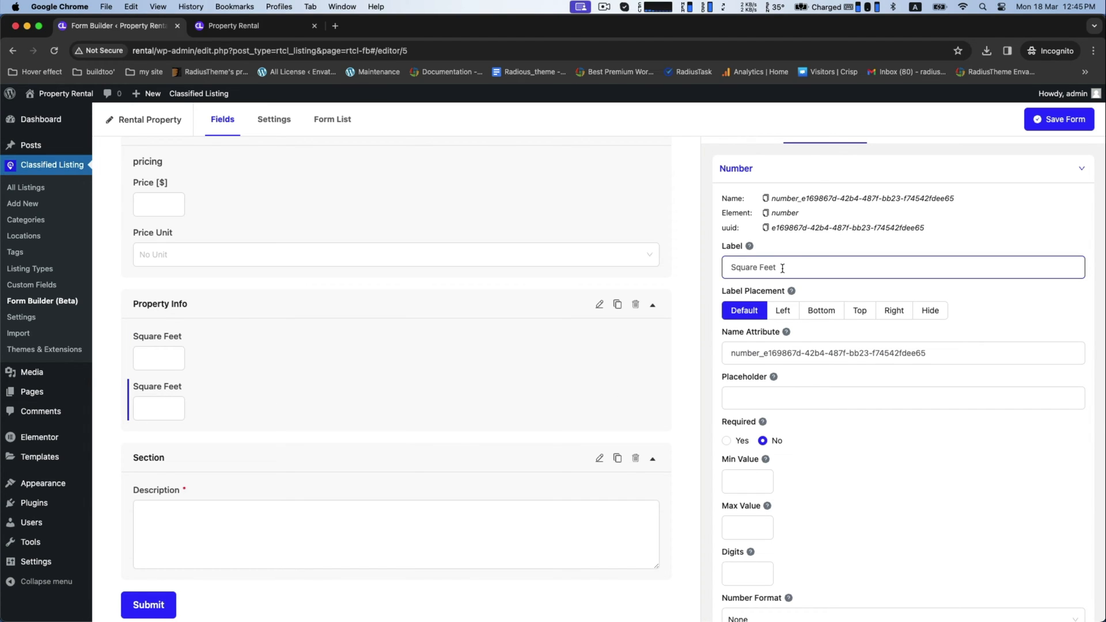
- Add Bedrooms and Bathrooms number fields below Square Feet
type("B")
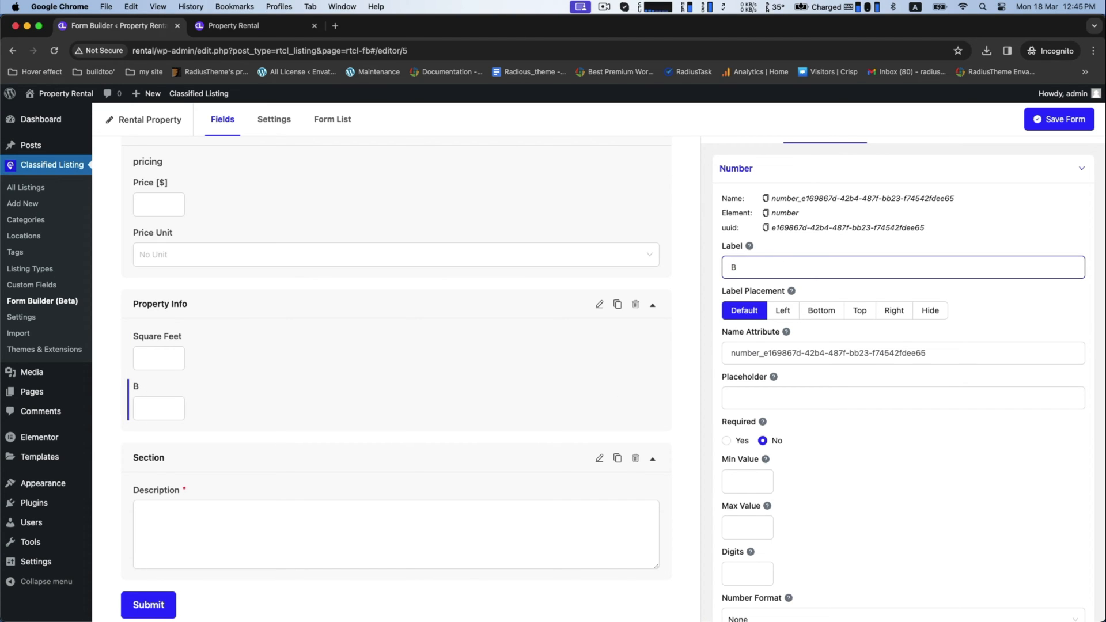
type("edrooms")
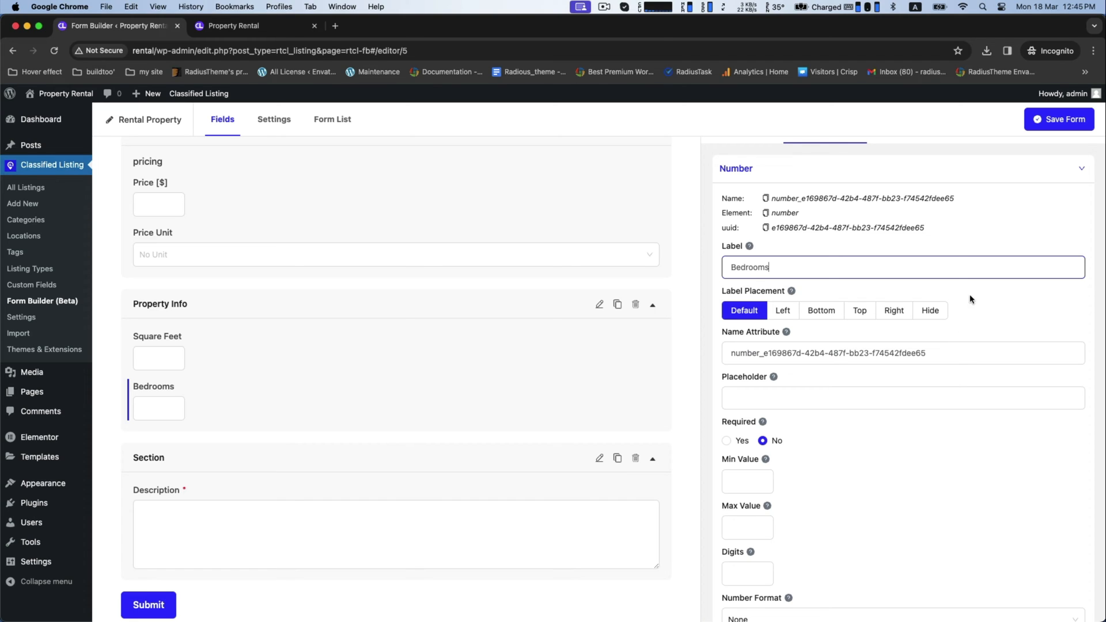
mouse_move(943, 332)
type("B")
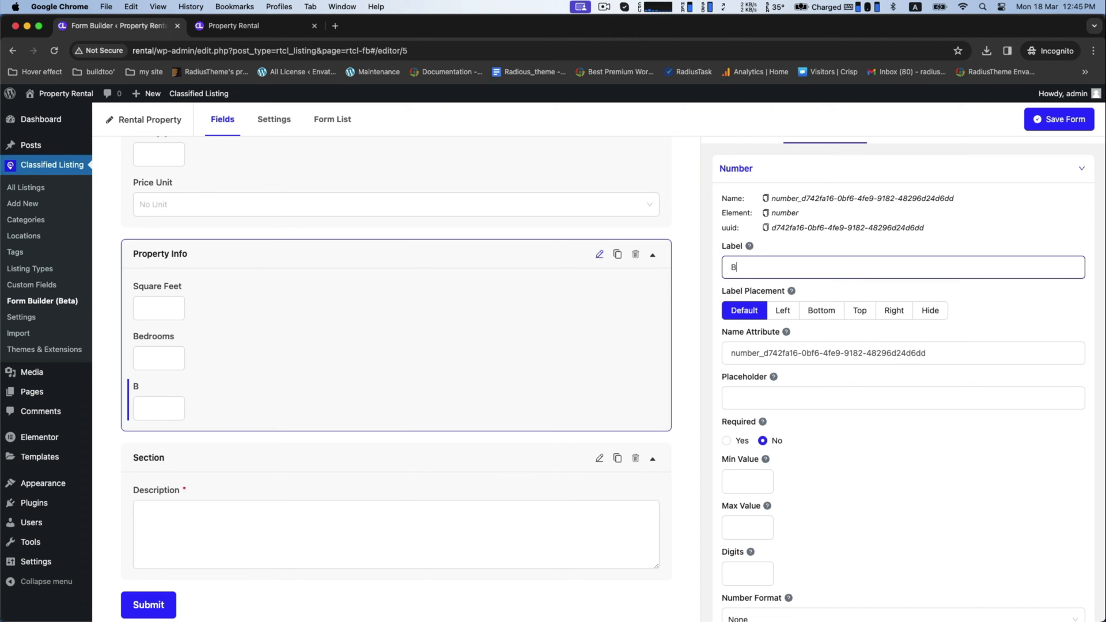
type("athrooms")
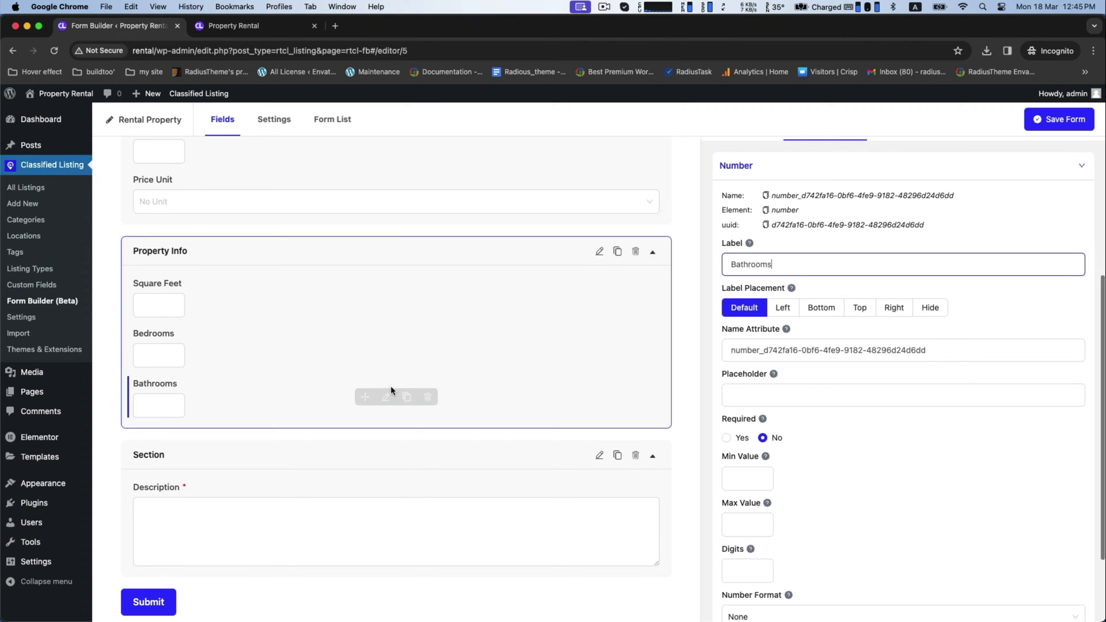
scroll("down", 3)
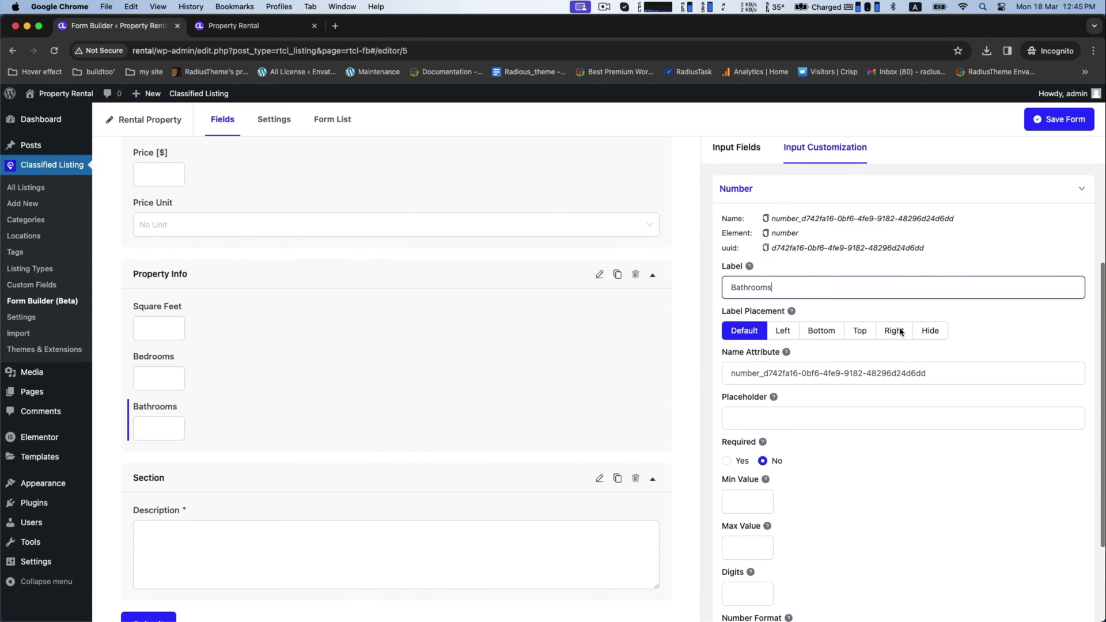
left_click(737, 147)
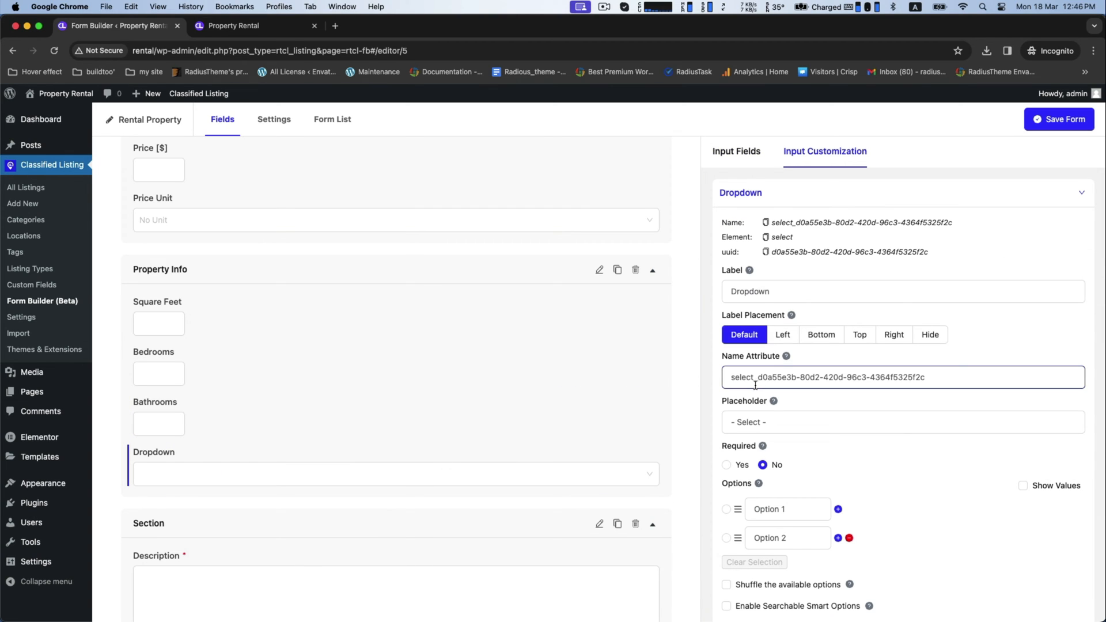
- Label the dropdown 'Pets' with options 'Allowed' and 'Not Allowed'
type("P")
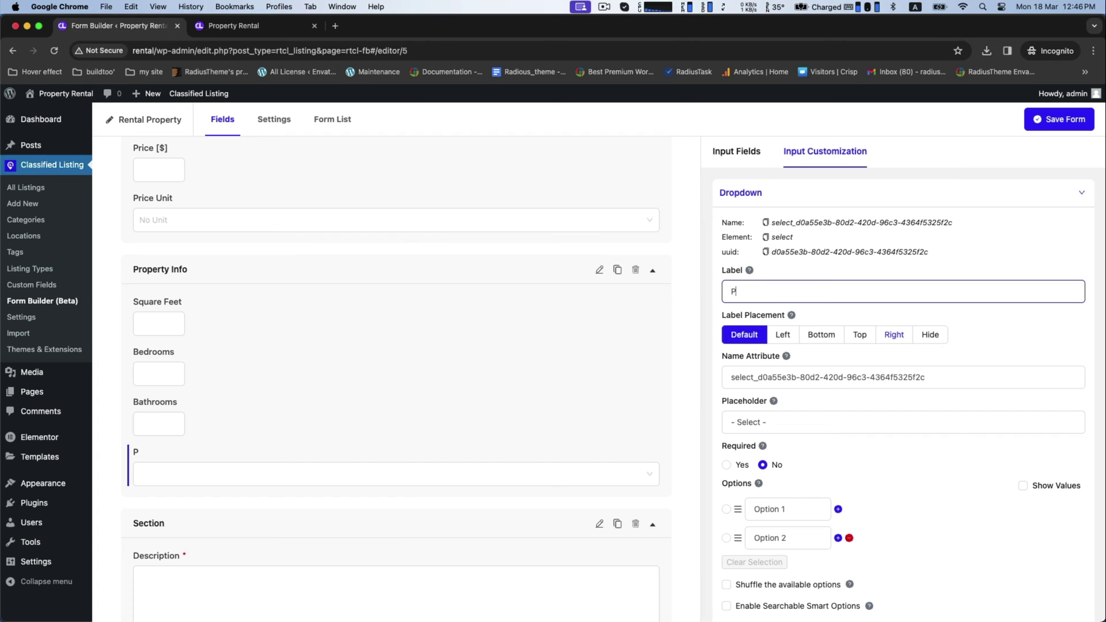
type("ets")
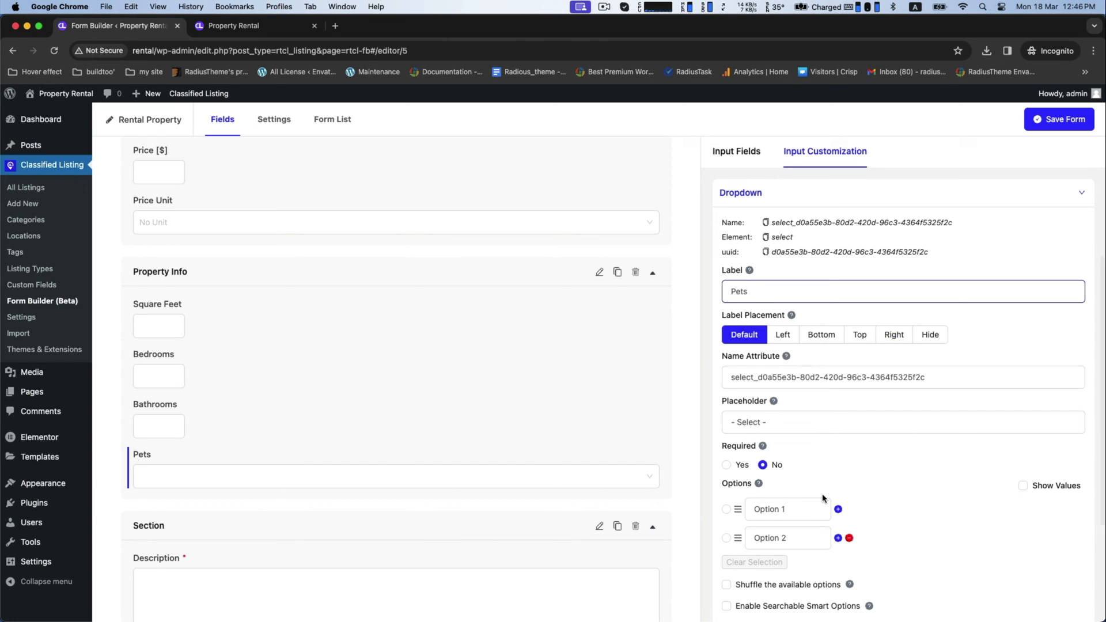
type("Allowed")
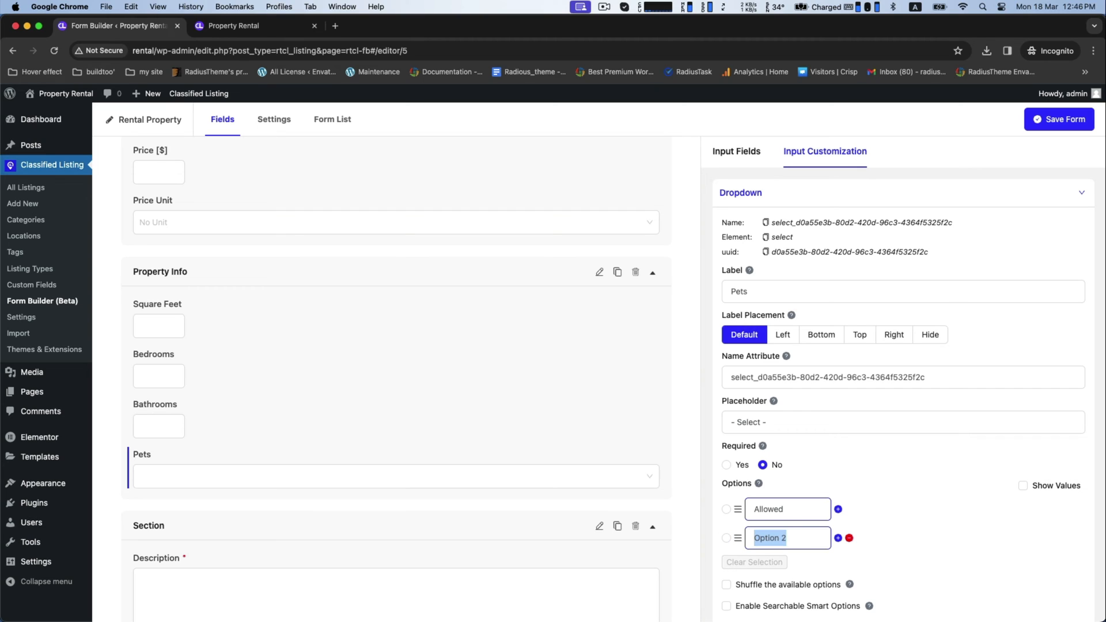
type("Not Allowed")
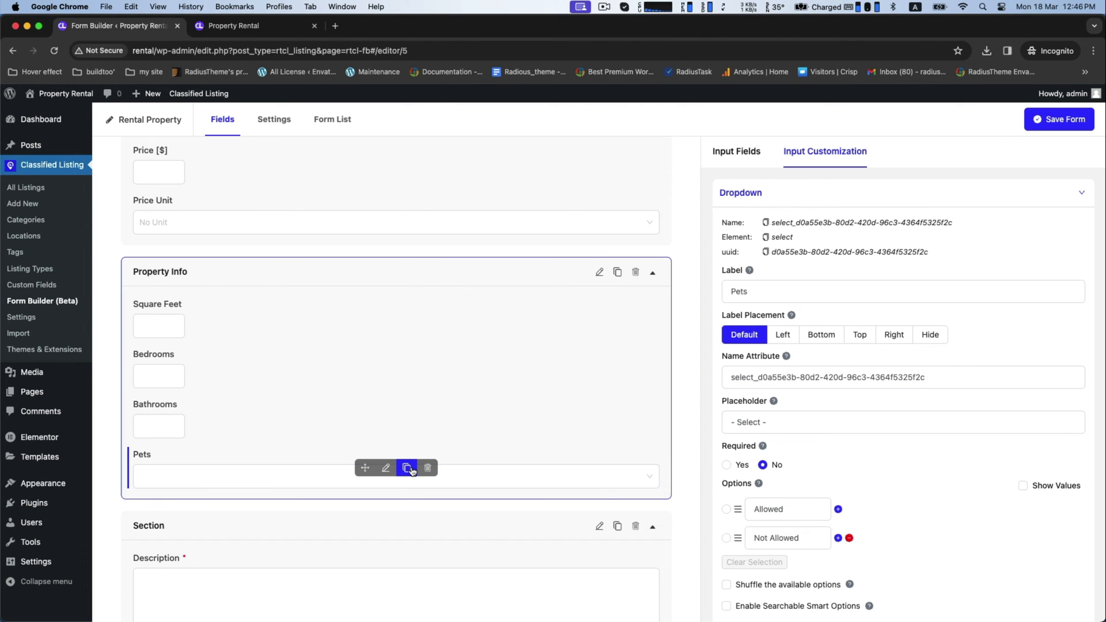
- Duplicate Pets into a 'Check in' dropdown with 'After 11.00 AM' and 'After 12.00 PM', then copy it
left_click(408, 468)
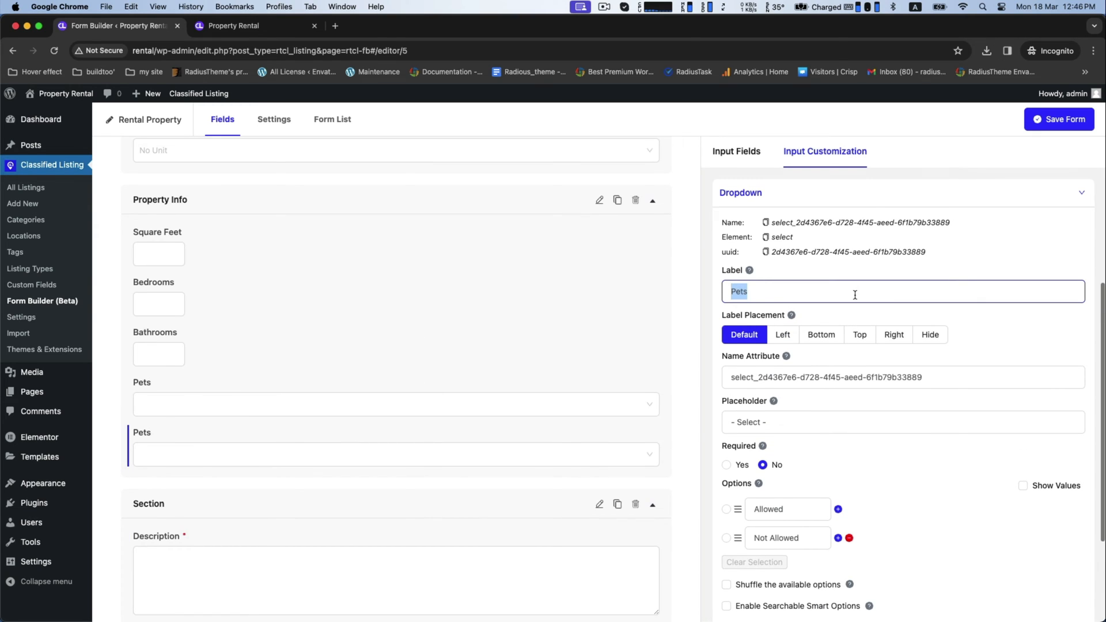
type("Check in")
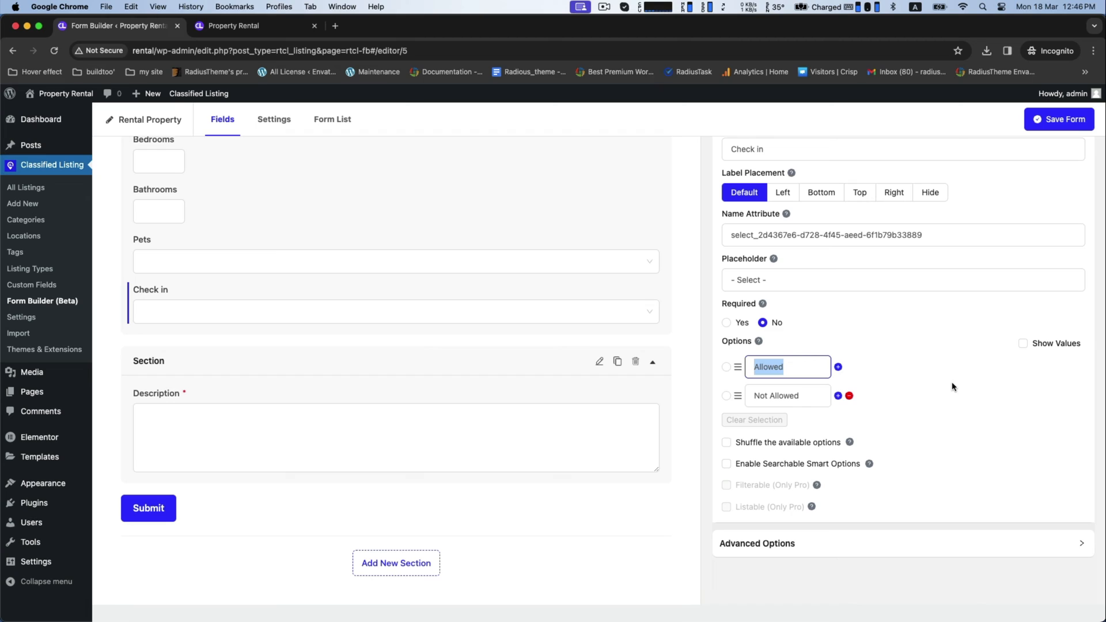
type("After")
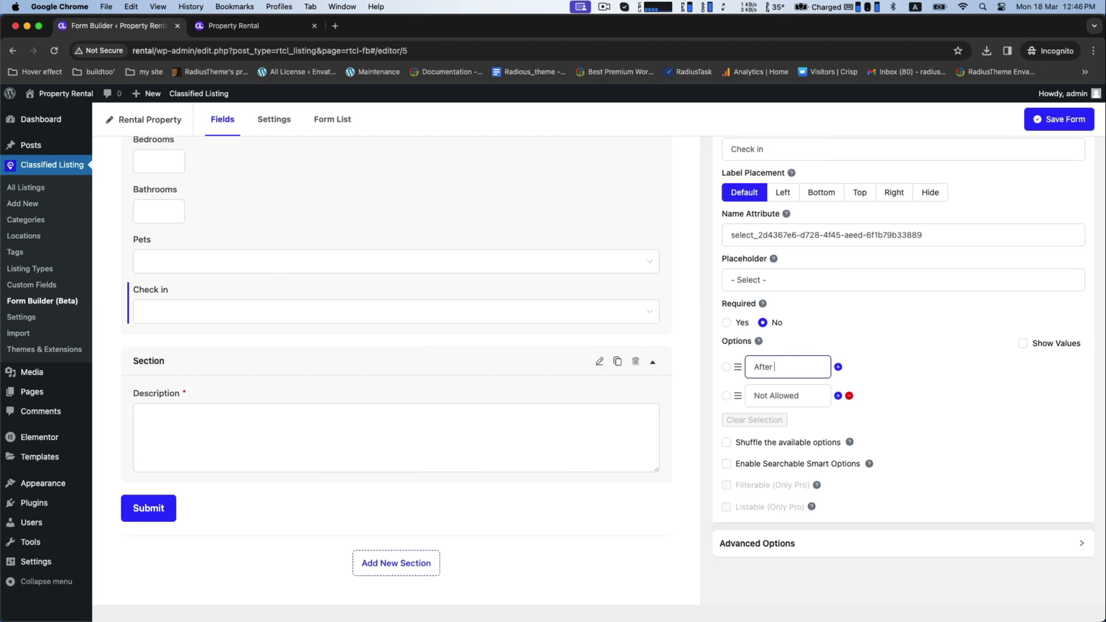
type("11.")
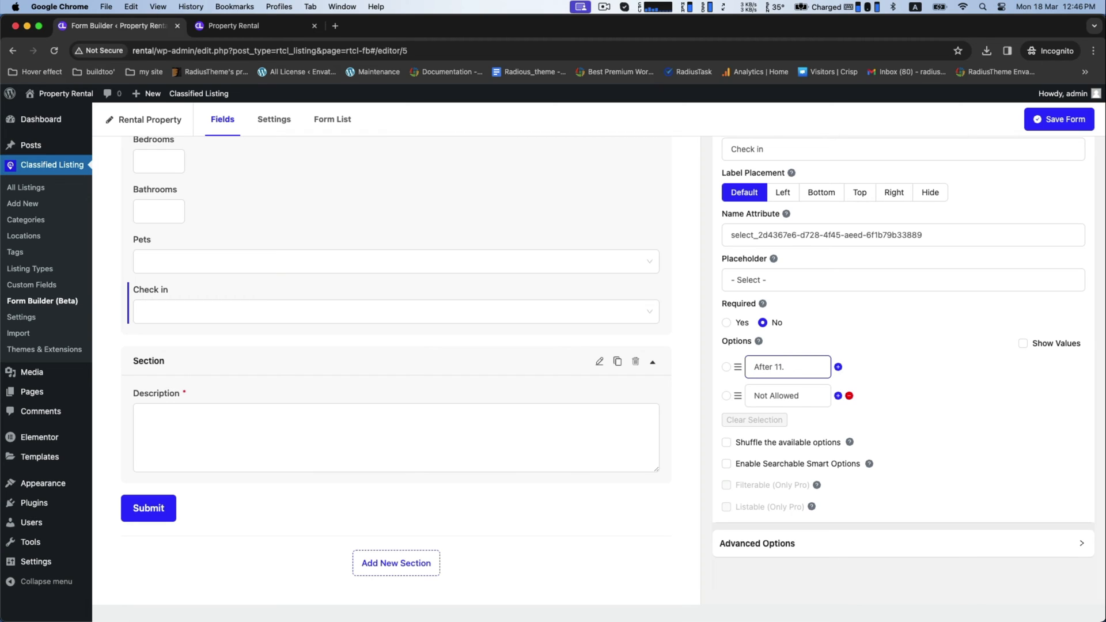
type("00 Am")
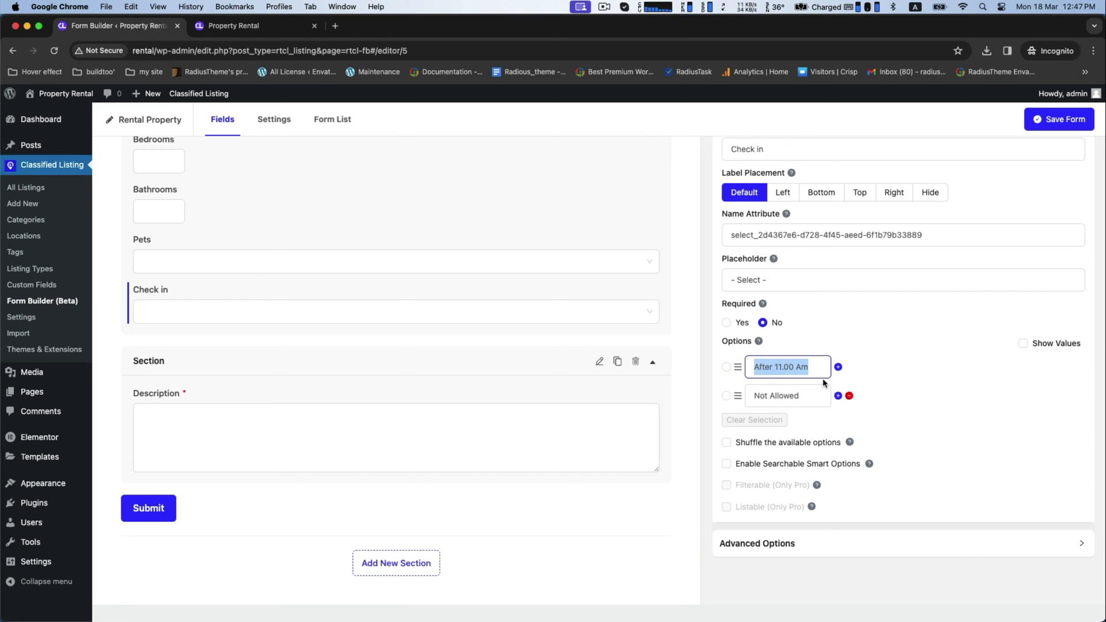
type("After 11.00 Am")
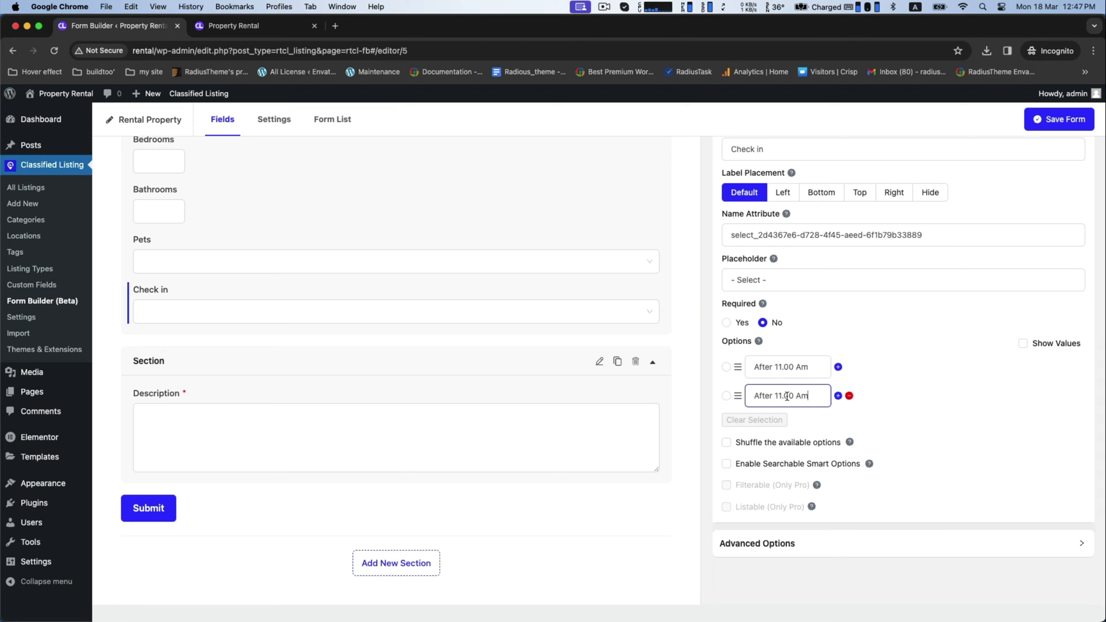
type("After 1.00 Am")
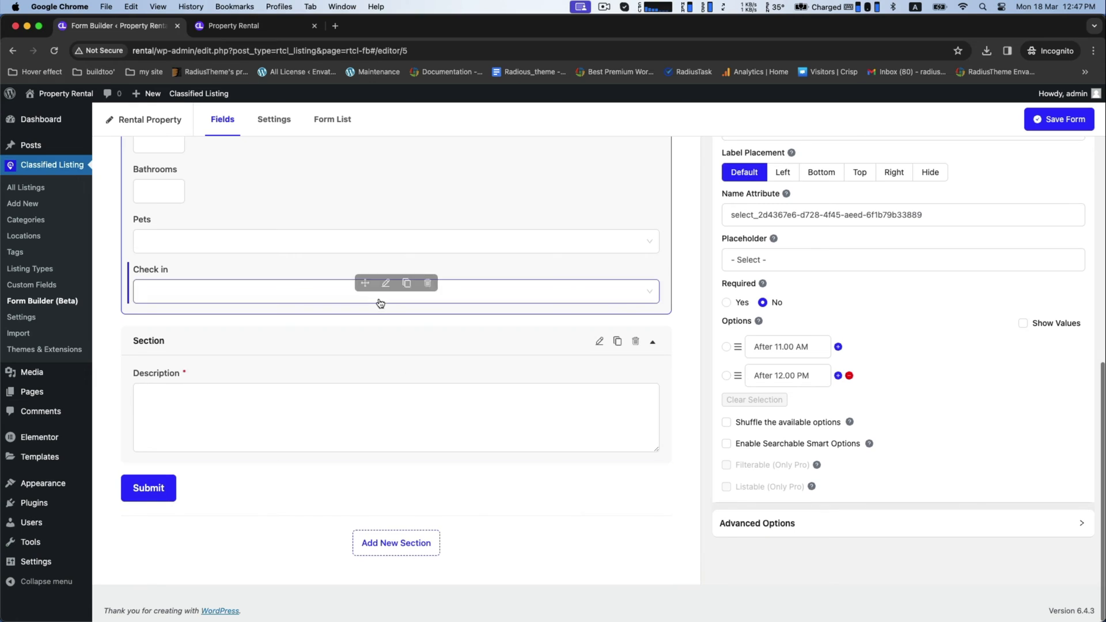
left_click(381, 303)
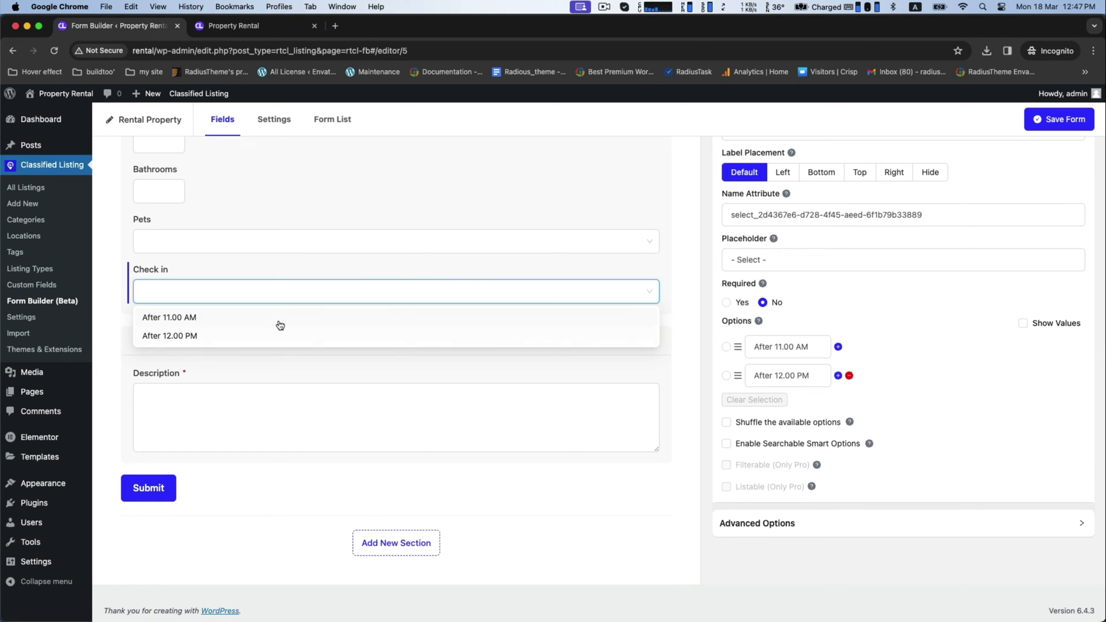
left_click(406, 284)
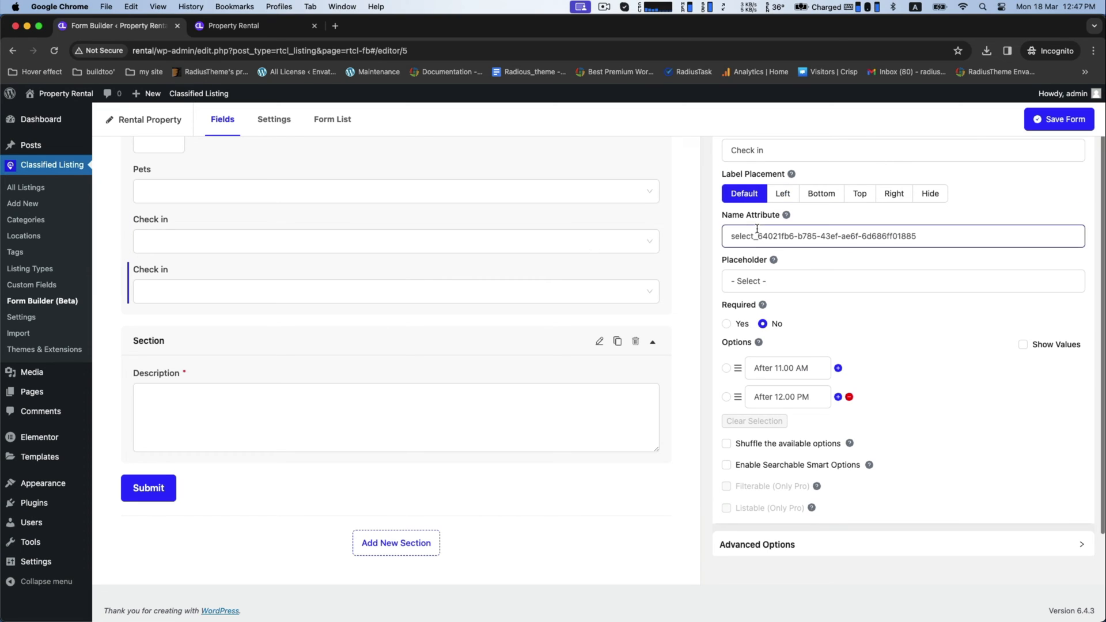
- Relabel the copy 'Check Out' with options 'Before 1.00 PM' and 'Before 2.00 PM'
type("Check Out")
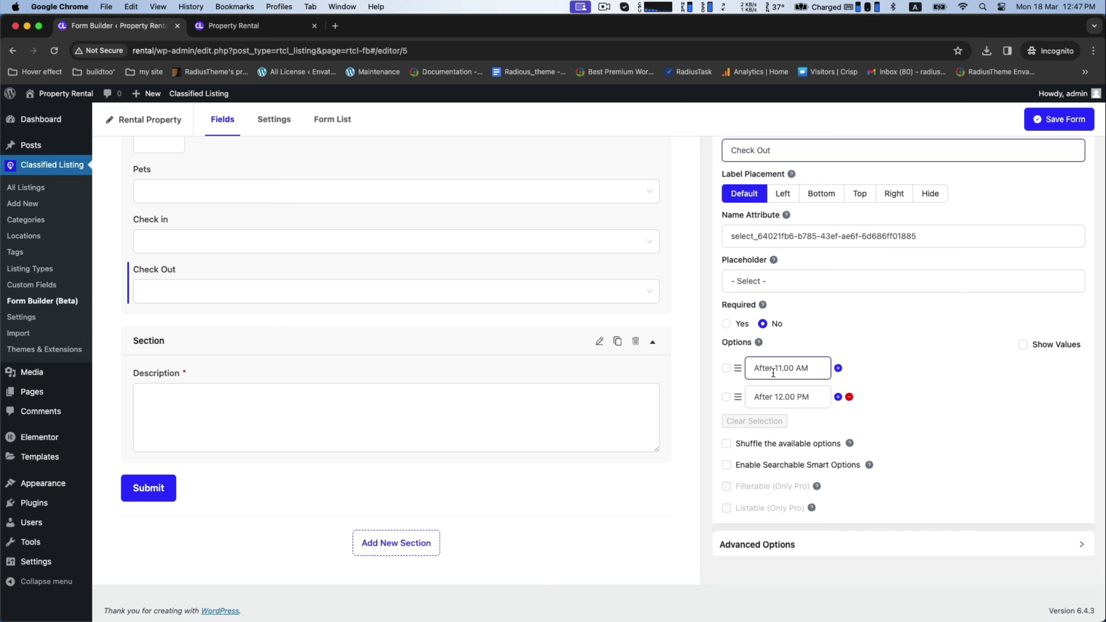
double_click(764, 369)
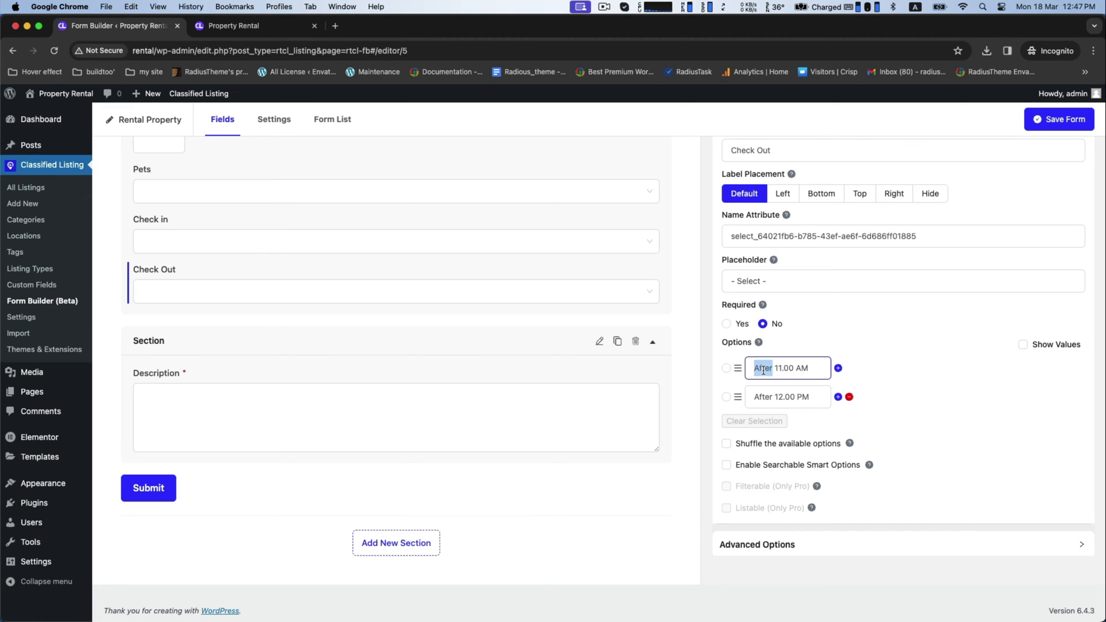
type("Before 11.00 AM")
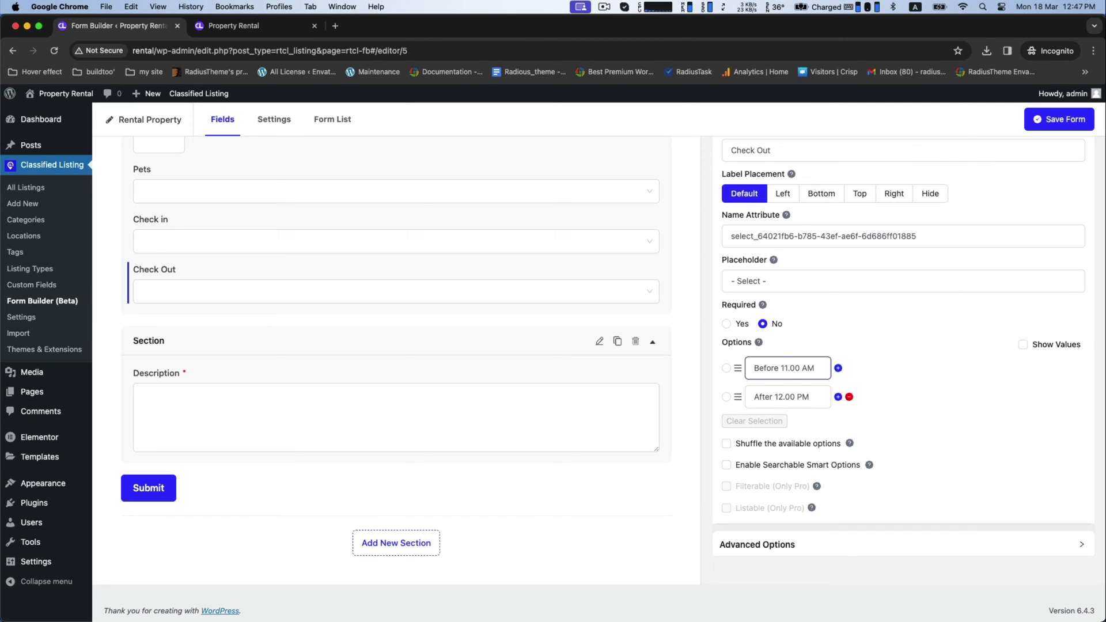
left_click(788, 369)
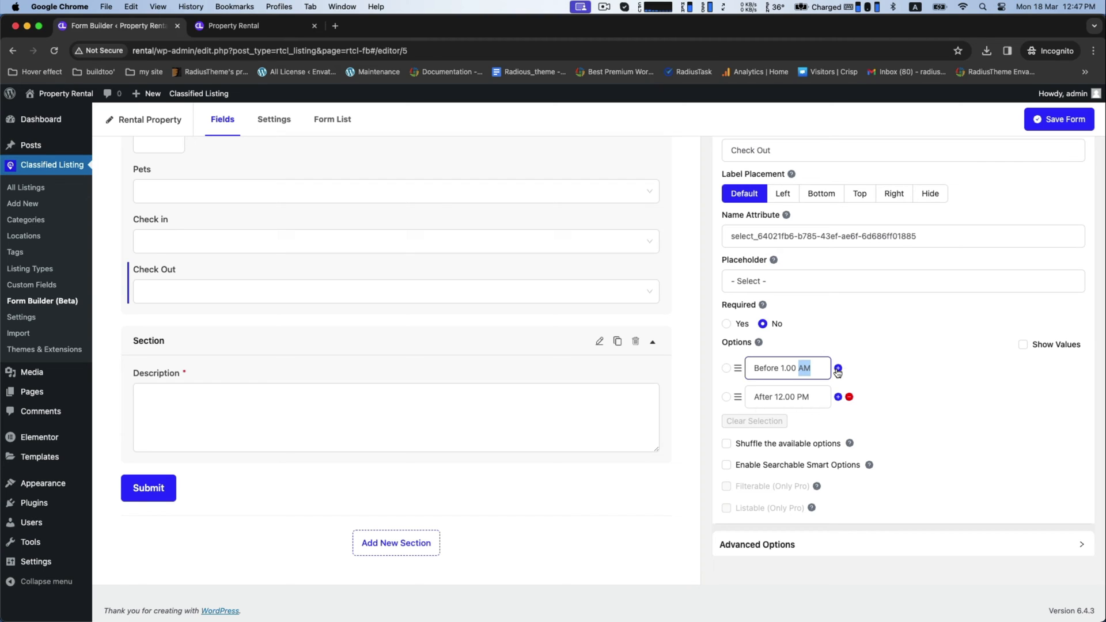
type("PM")
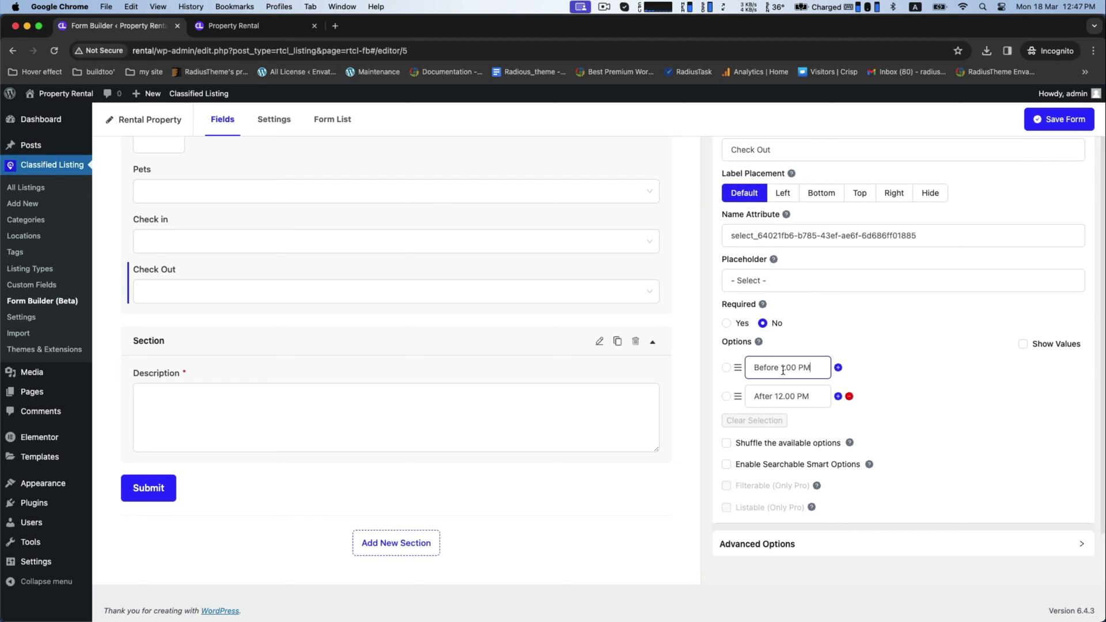
type("Before 1.00 PM")
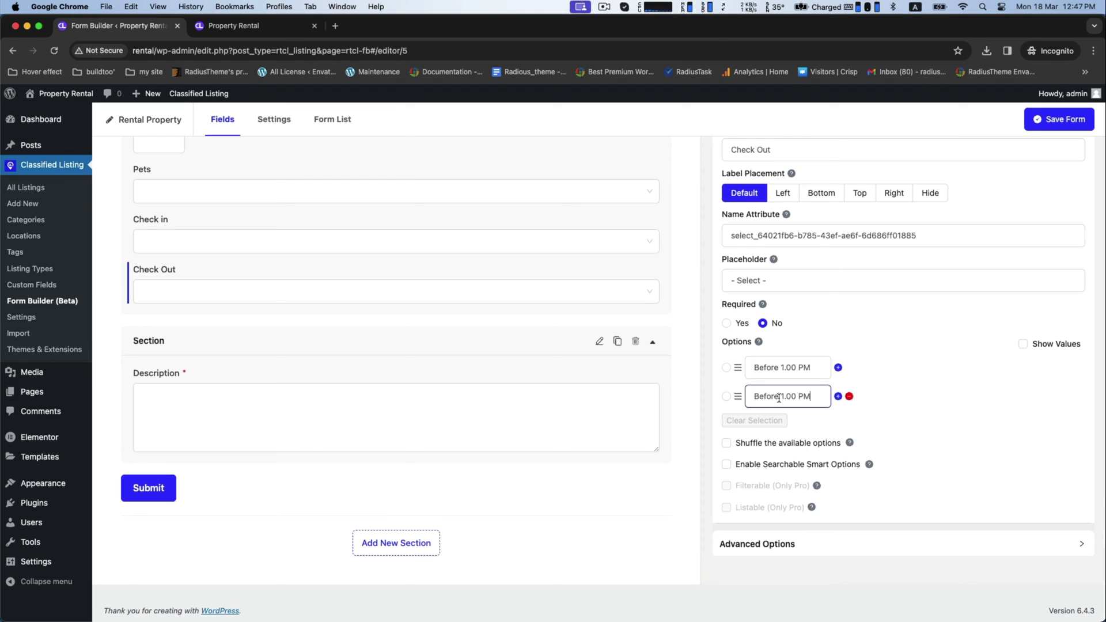
type("Before 2.00 PM")
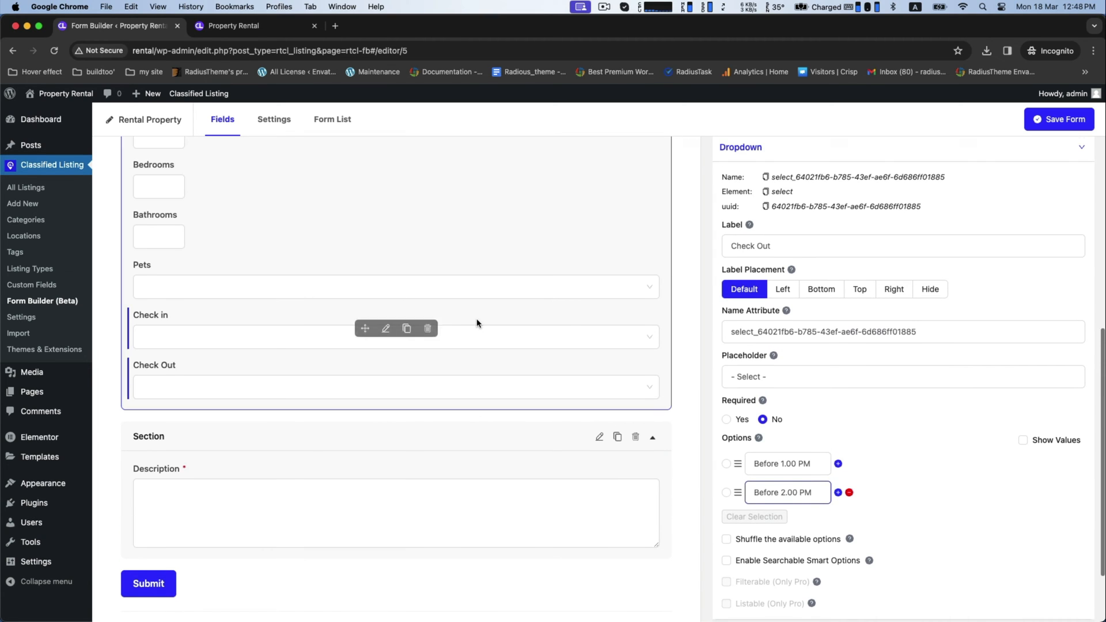
left_click(1060, 119)
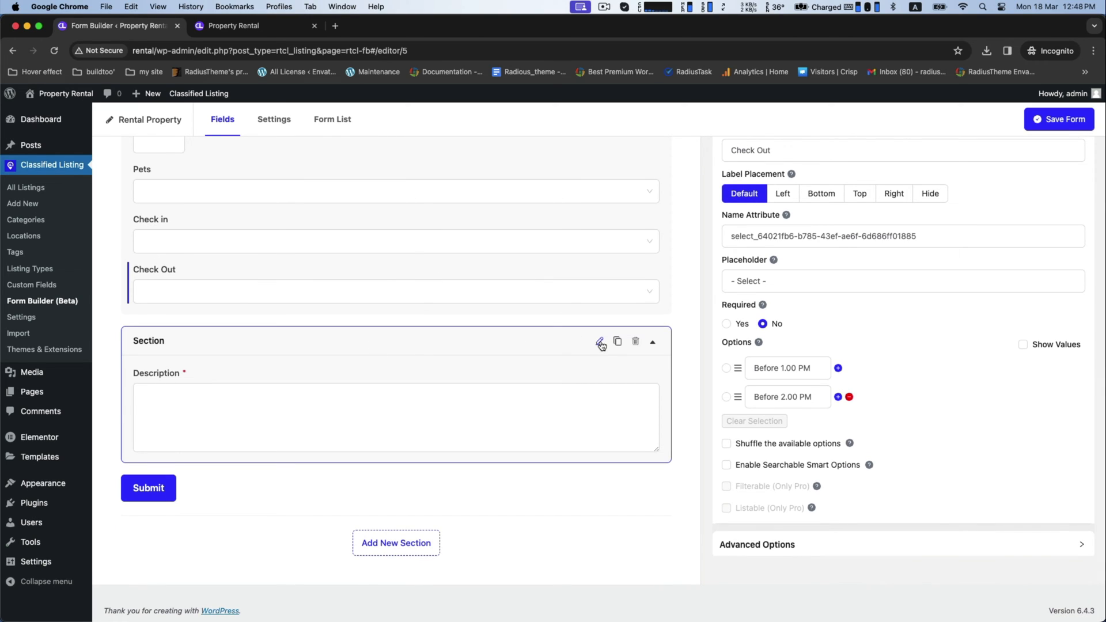
- Retitle the Description section 'Property Details' and add the Tag field to it
left_click(600, 341)
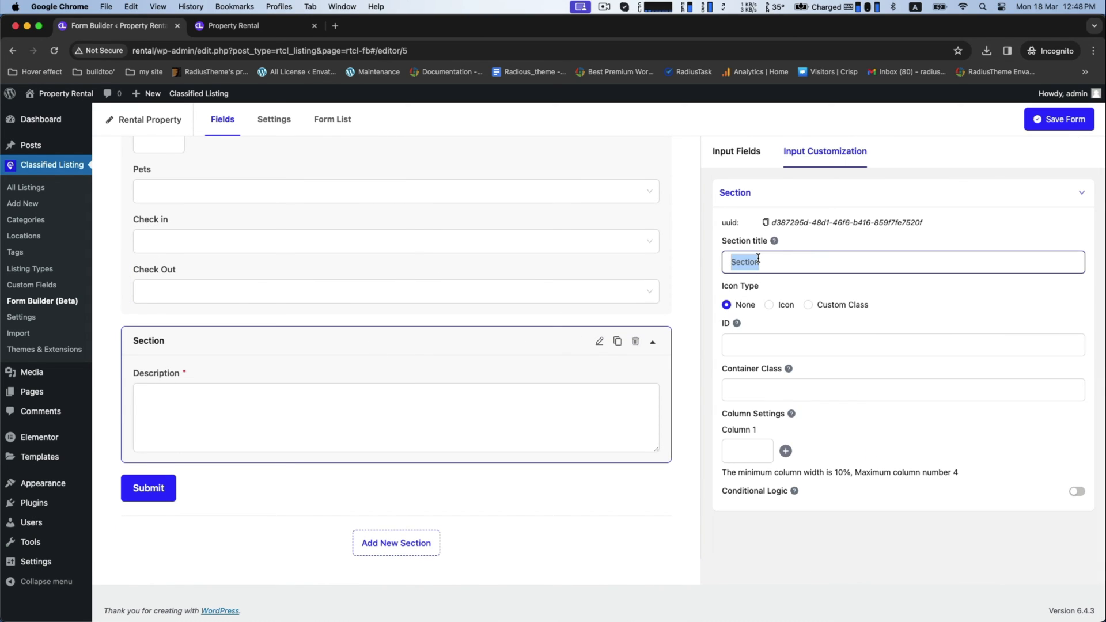
type("Property")
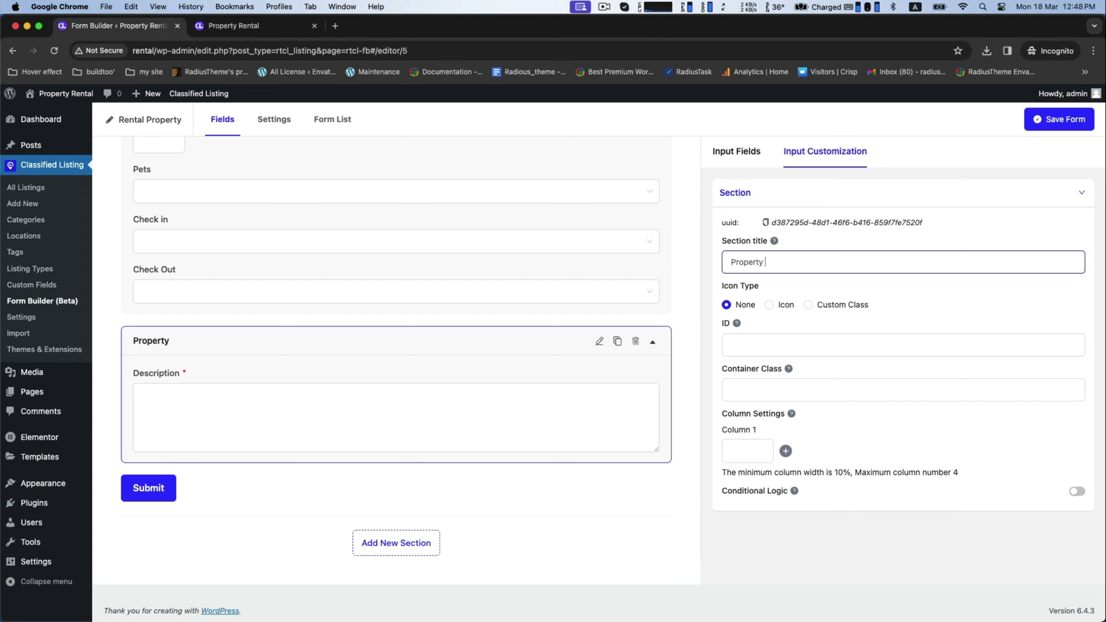
type("Details")
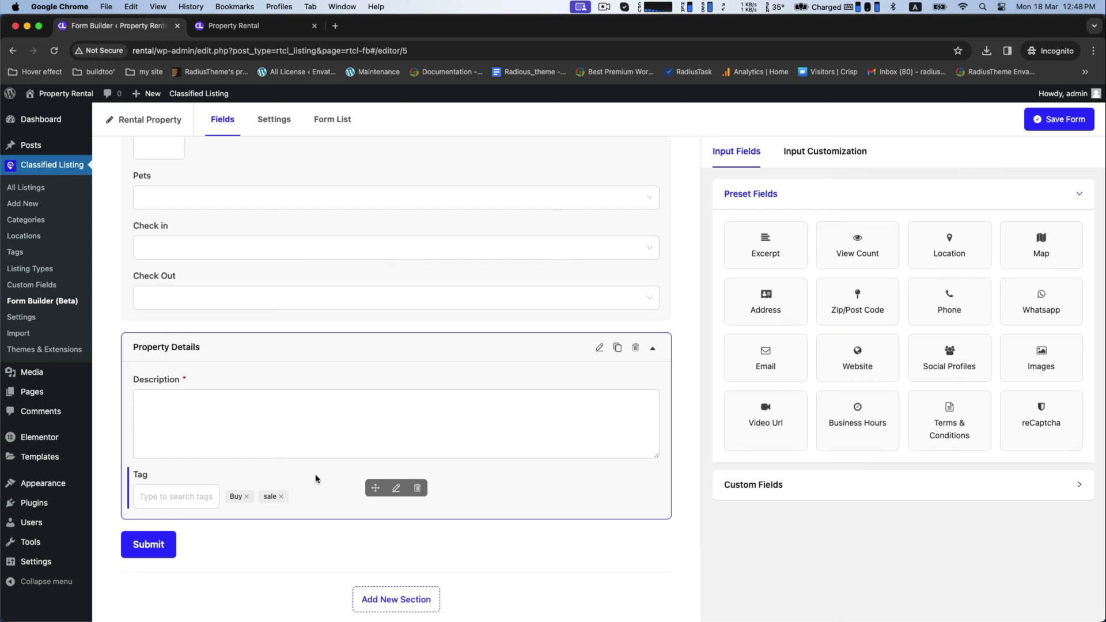
scroll("down", 3)
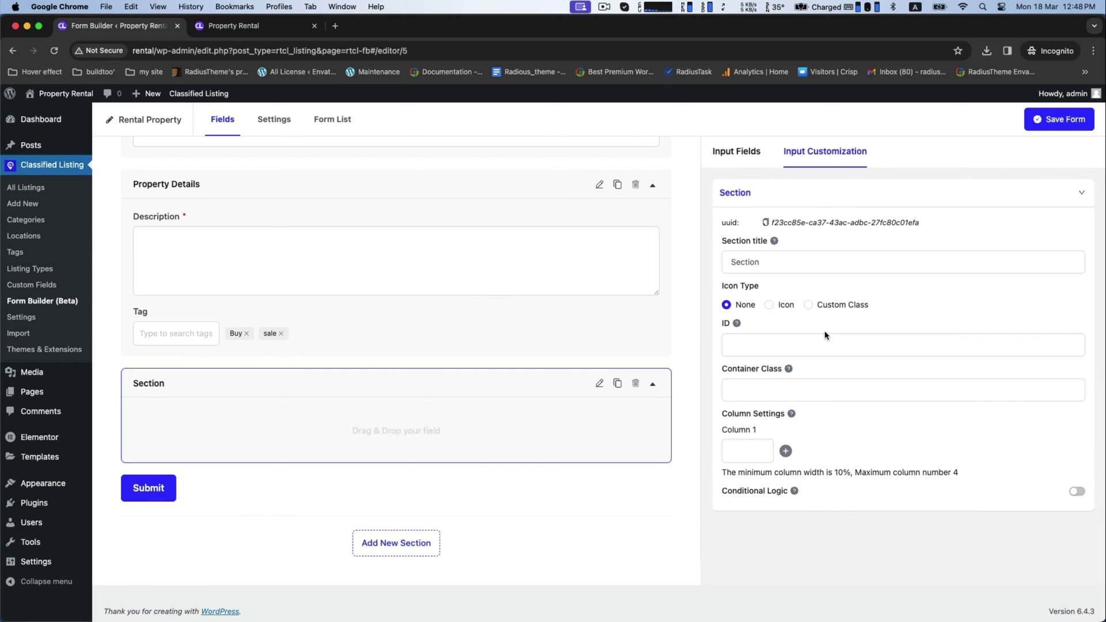
- Name a 'Property Image / Video' section with Images and Video Url fields, then append an empty section
type("Pro")
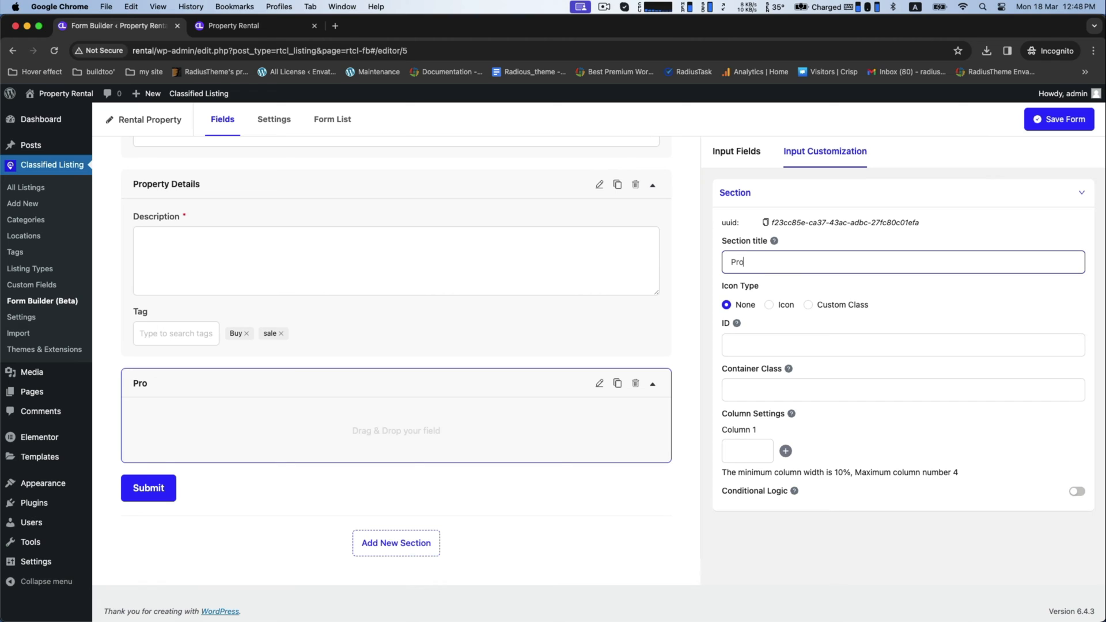
type("Property Image")
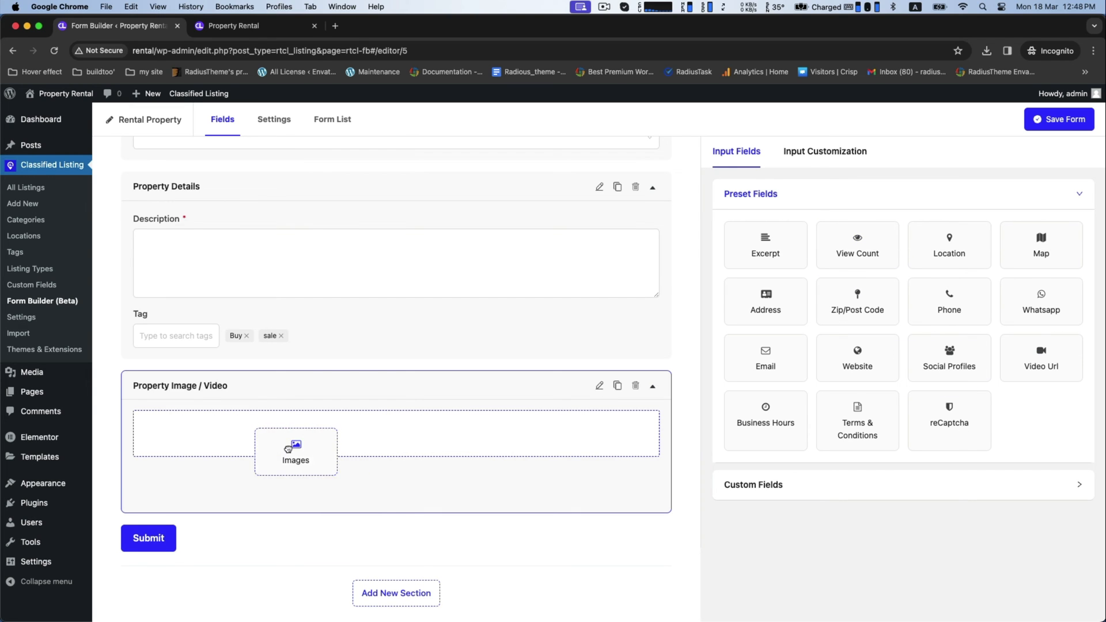
left_click(294, 449)
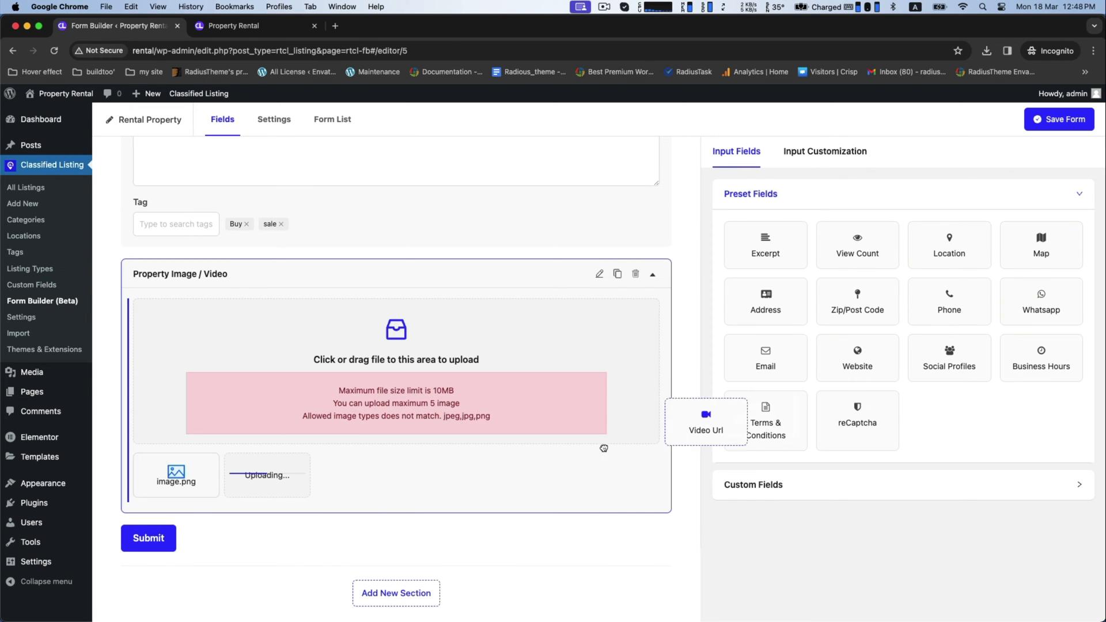
left_click(705, 429)
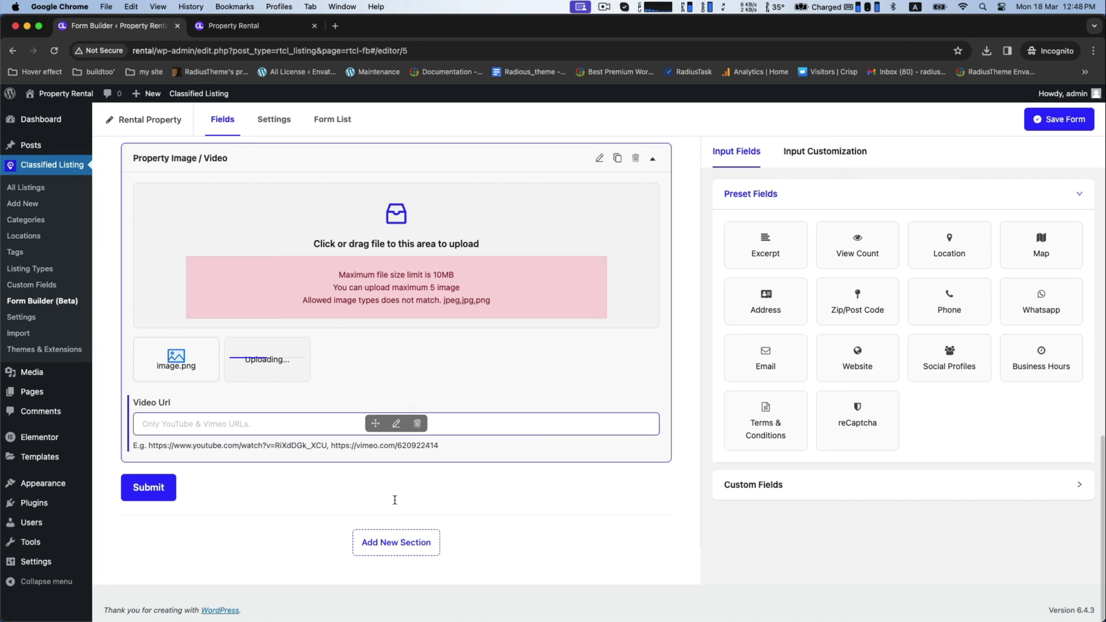
left_click(396, 543)
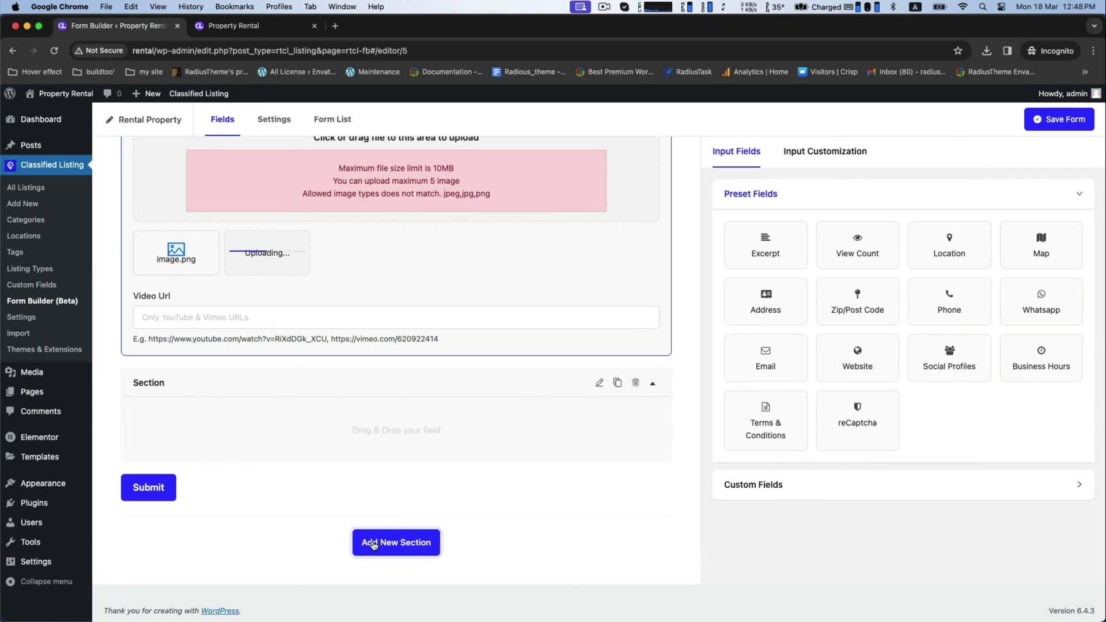
- Title the new section 'Contact' and drag Phone, Location and Map fields into it
left_click(599, 383)
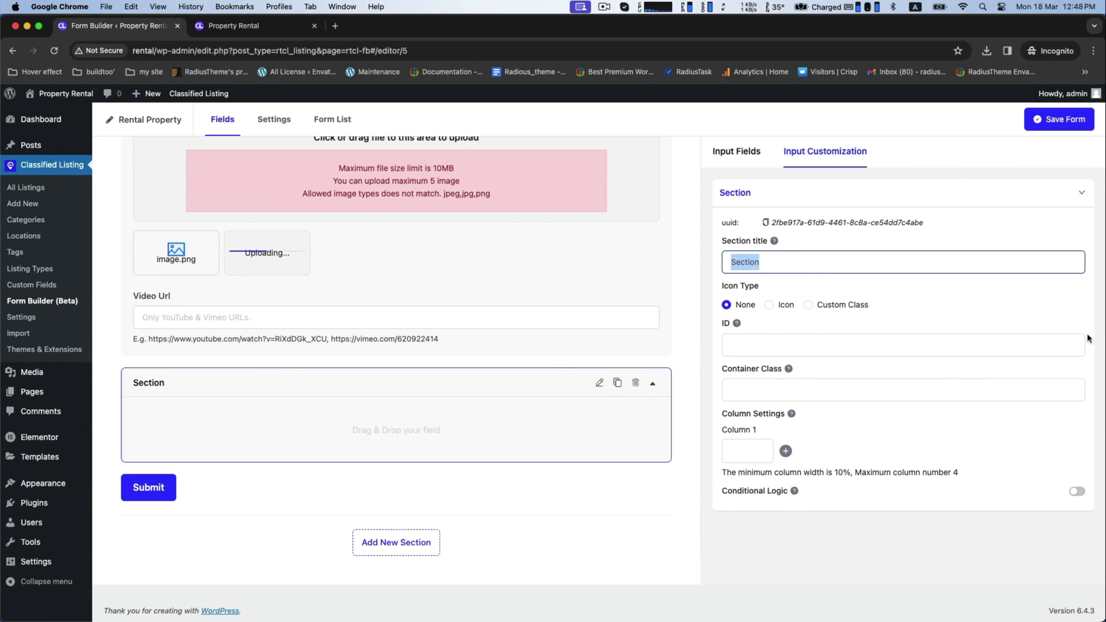
type("Contact")
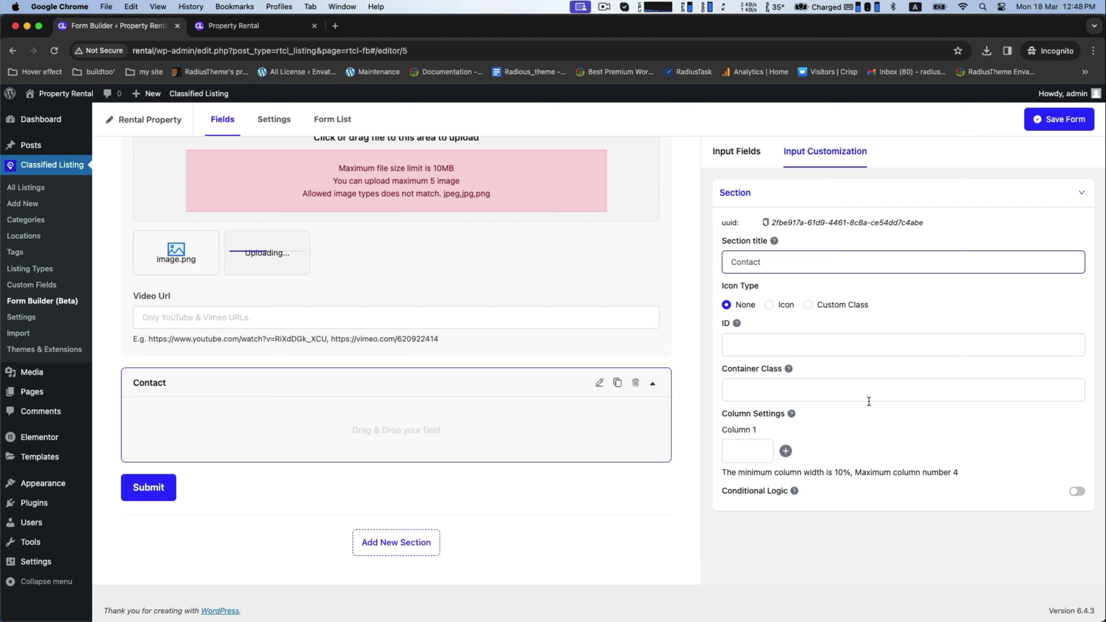
left_click(737, 151)
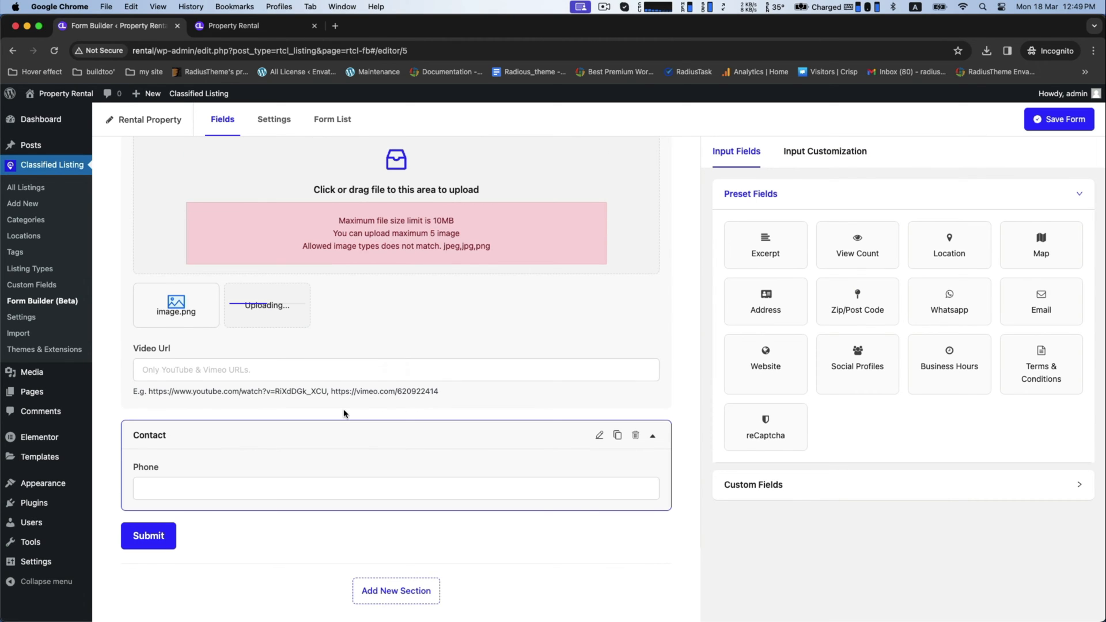
left_click_drag(948, 245, 418, 495)
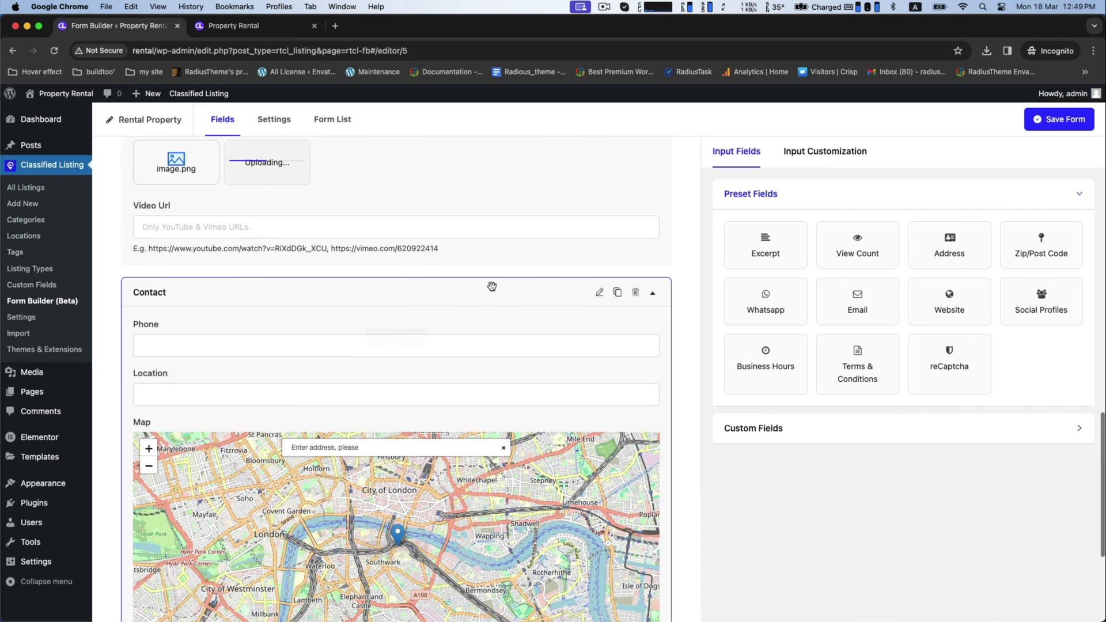
- Give Property Info two 50% columns with Pets, Check in and Check Out in the second
scroll("down", 3)
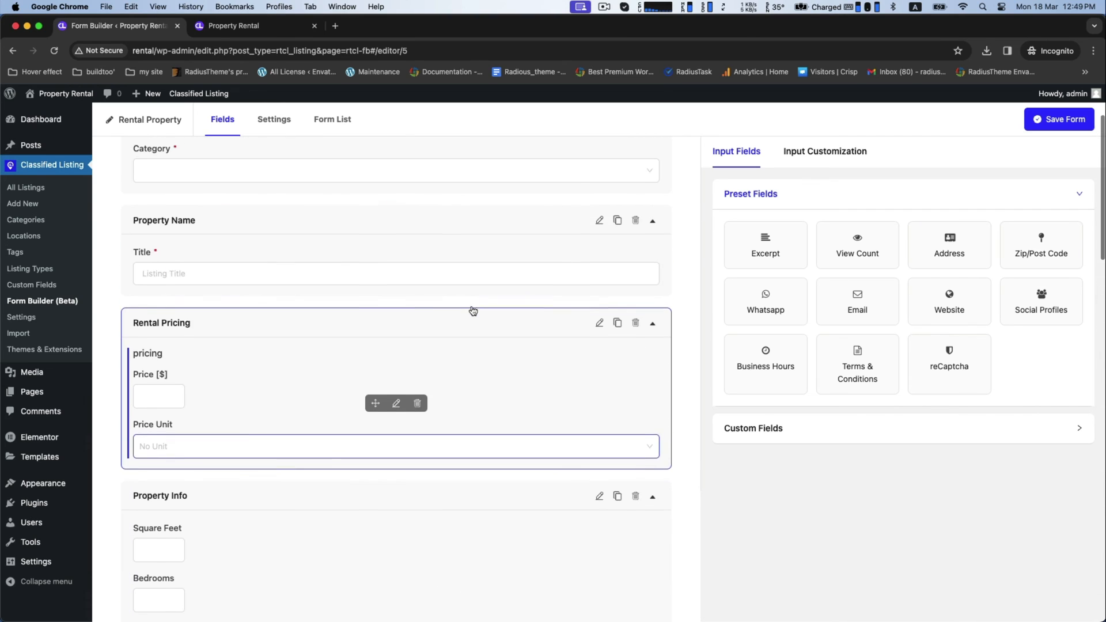
scroll("down", 3)
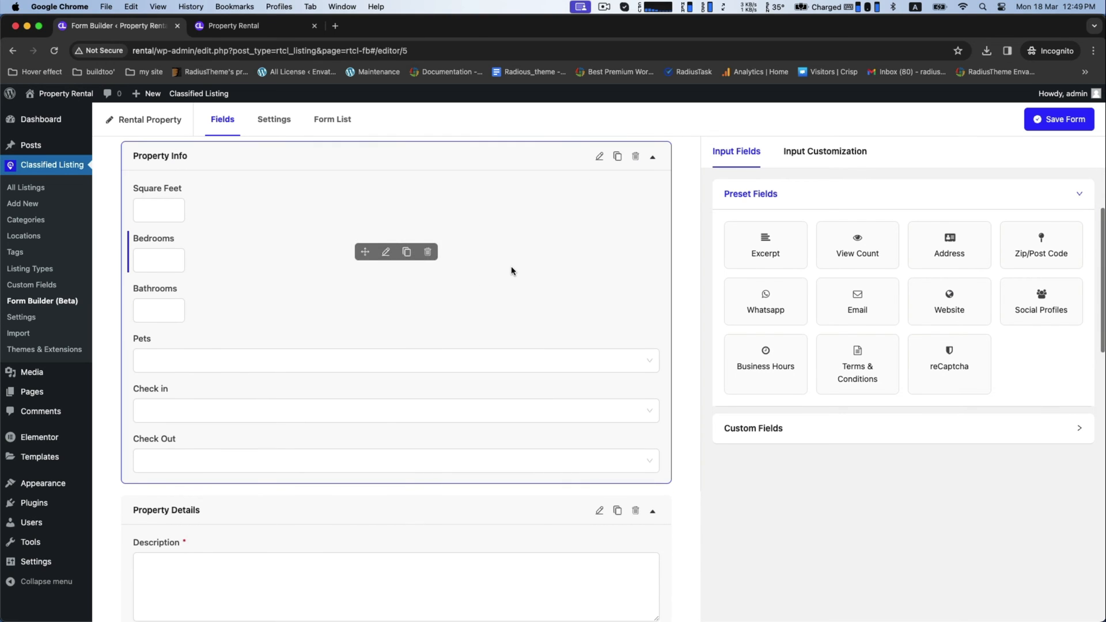
left_click(599, 195)
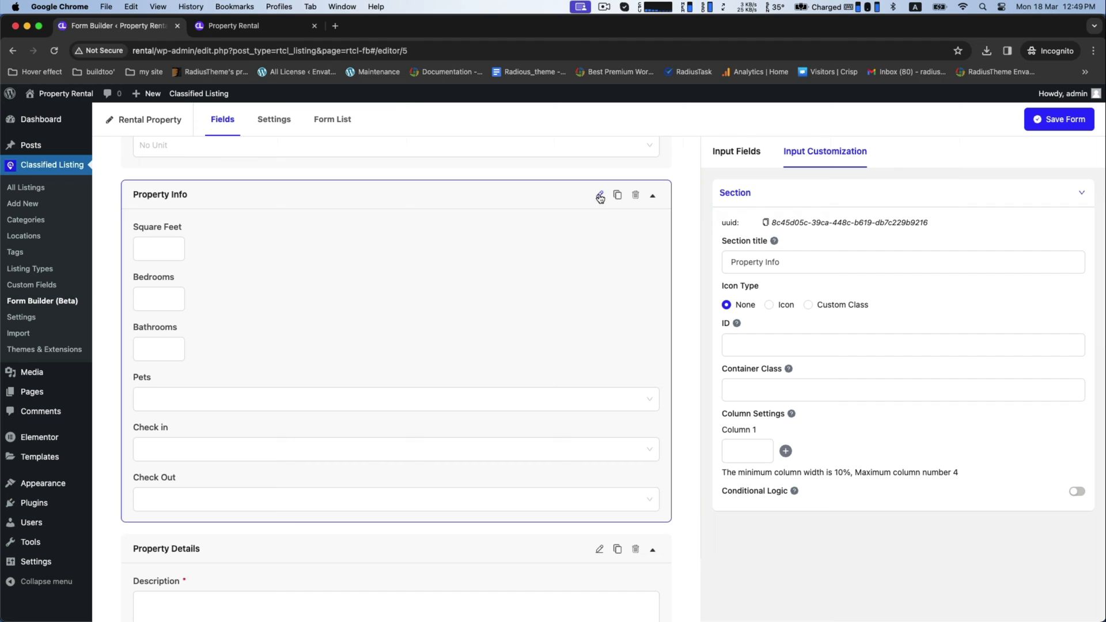
left_click(737, 151)
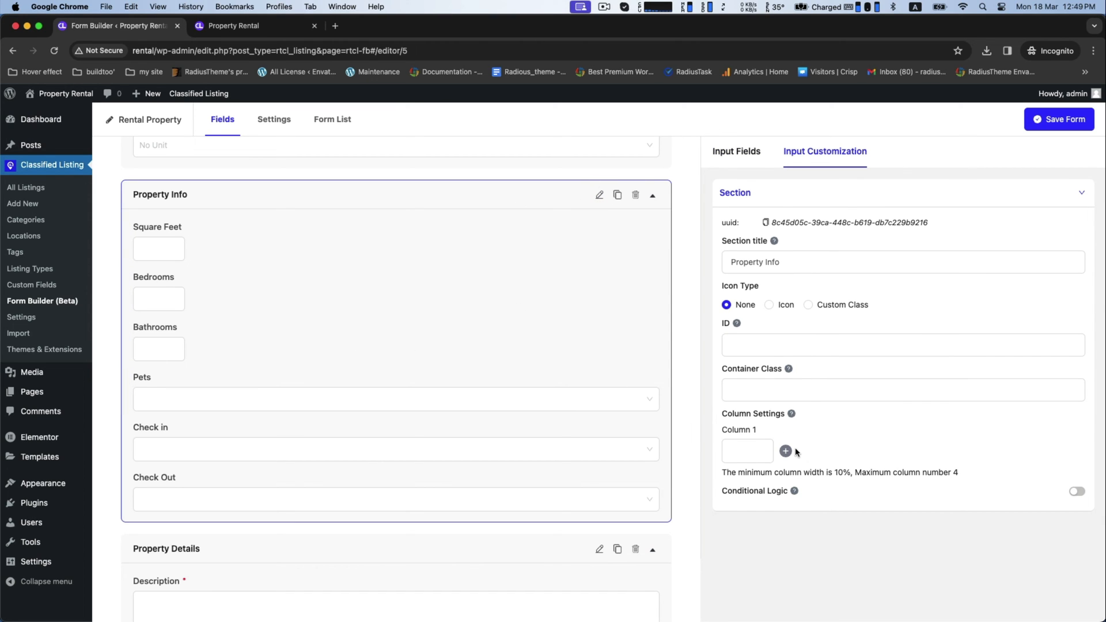
left_click(786, 452)
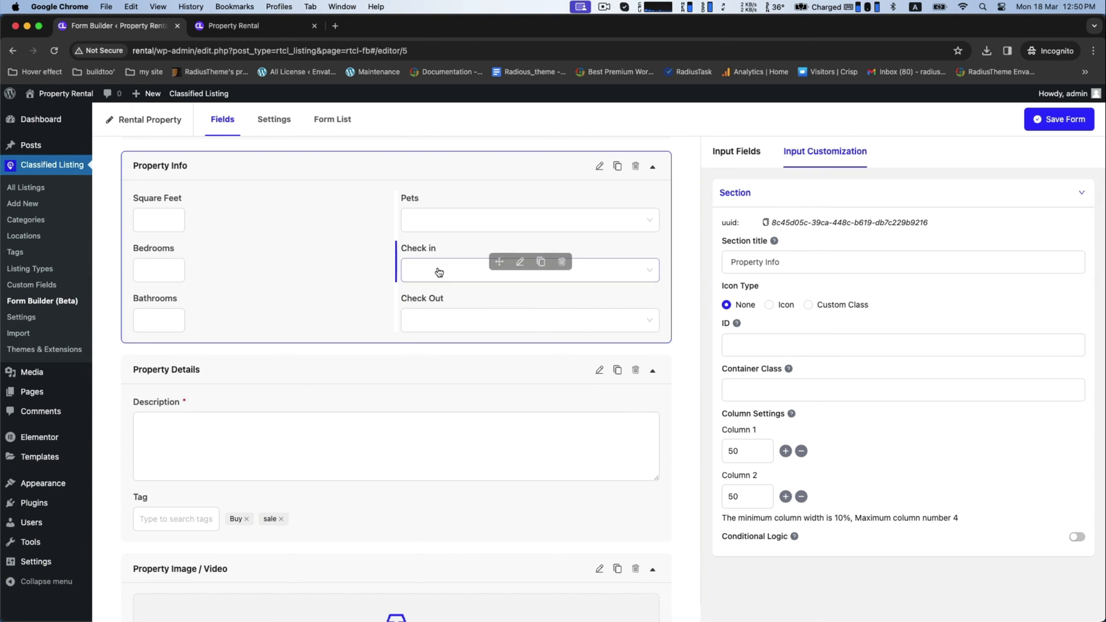
scroll("down", 3)
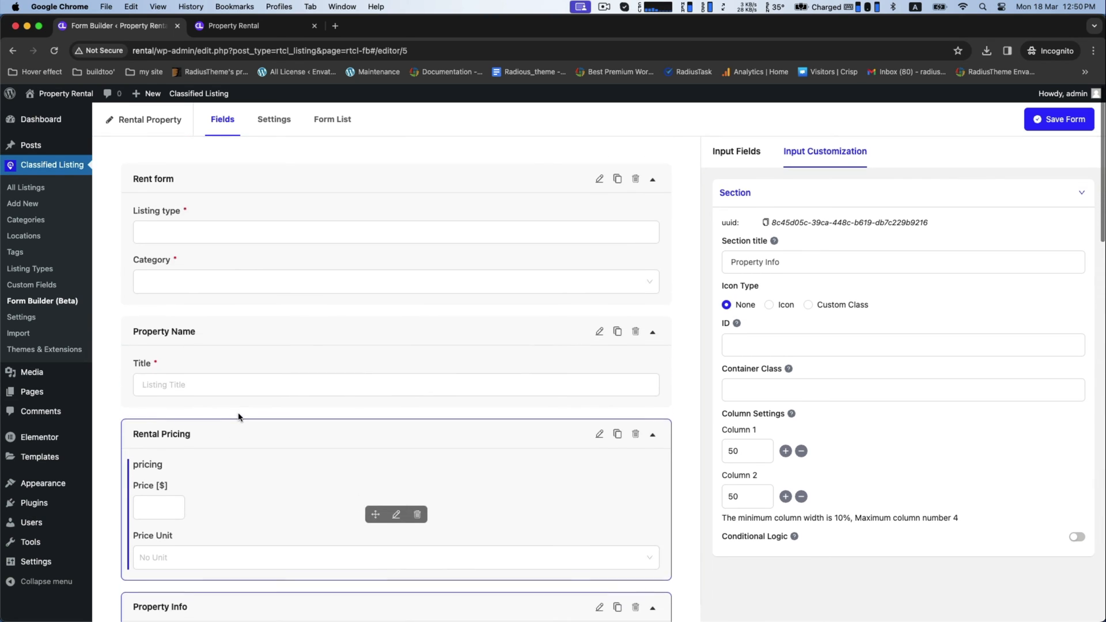
- Save the form, set Rental Property as default, and delete Service Listing
left_click(1060, 119)
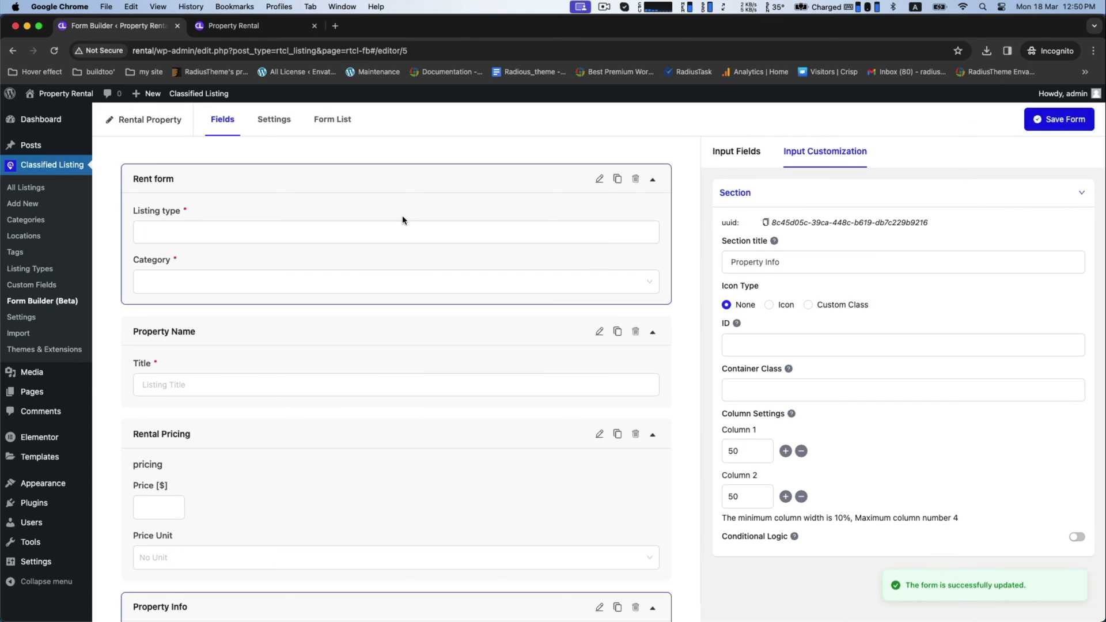
mouse_move(278, 124)
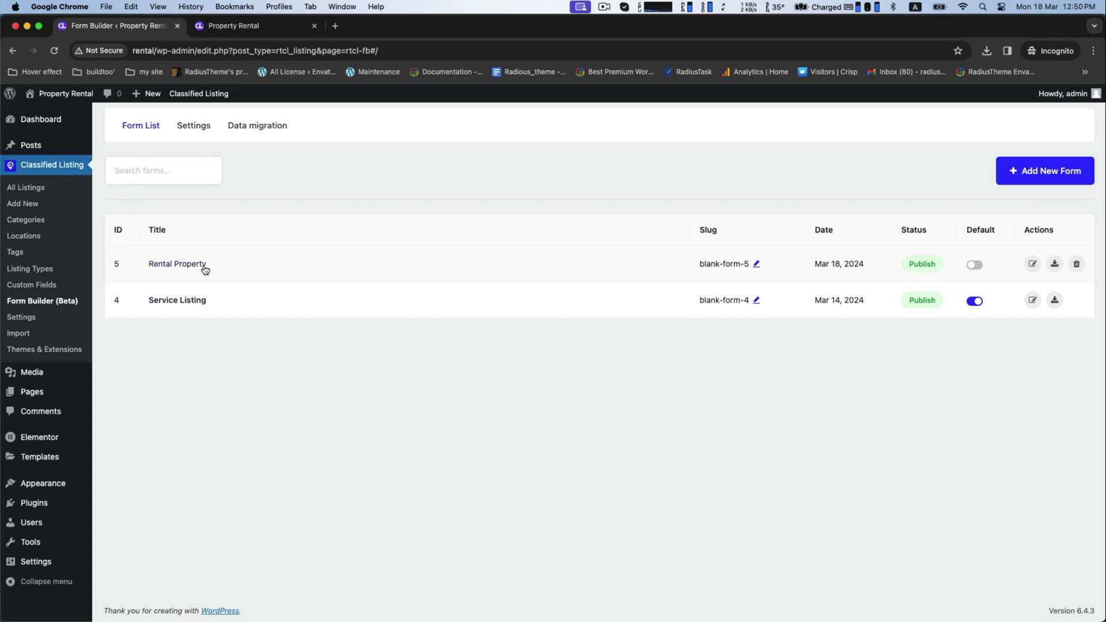
left_click(976, 265)
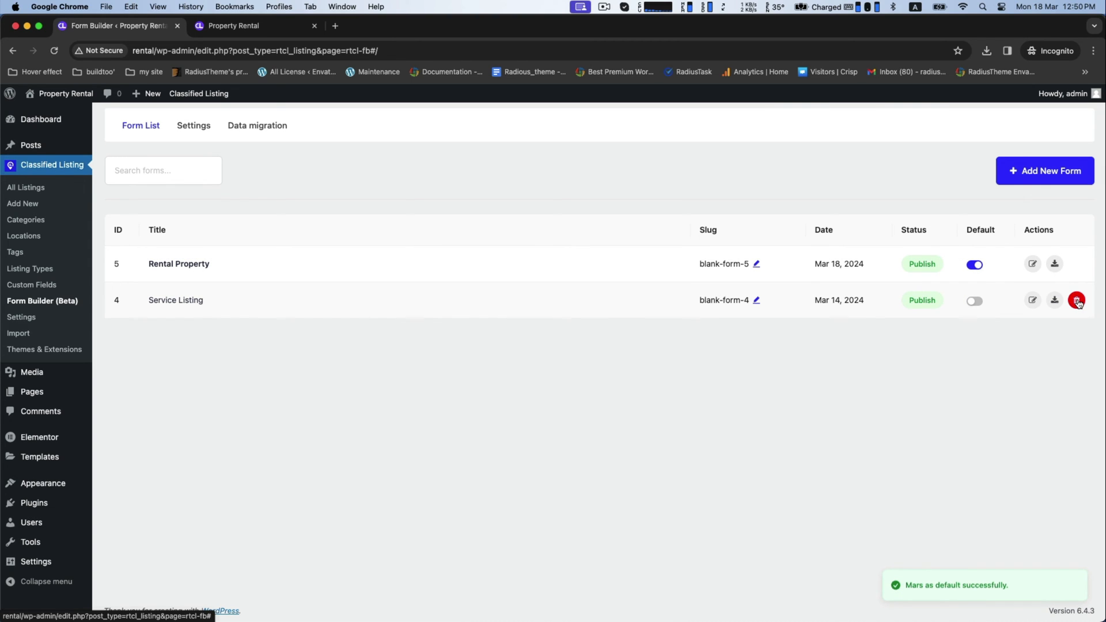
left_click(1076, 300)
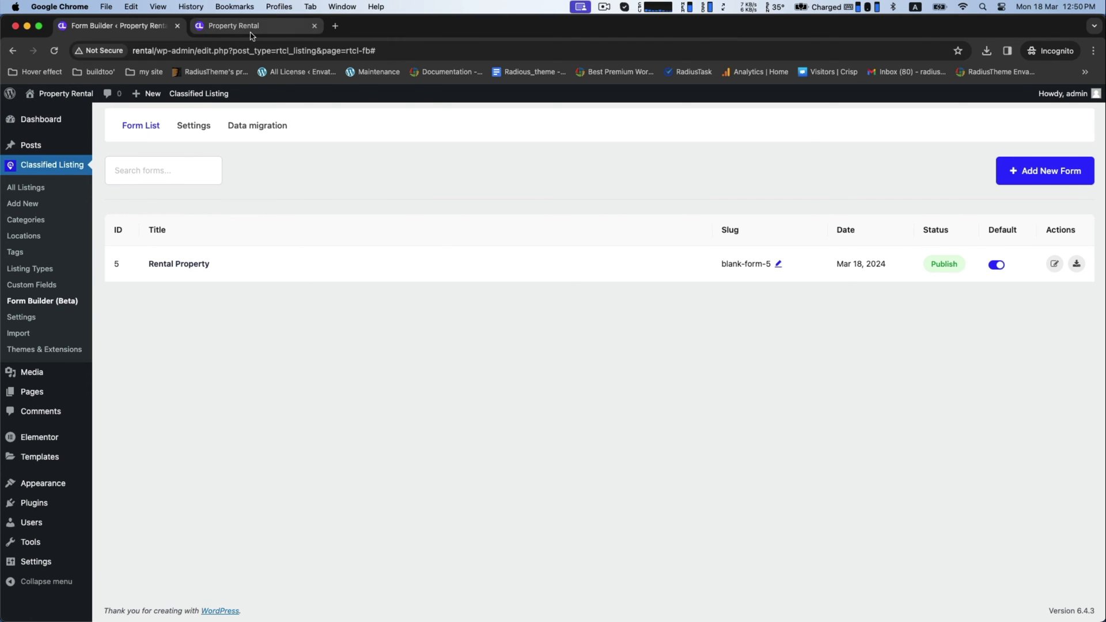
- On the Property Rental site, start a new listing and scroll through the Rent form
left_click(250, 25)
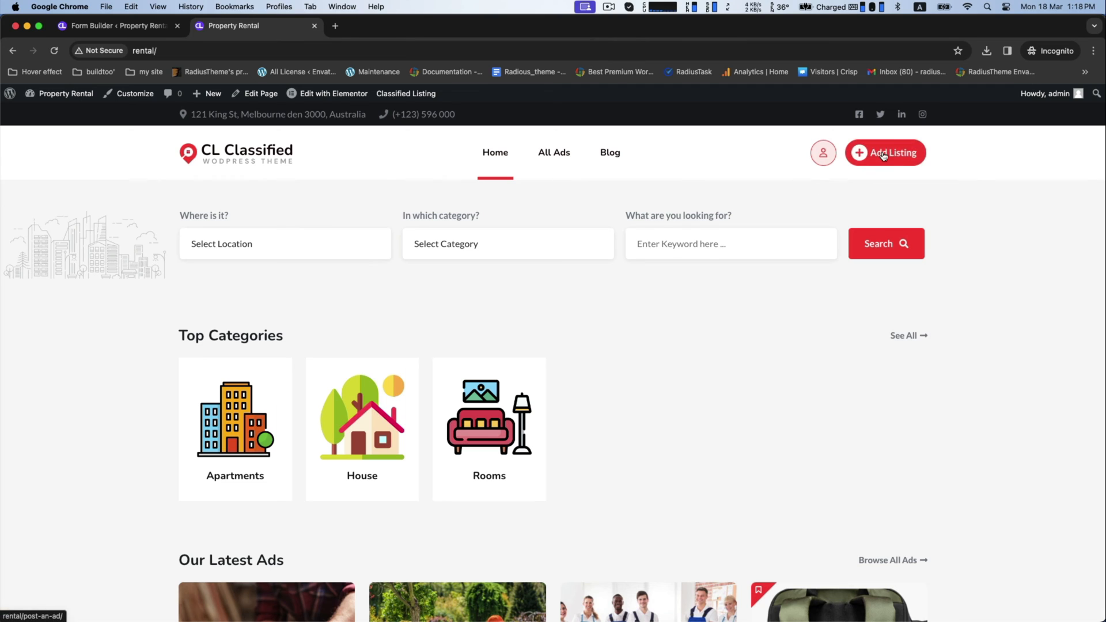
left_click(885, 152)
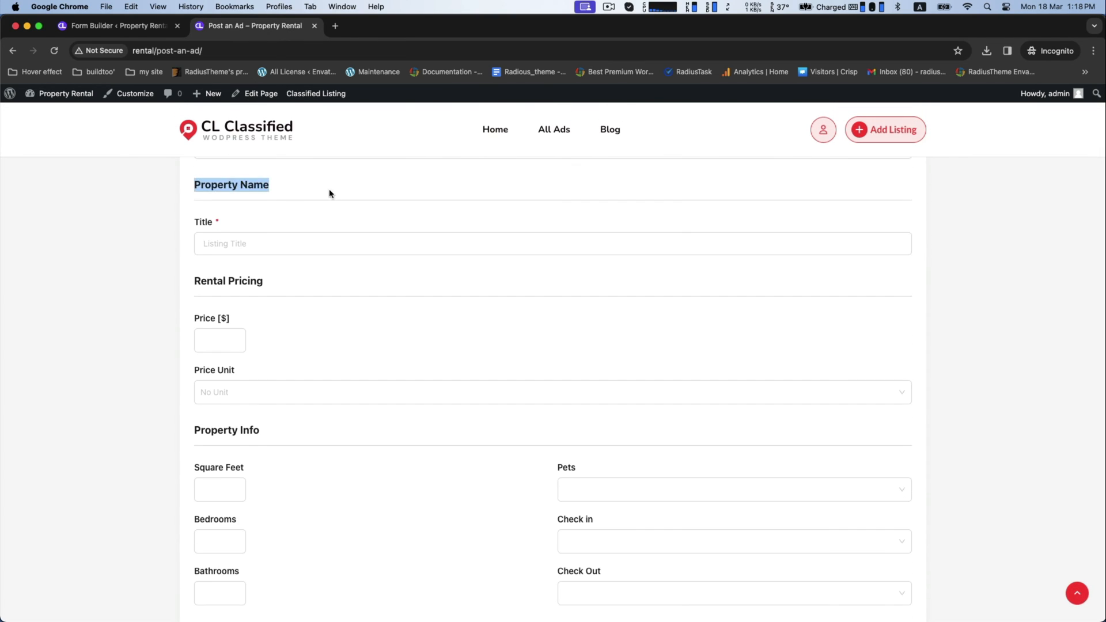
scroll("down", 3)
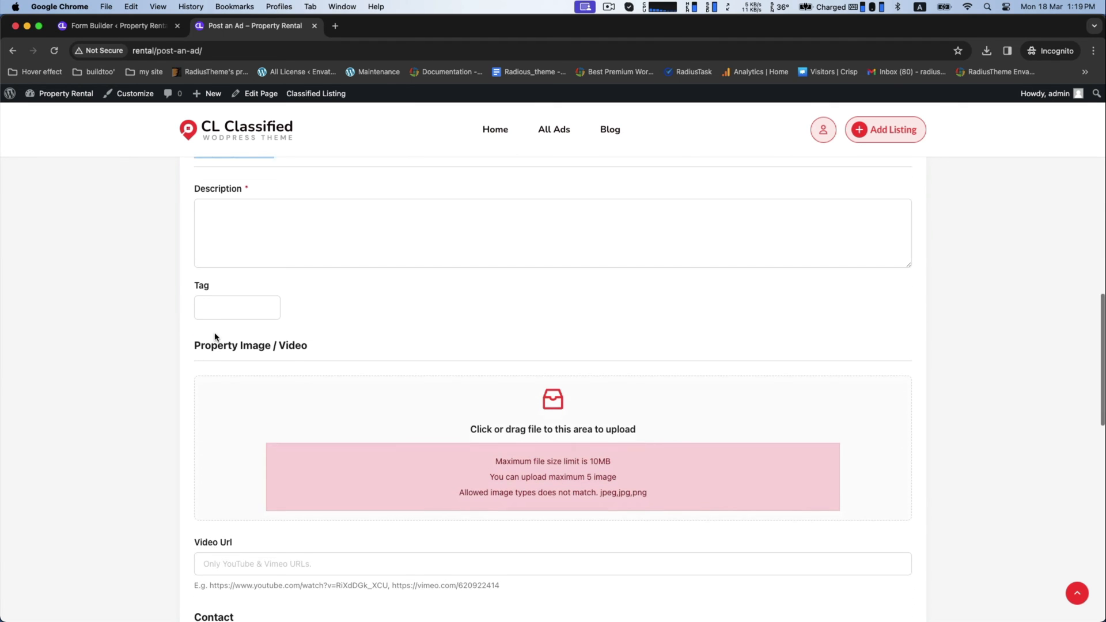
scroll("down", 3)
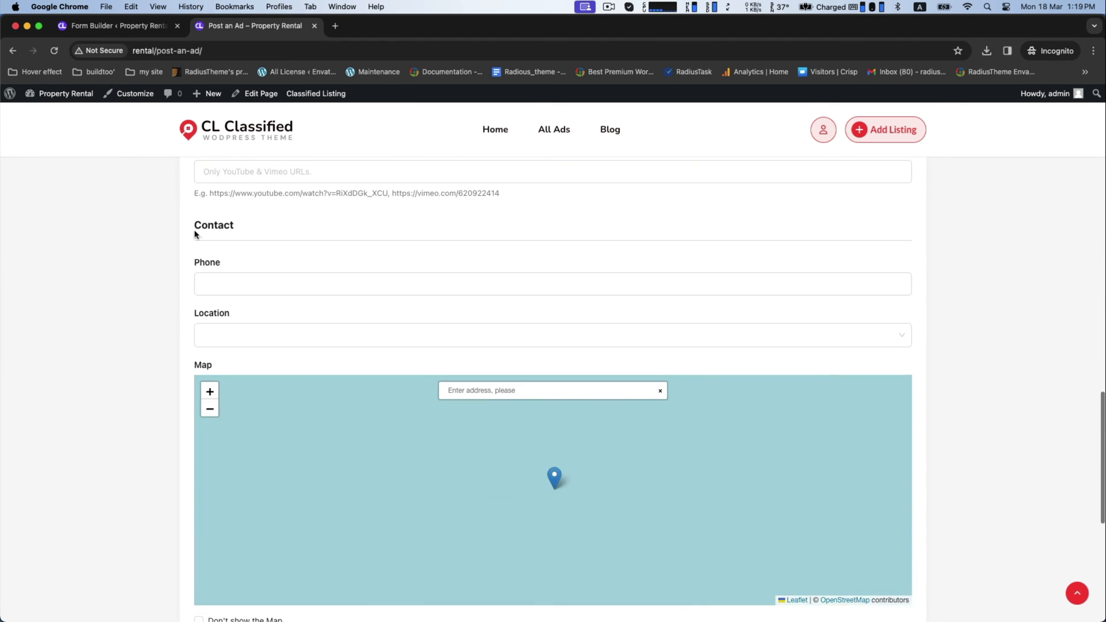
scroll("up", 3)
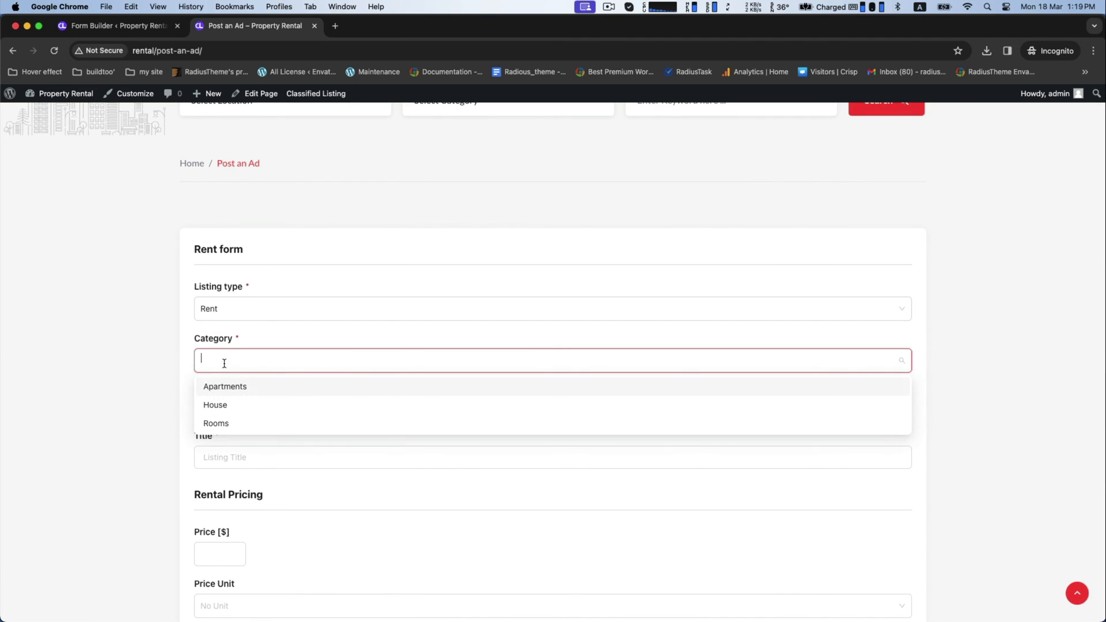
- Set category House, title 'Single Family House for Rent' and price 1000 per month
left_click(214, 406)
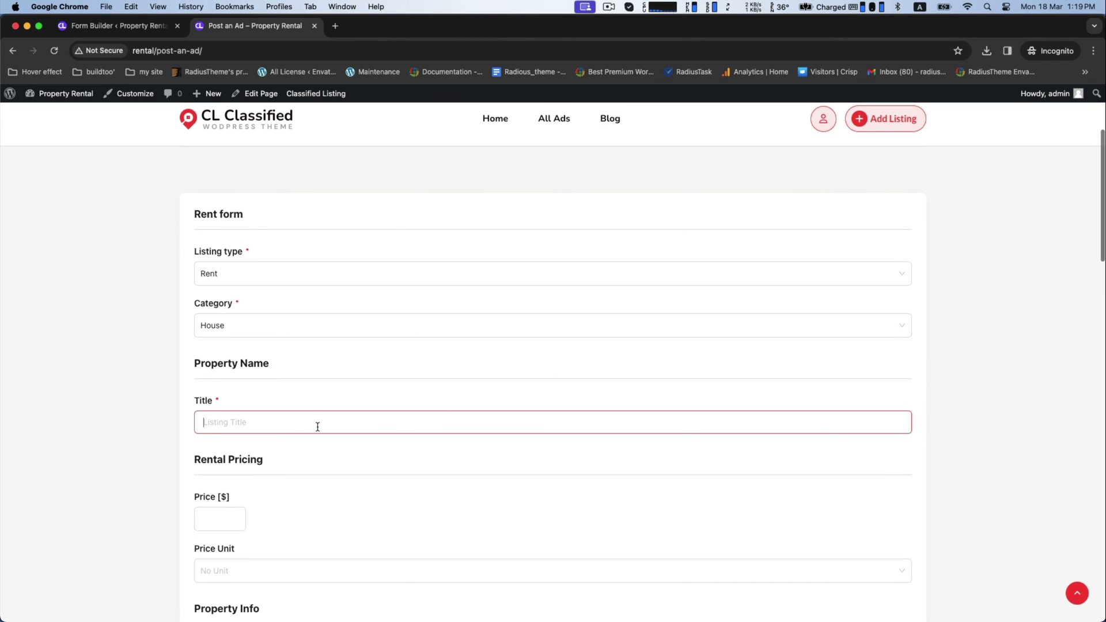
type("Single Family Hous")
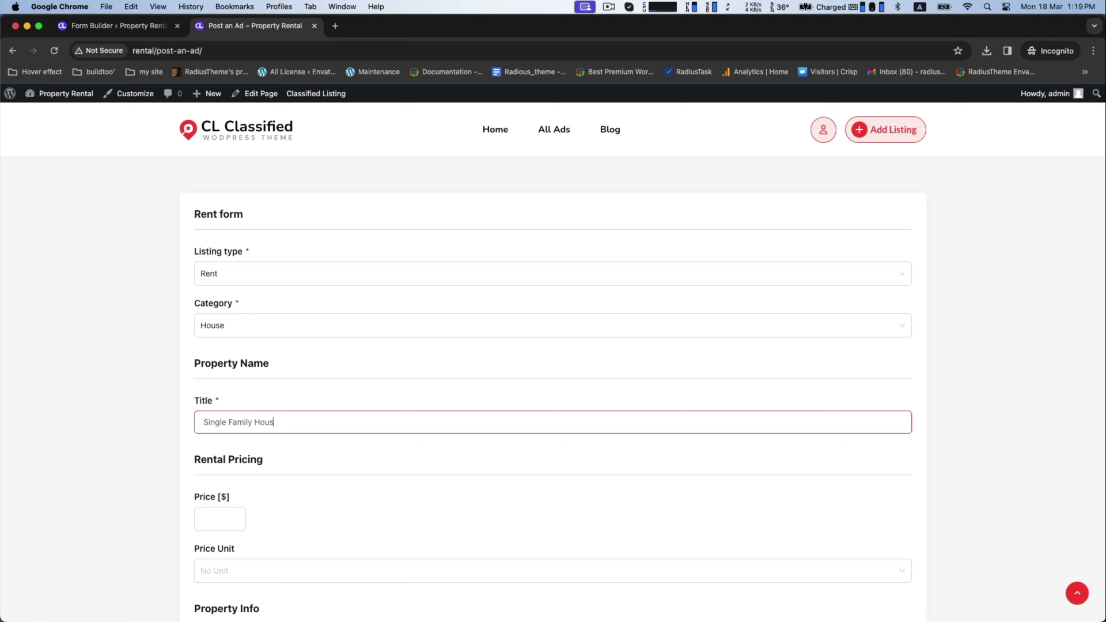
type("e for Rent")
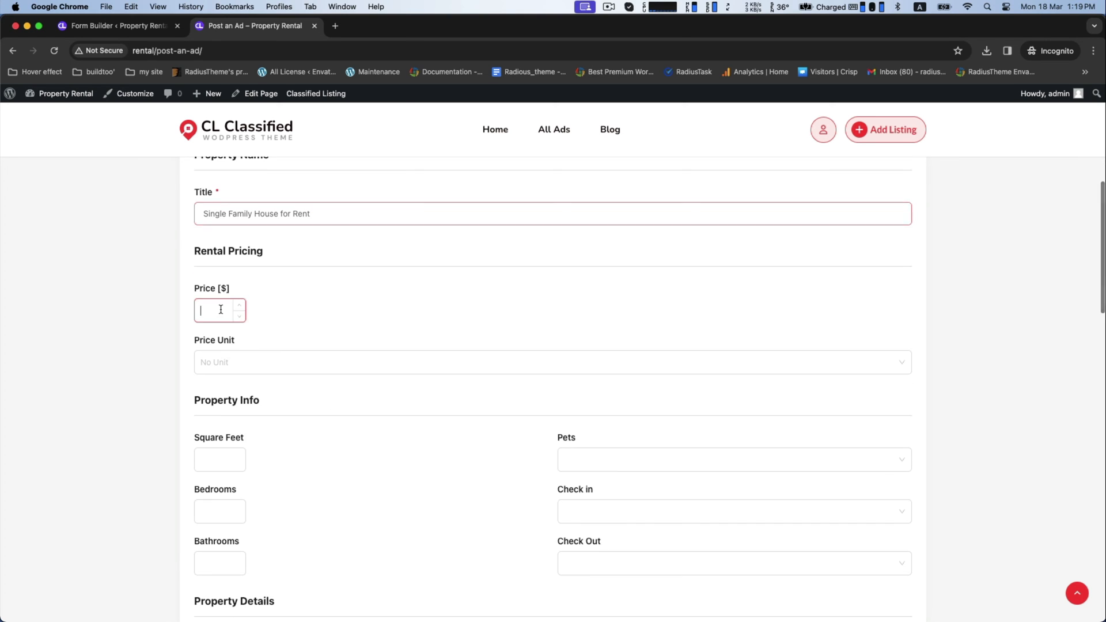
type("1000")
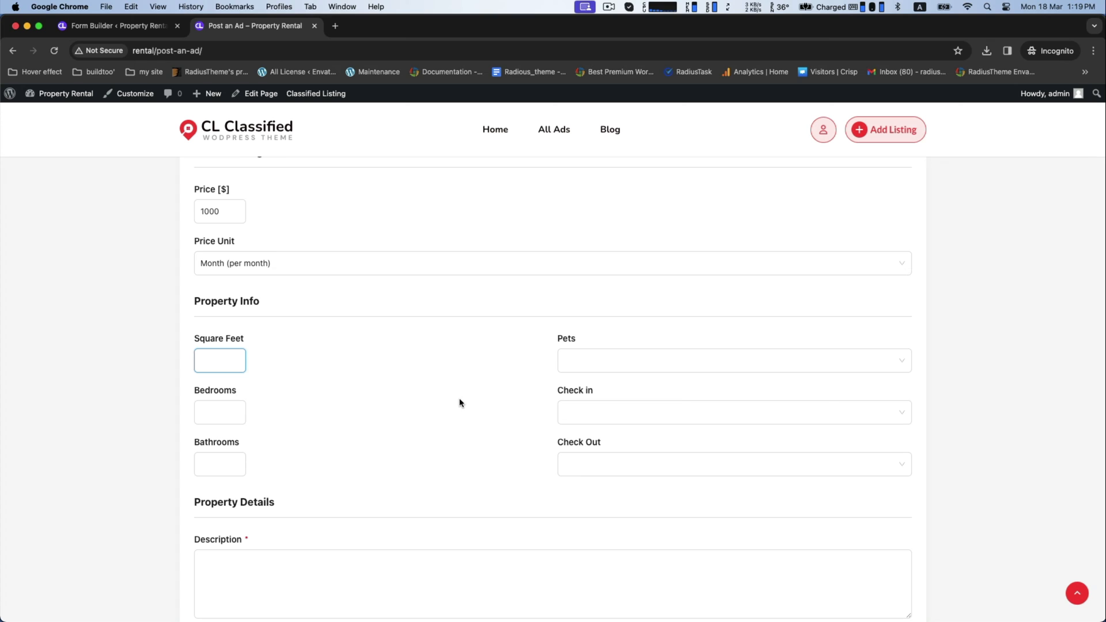
- Enter 1050 sq ft, 3 bedrooms, 2 bathrooms and pets Allowed
type("1")
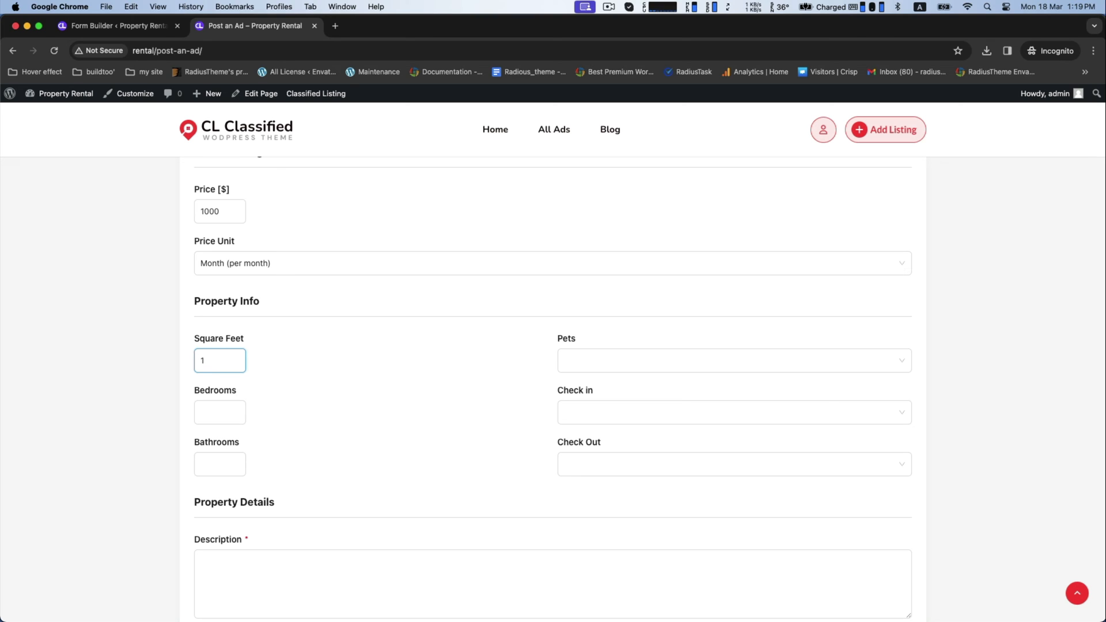
type("050")
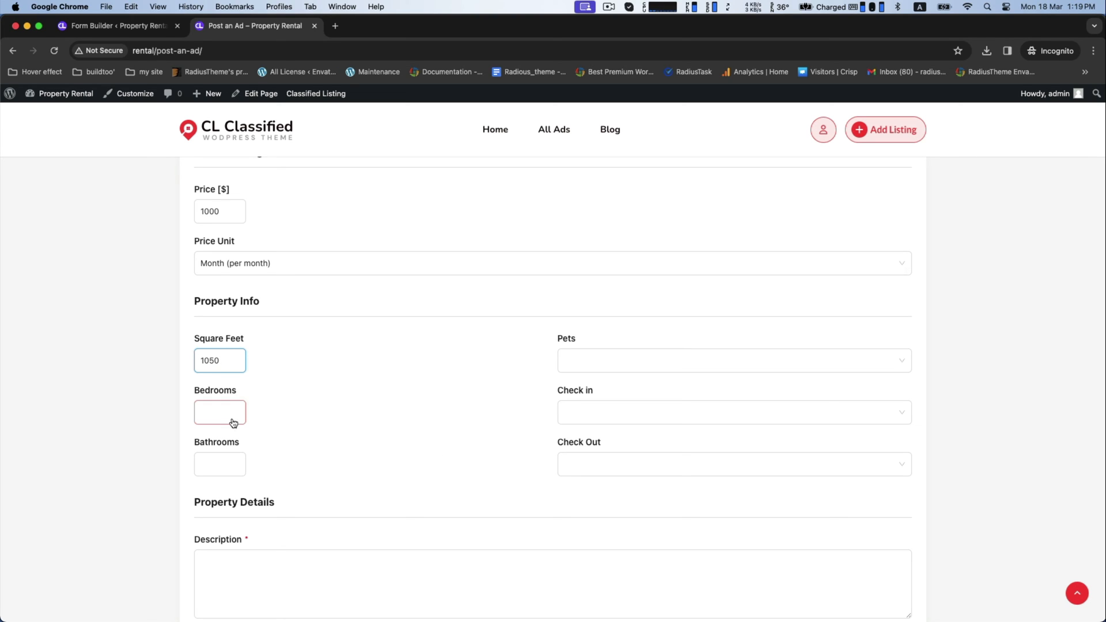
type("3")
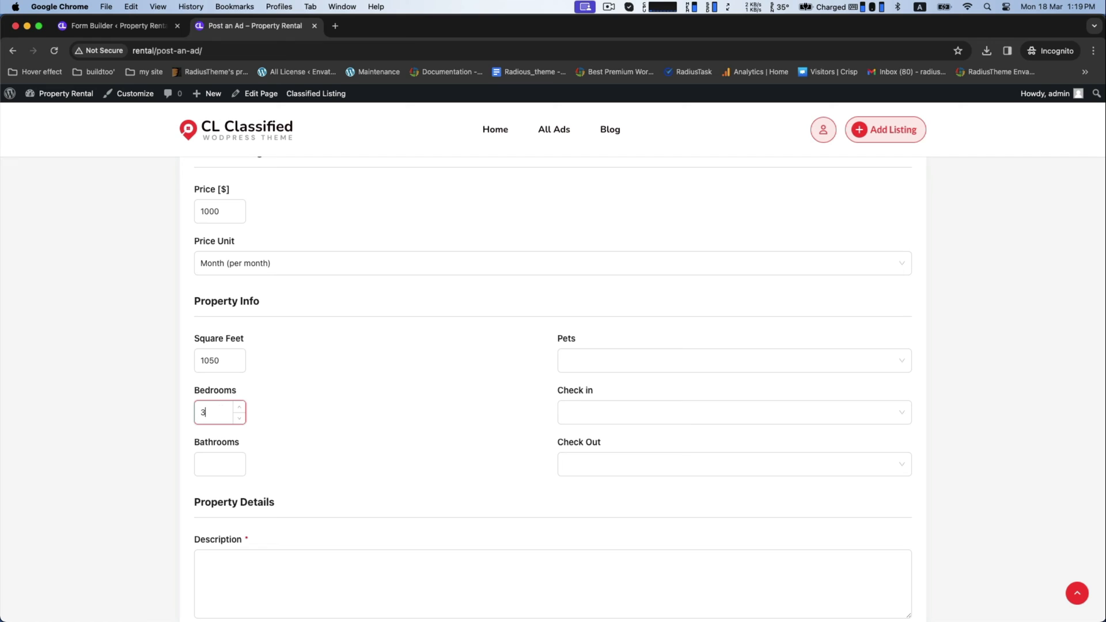
type("2")
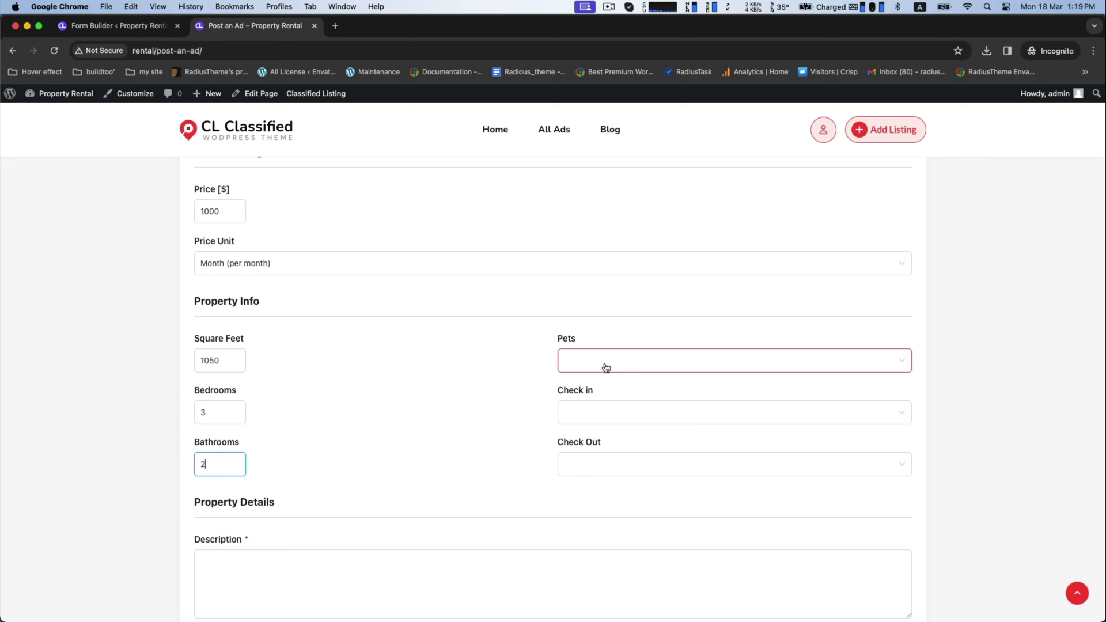
left_click(735, 411)
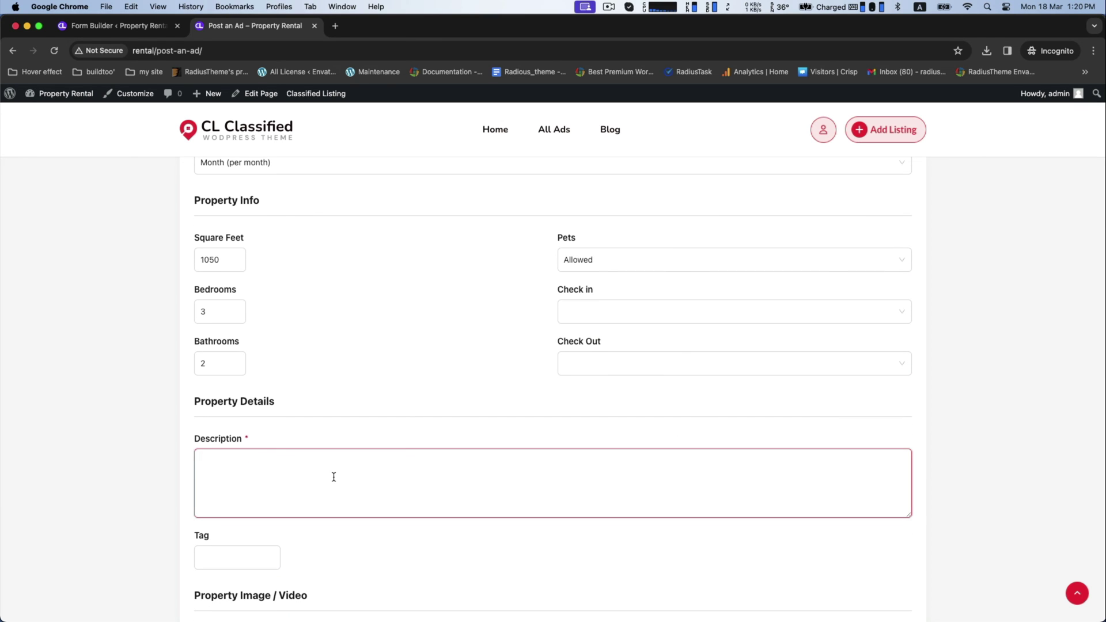
- Write the description 'Input your property details here.' and the tag 'house'
type("Input")
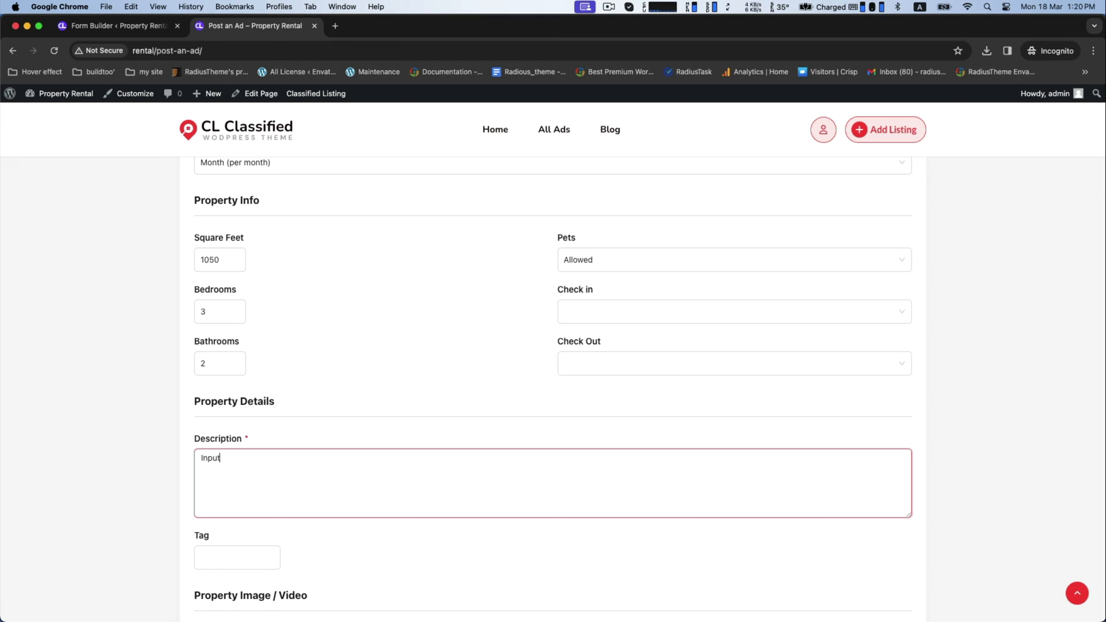
type("your p")
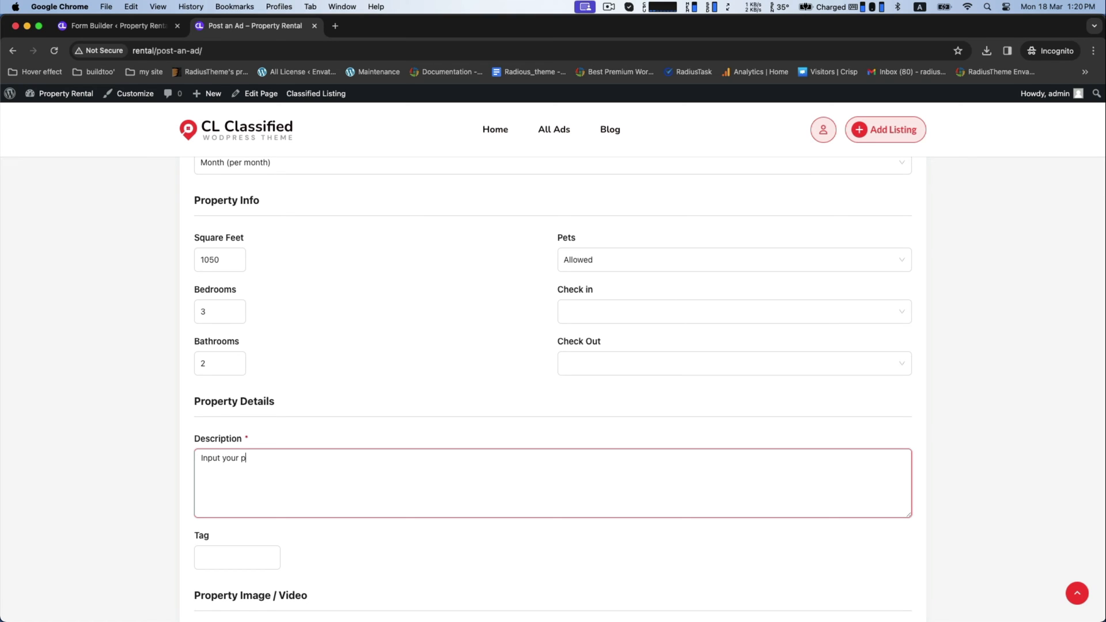
type("roperty details here.")
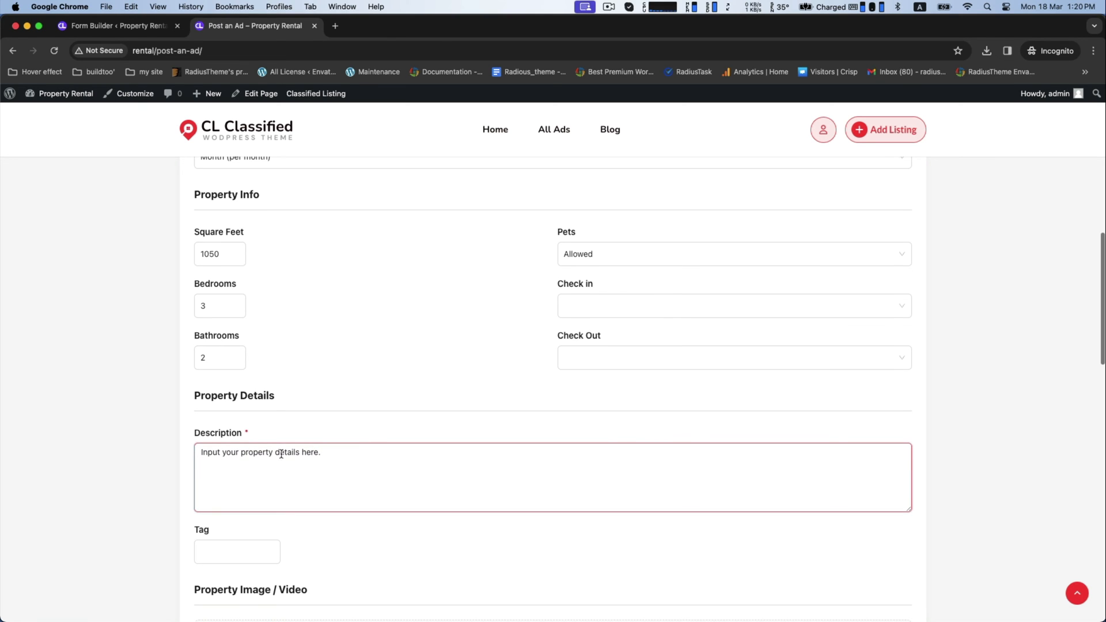
type("Input your property details here.")
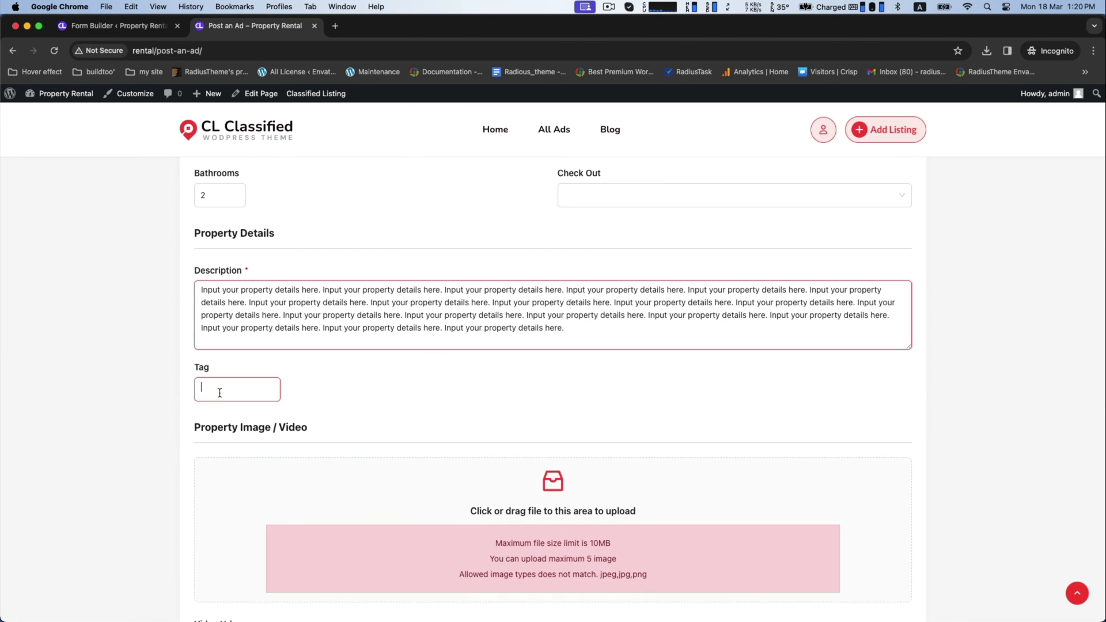
type("h")
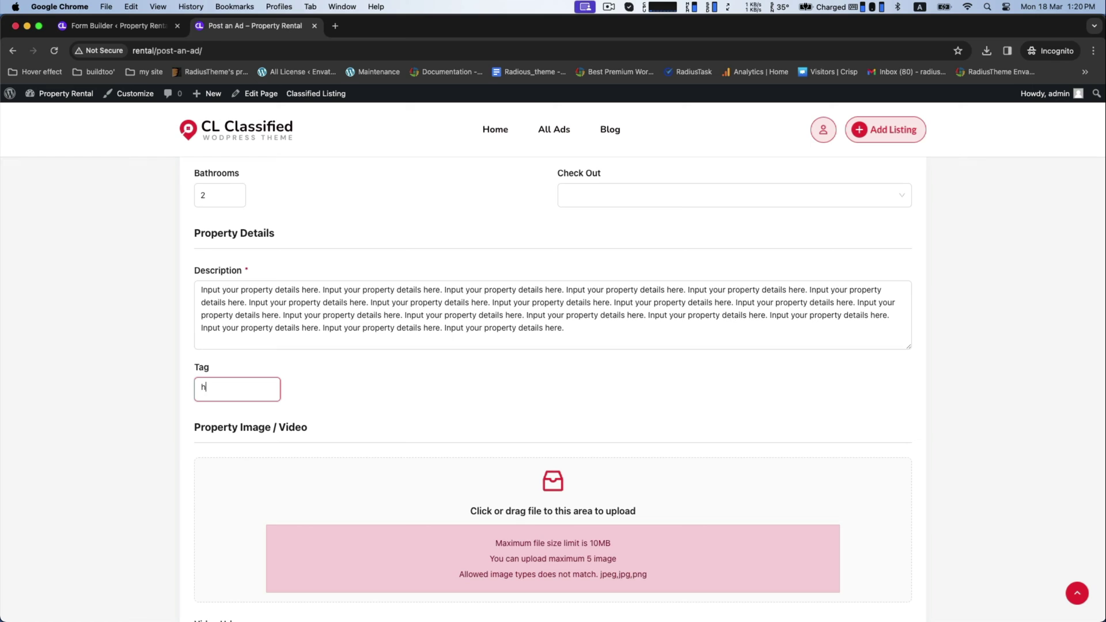
type("ouse")
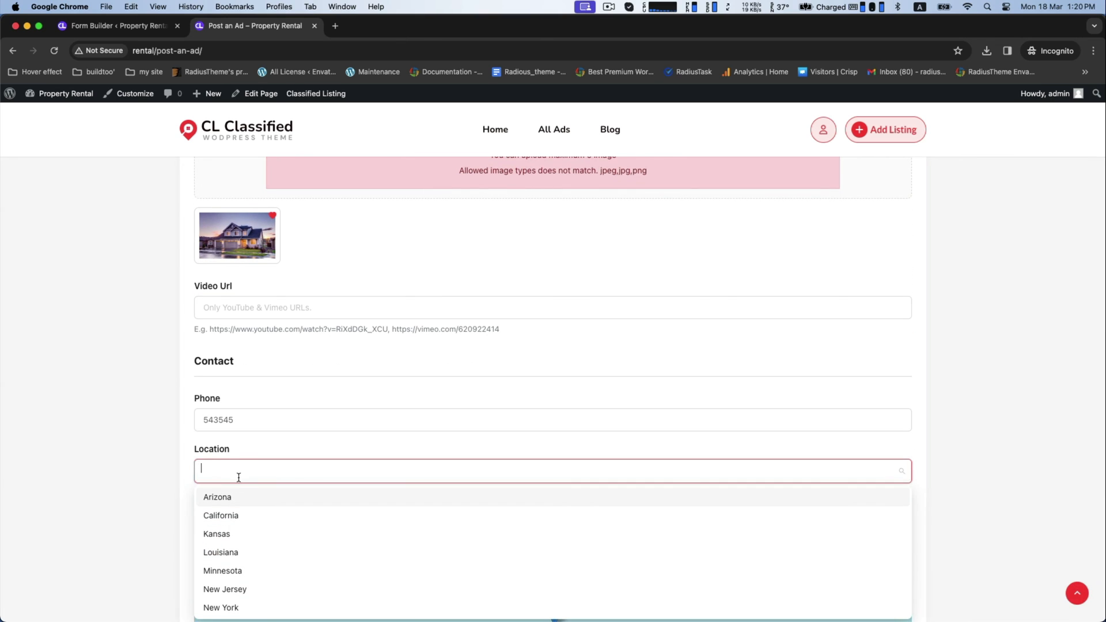
mouse_move(263, 536)
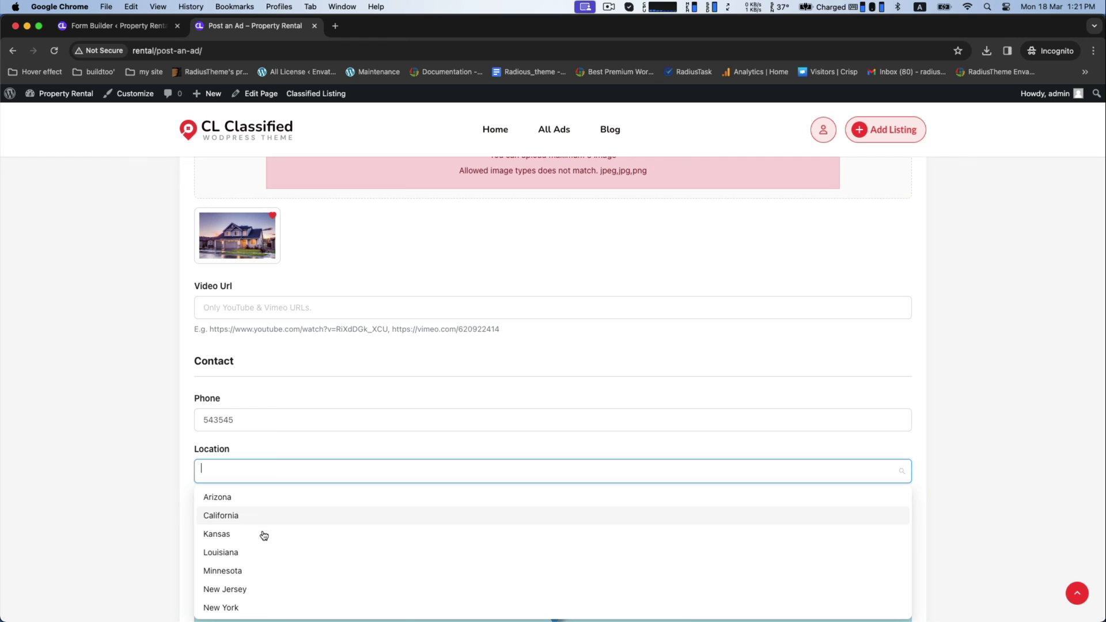
- Set the ad's location to Minnesota and search minnesota on the map
left_click(220, 553)
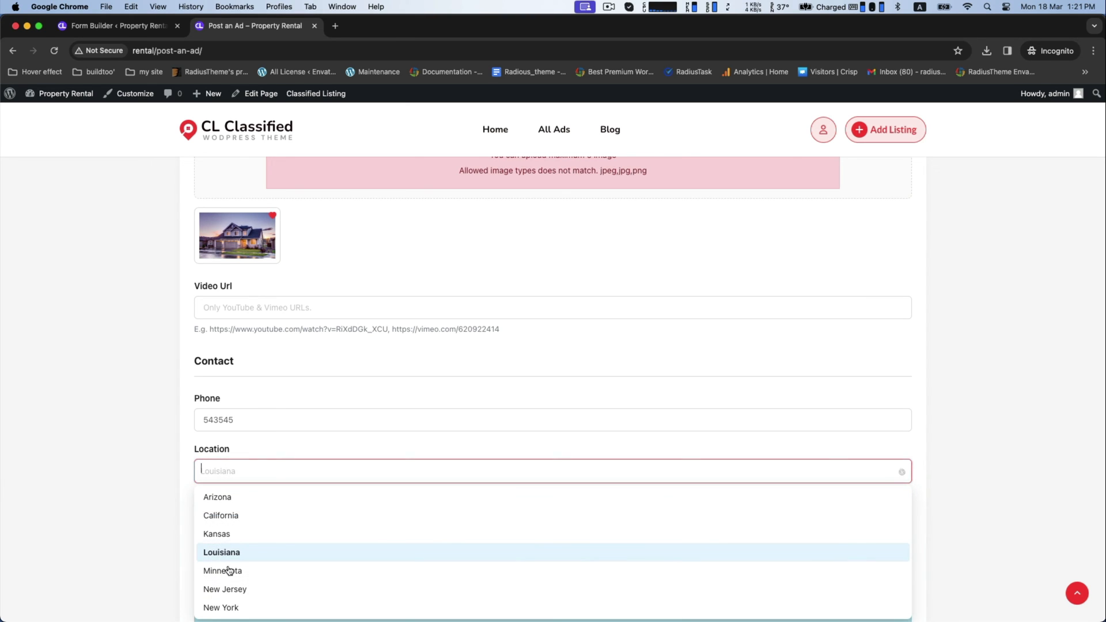
left_click(223, 570)
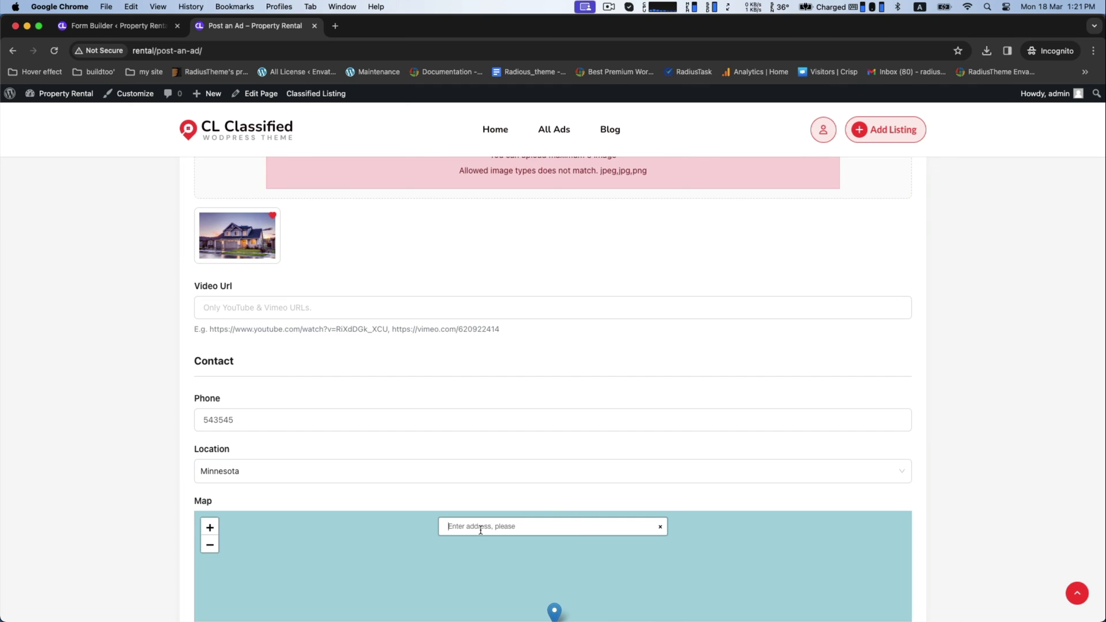
type("minnesota")
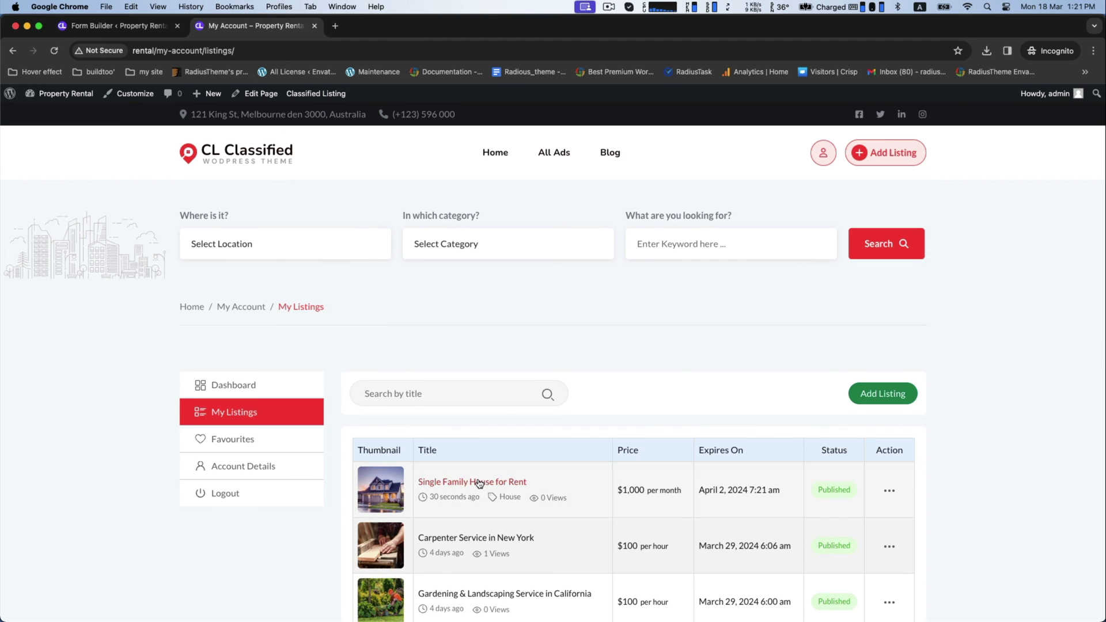
- Review the house ad on All Ads, then start a new blank listing
scroll("down", 3)
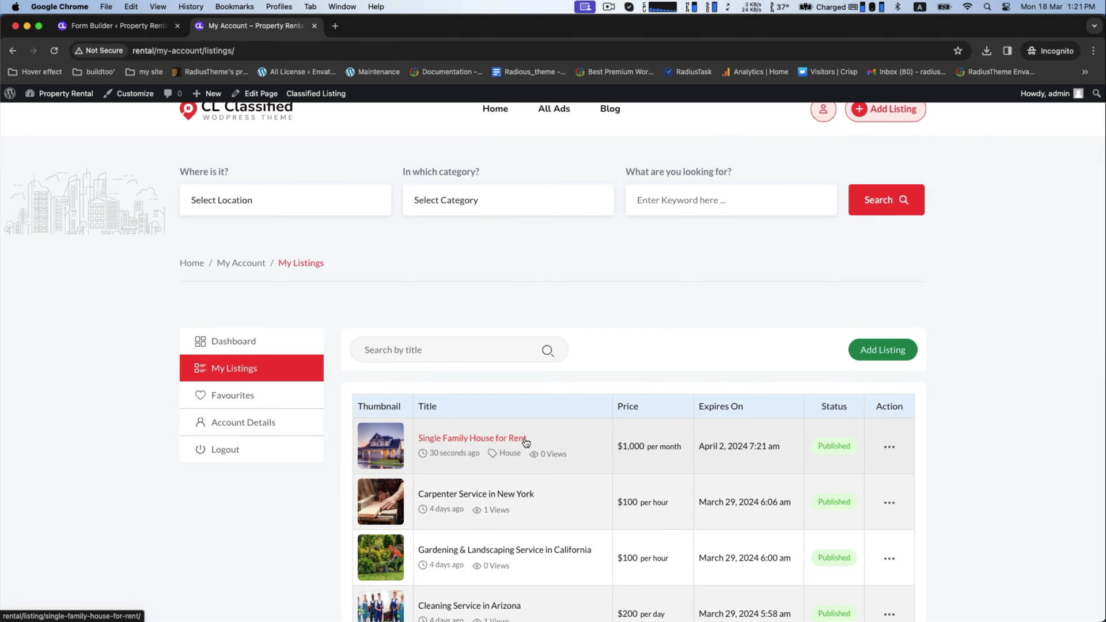
left_click(472, 438)
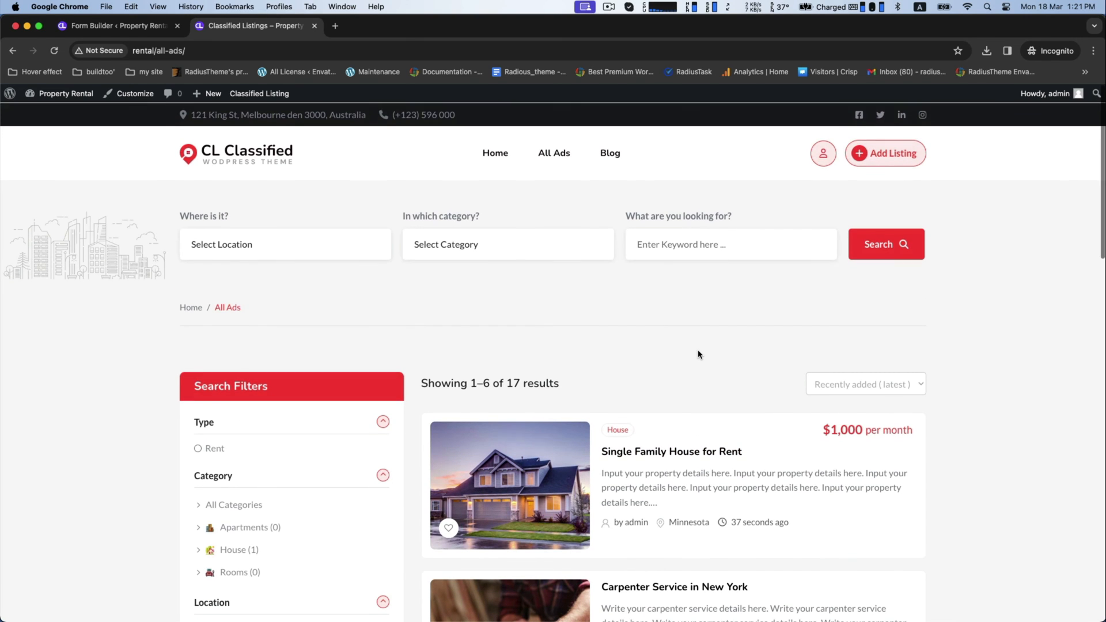
mouse_move(878, 155)
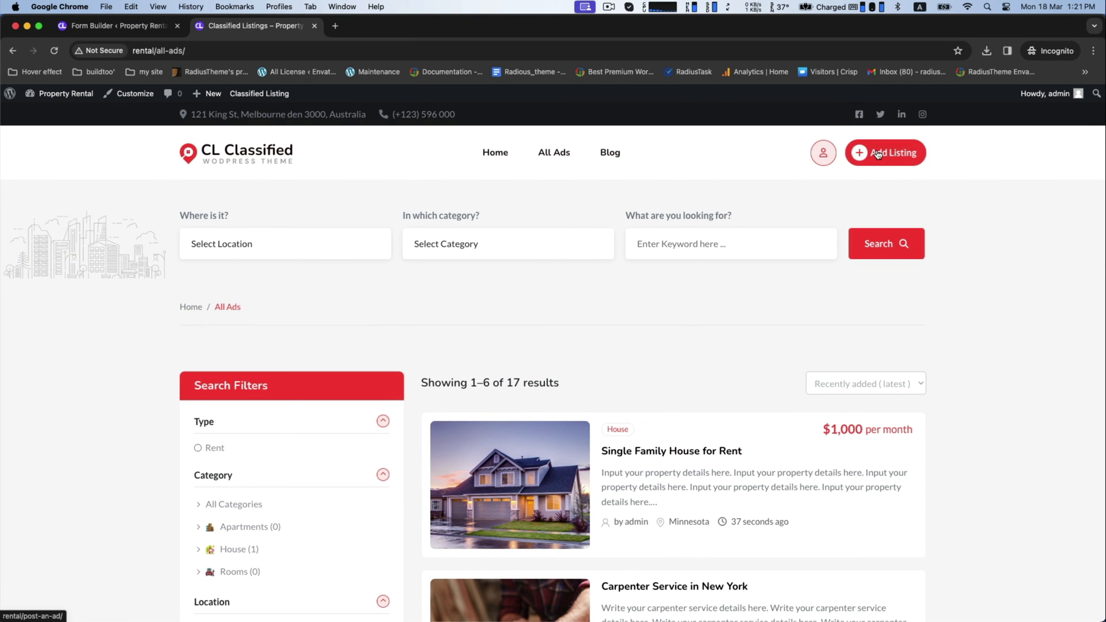
left_click(888, 153)
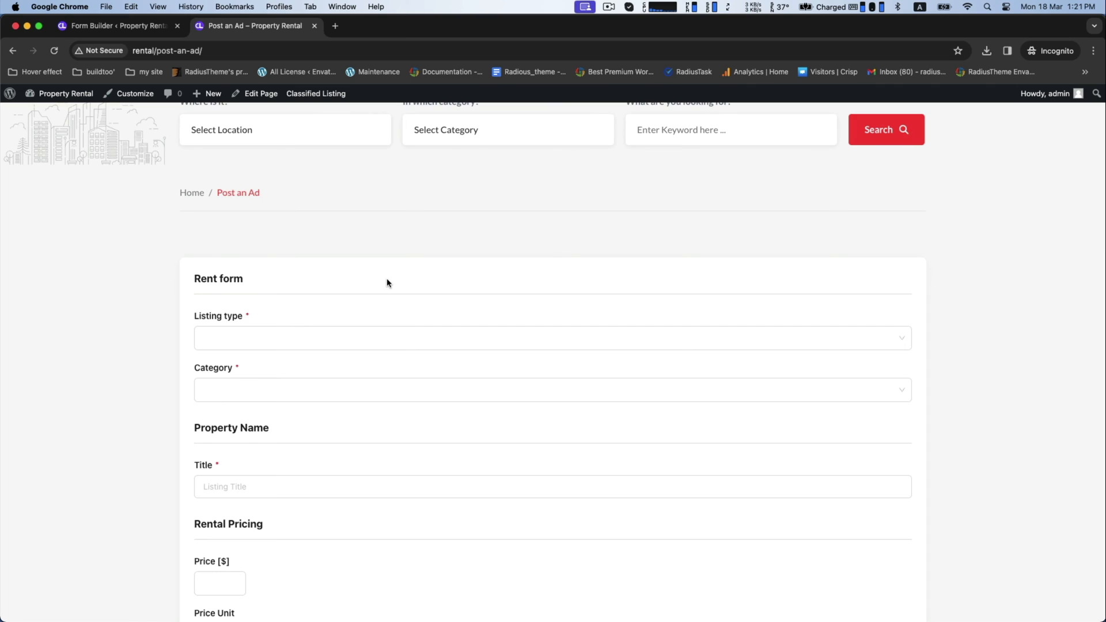
- Choose Rent listing type and title 'Luxurius Sea View Room For Rent', moving to the price field
left_click(551, 326)
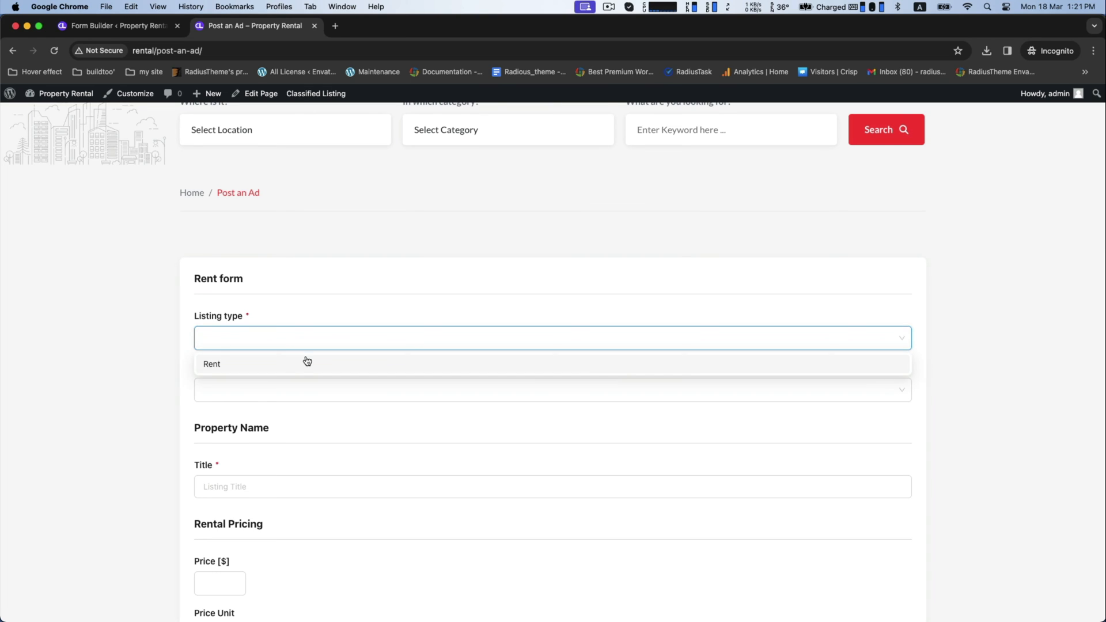
left_click(212, 365)
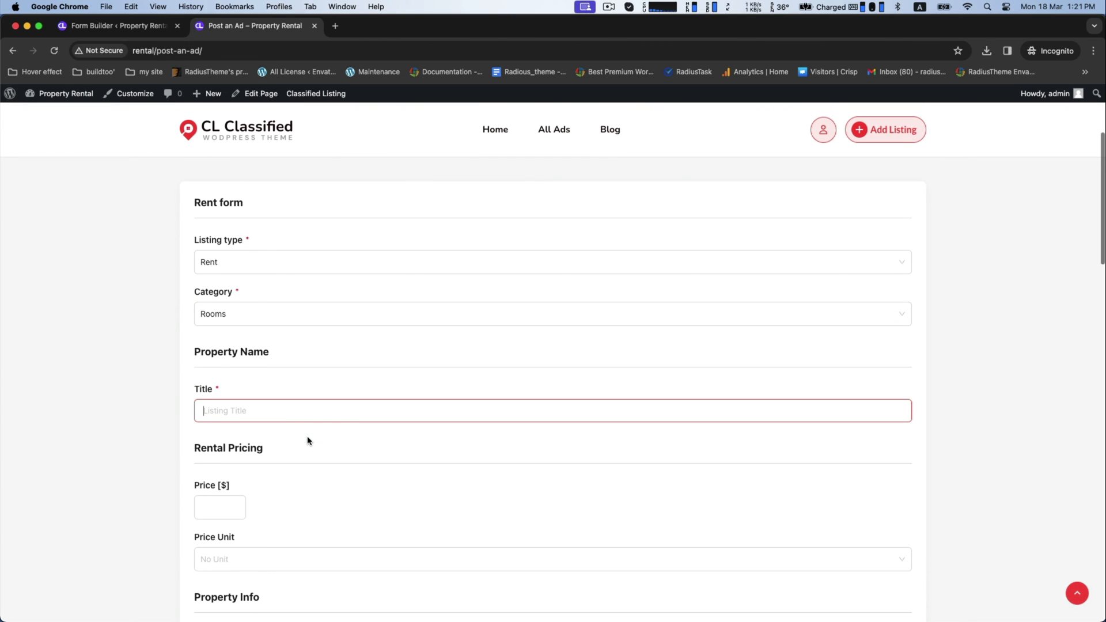
type("Lux")
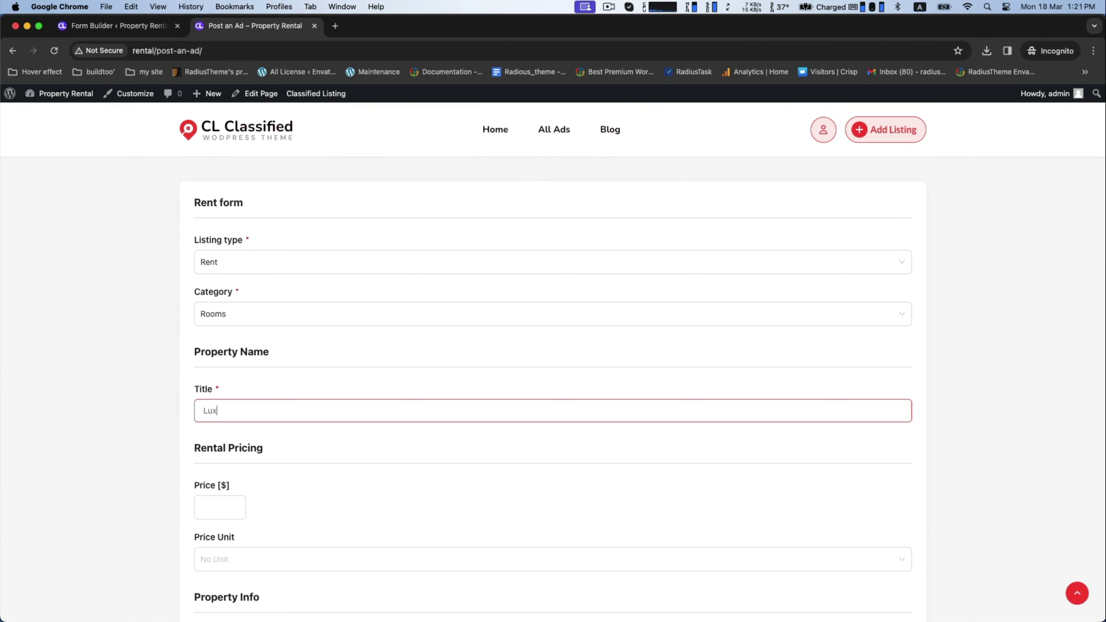
type("urius")
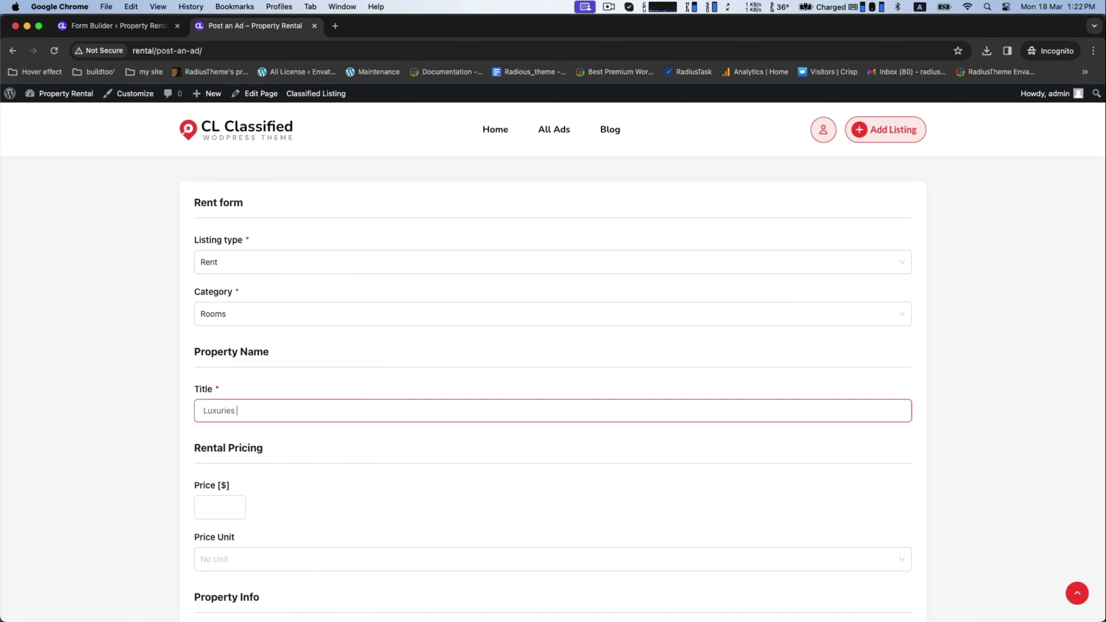
type("Sea View")
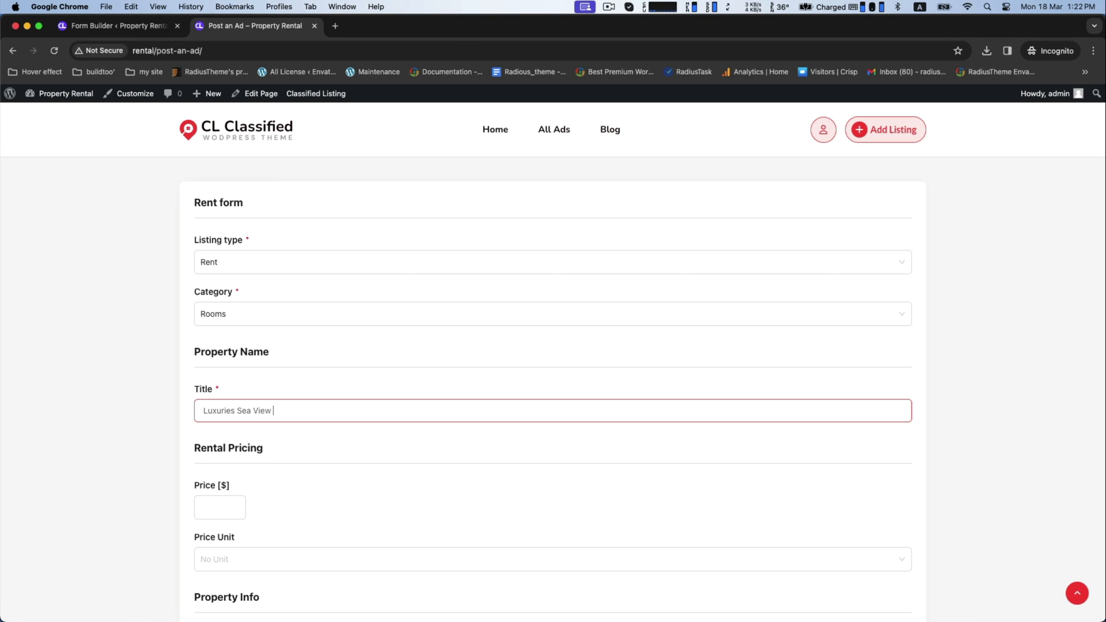
type("Room For")
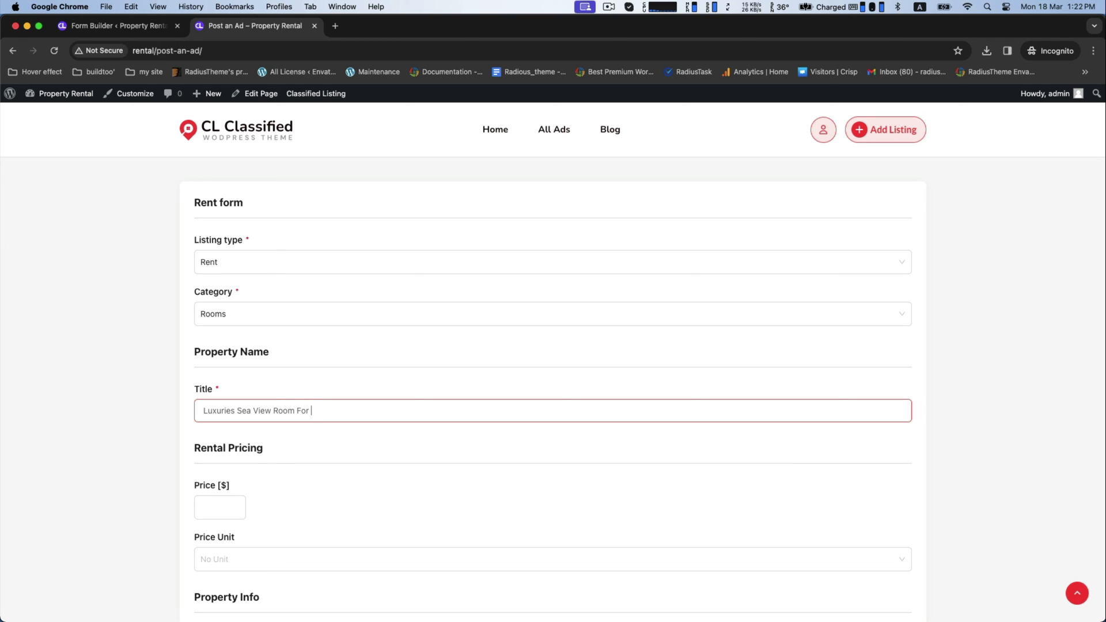
left_click(216, 507)
type("200")
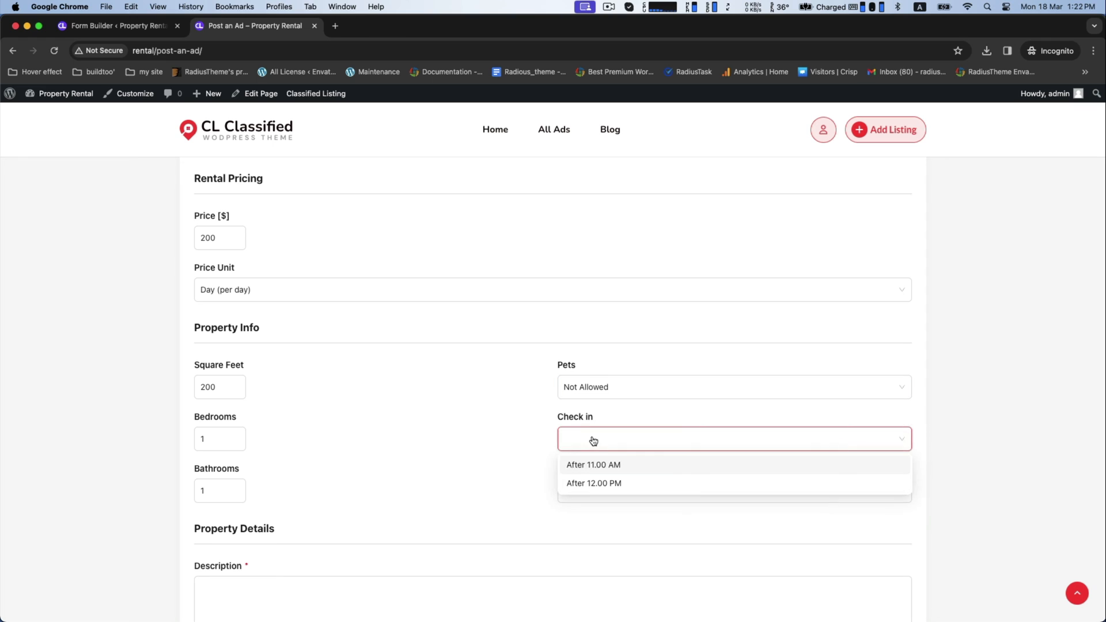
- Set check-in After 11.00 AM, check-out Before 1.00 PM and description 'Provide your Rooms details here'
left_click(595, 465)
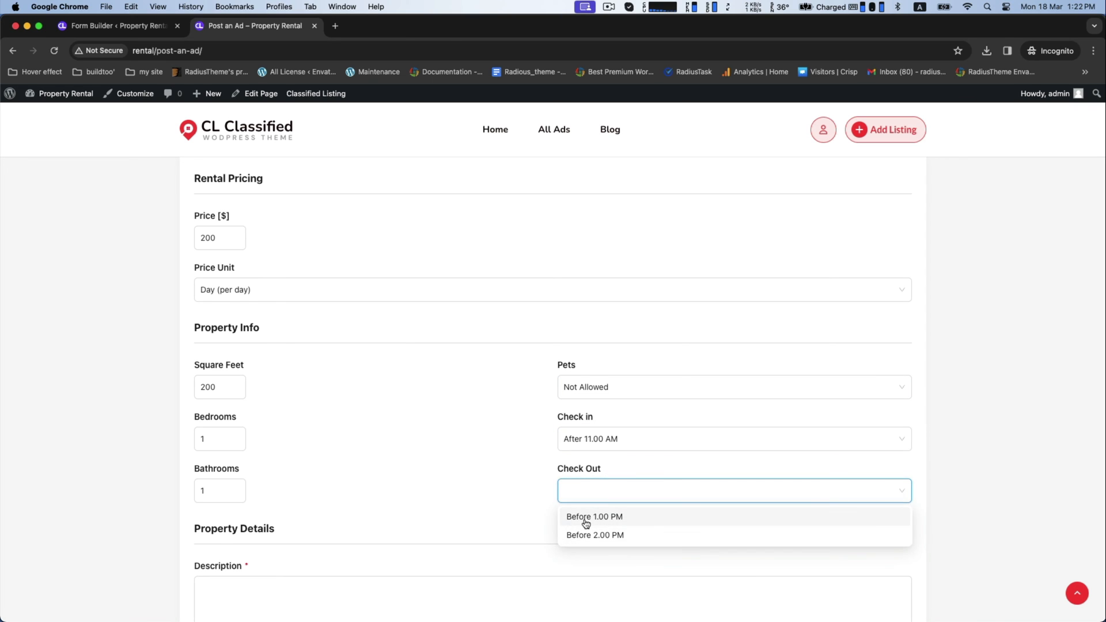
left_click(595, 516)
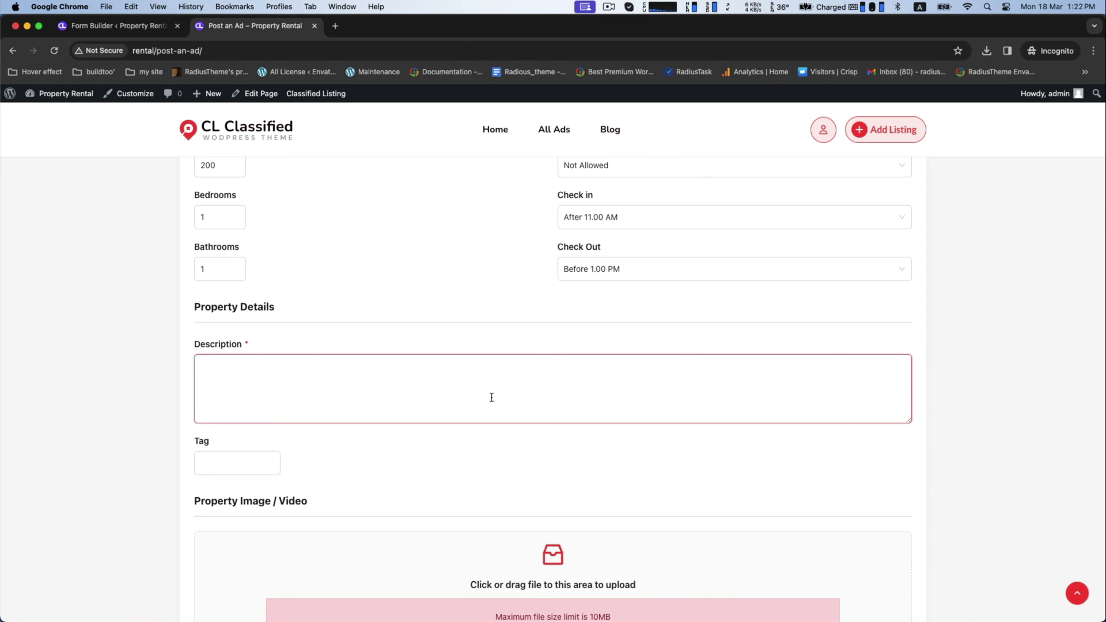
type("Provide your R")
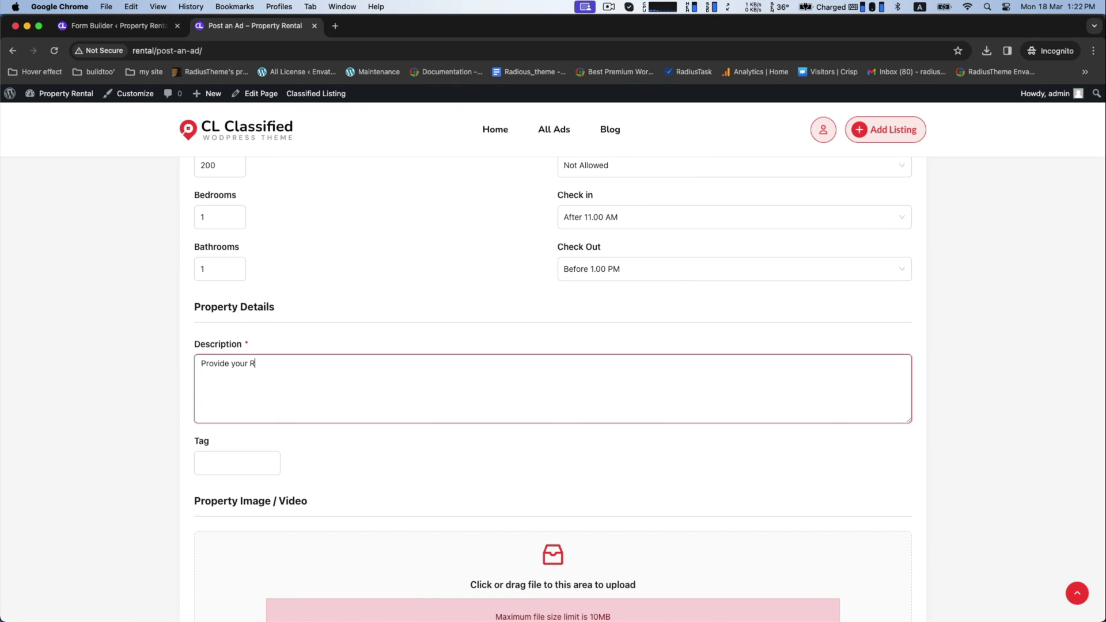
type("ooms details here")
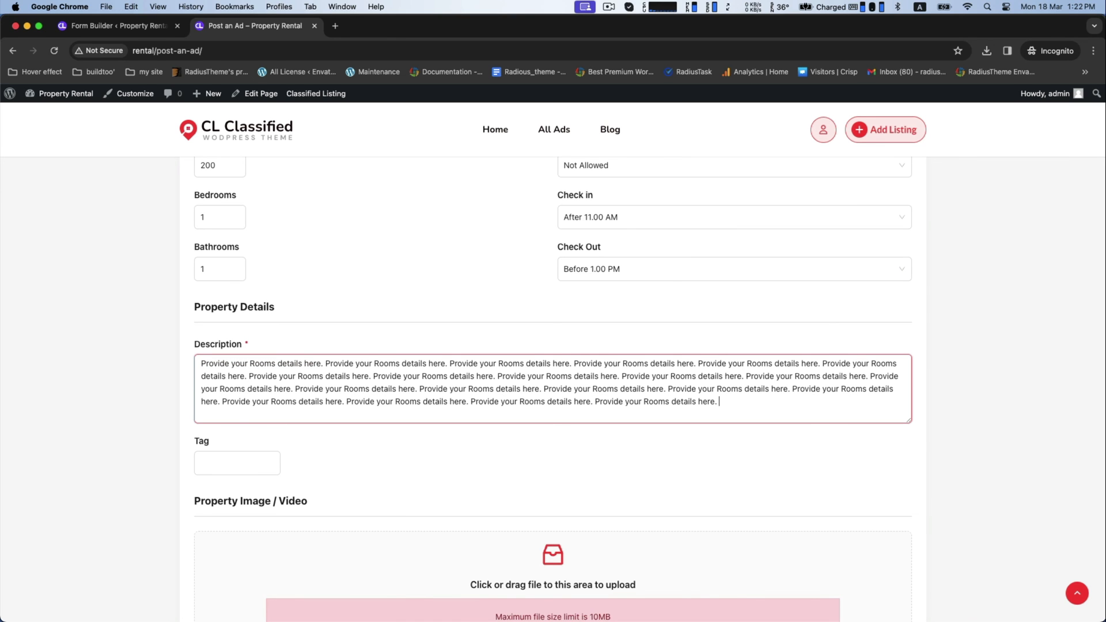
scroll("down", 3)
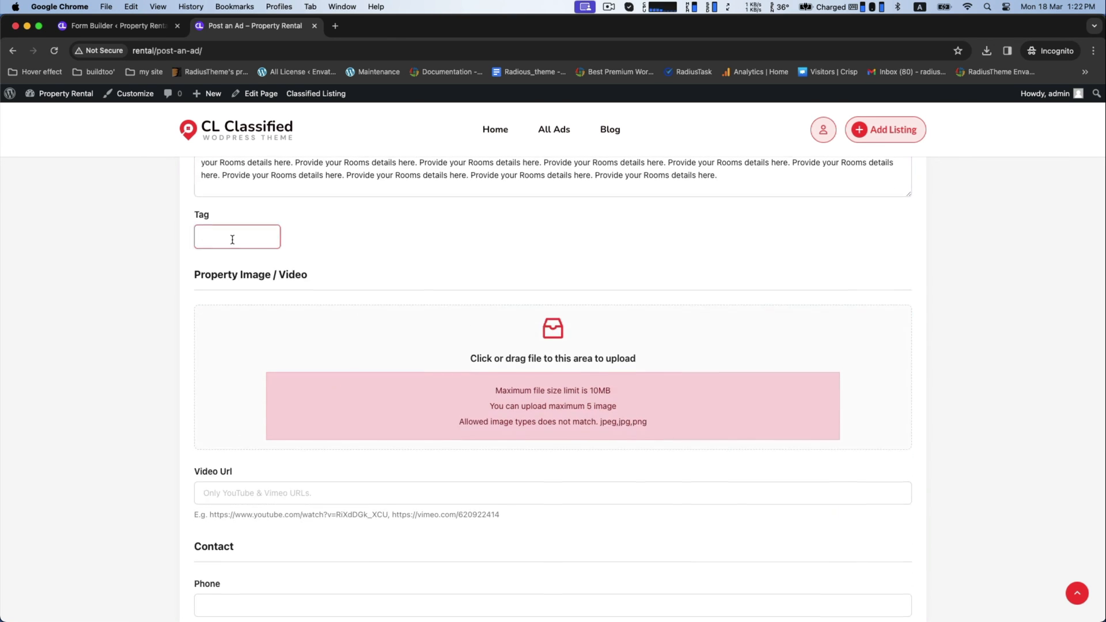
- Enter the tag (sea, replaced with private) and upload the rooms.png photo
type("sea view")
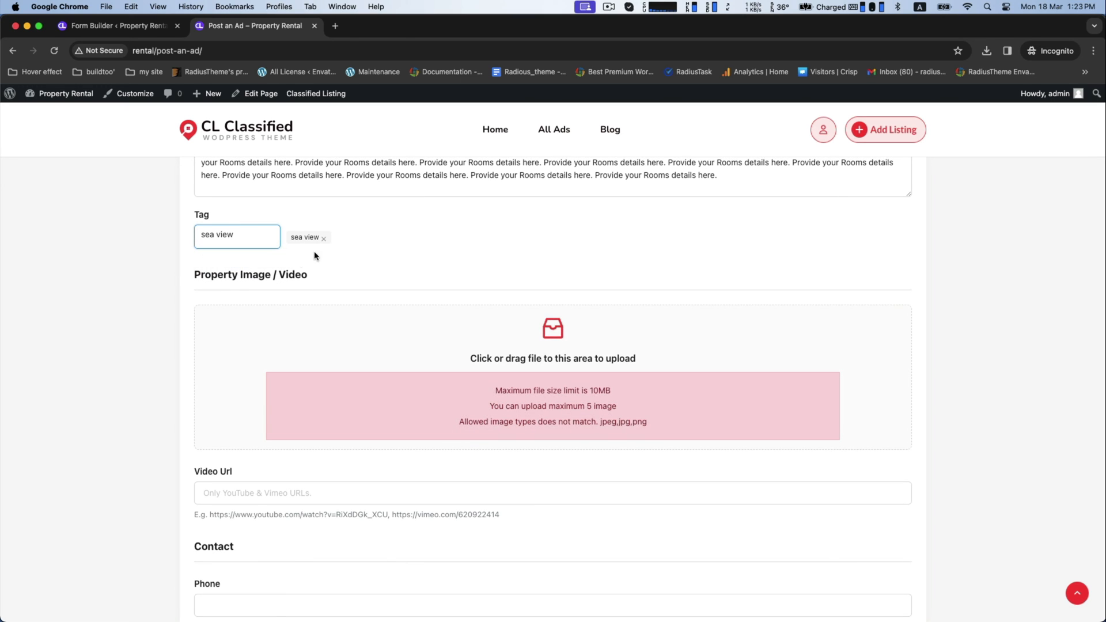
double_click(217, 235)
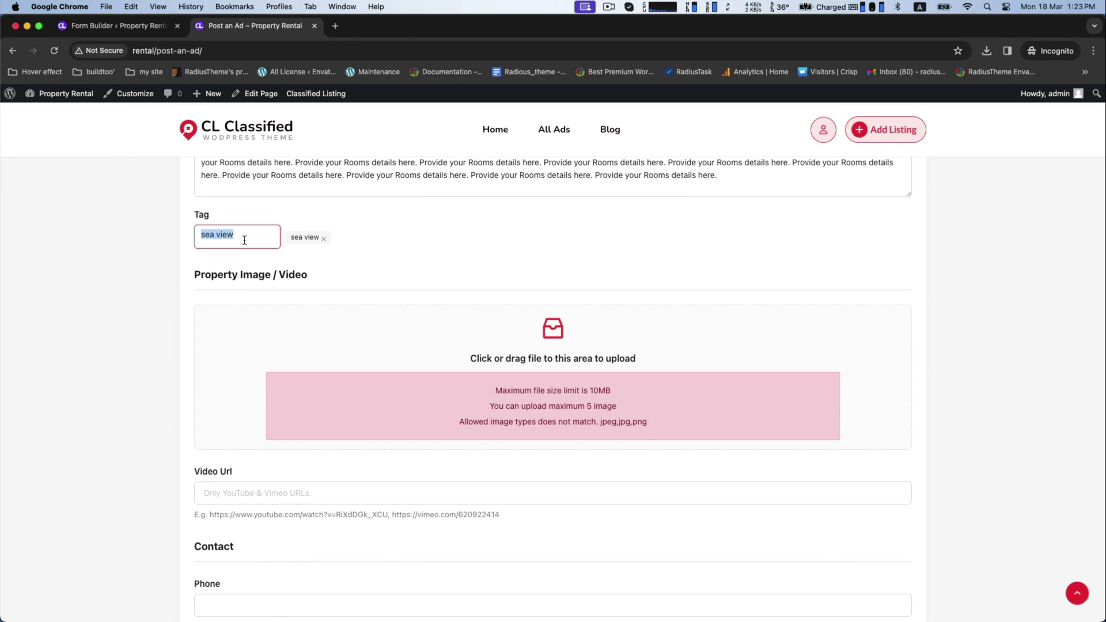
type("private")
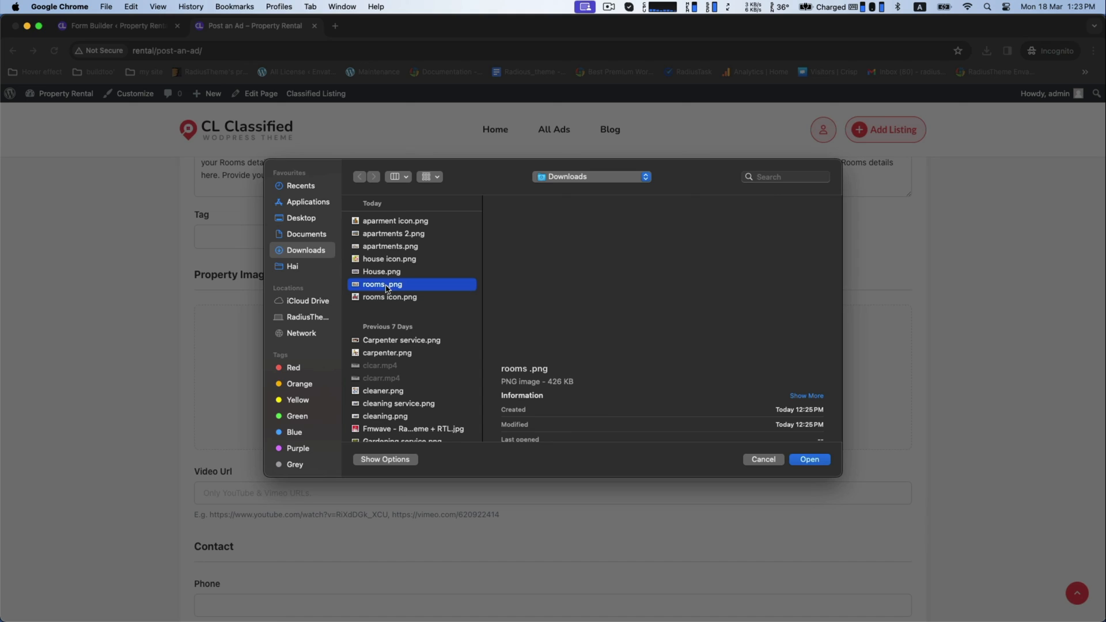
left_click(809, 459)
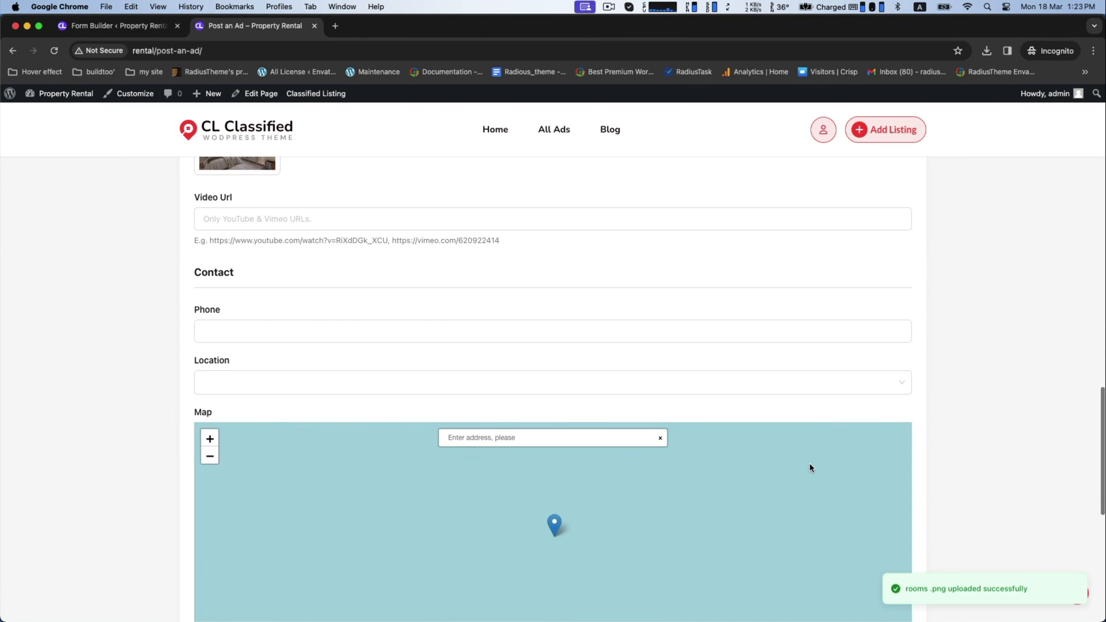
- Enter phone 546578 and place the map pin at Arizona
type("546578")
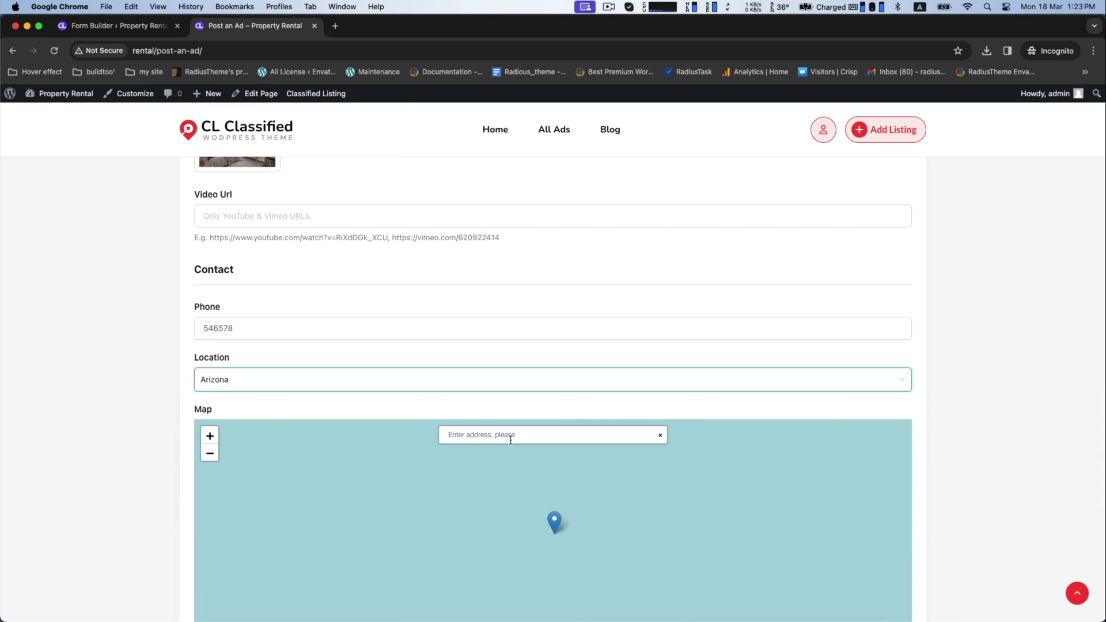
type("arizona")
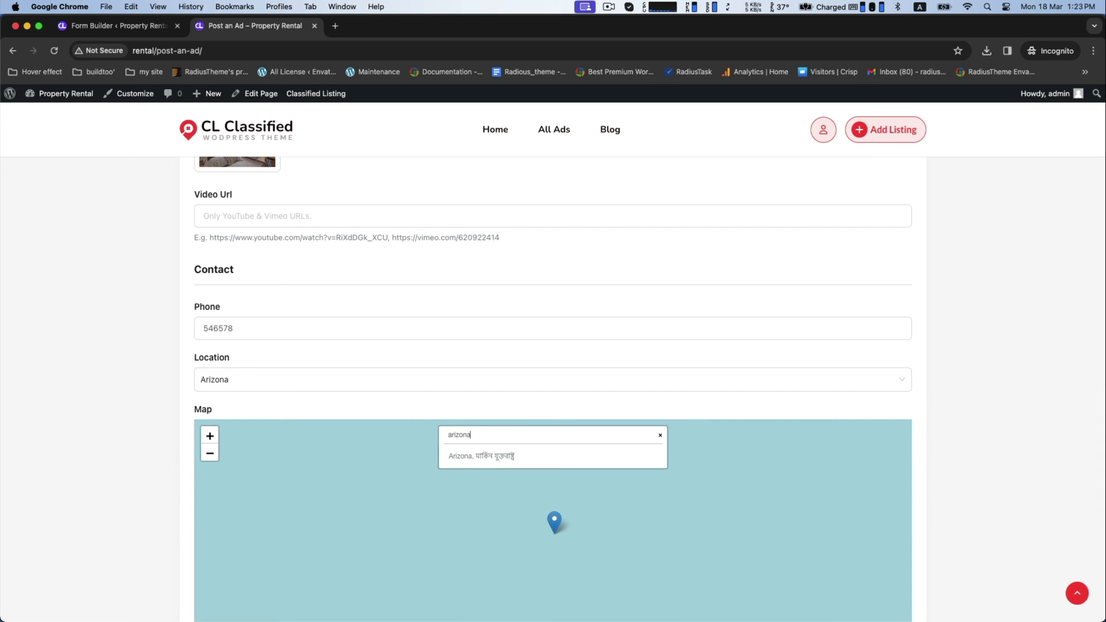
left_click(482, 456)
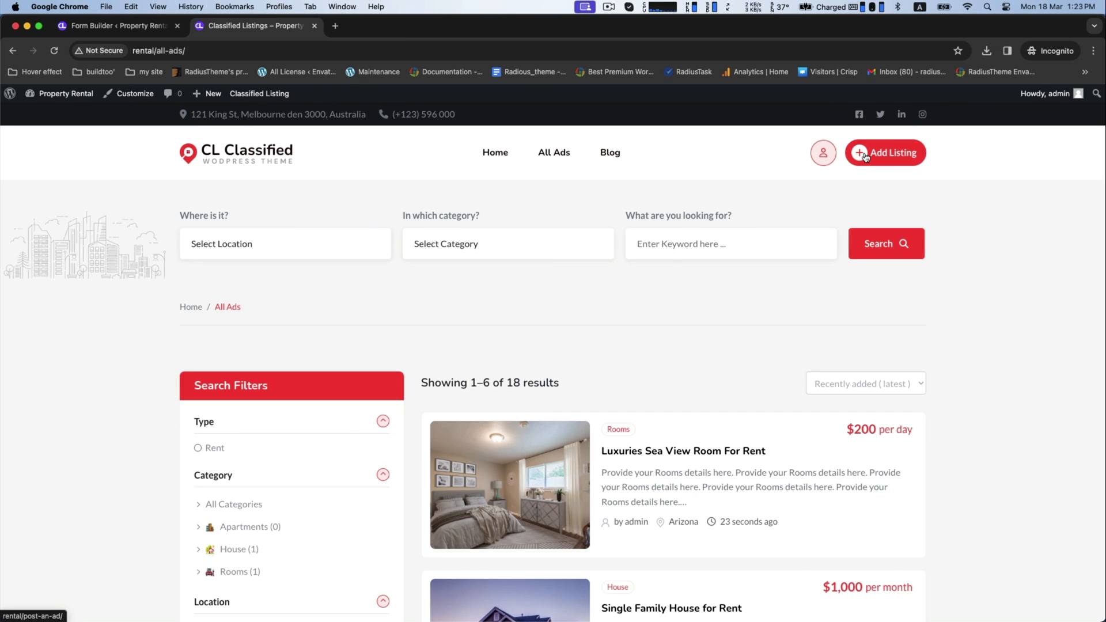
- Start an Apartments listing titled 'Brand New Apartments for Rent in New York City'
left_click(886, 152)
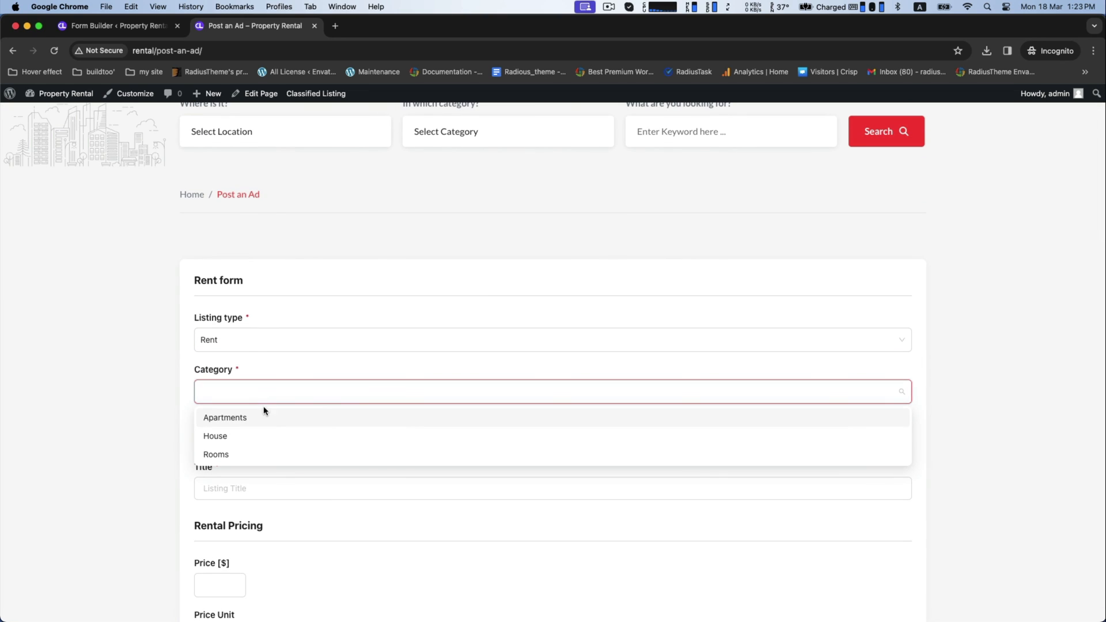
left_click(224, 419)
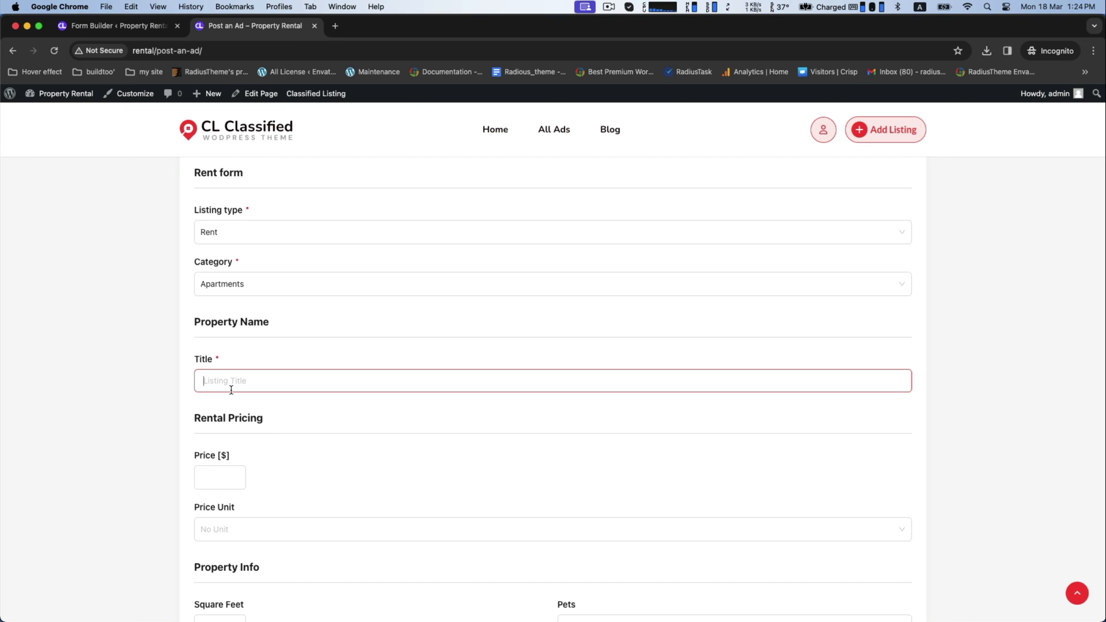
type("Brand")
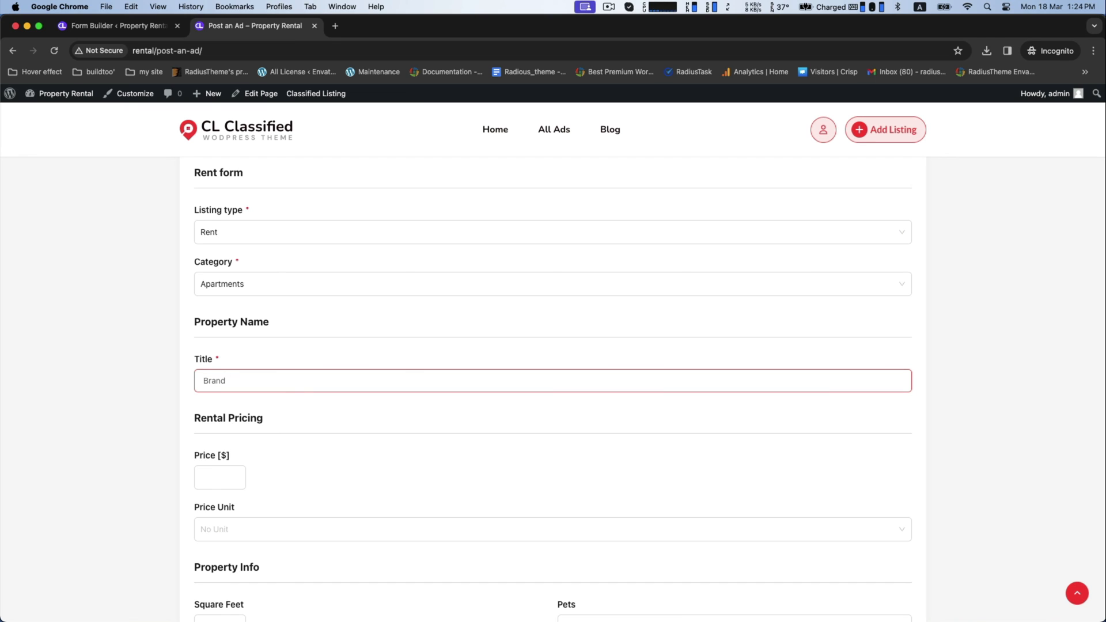
type("New ap")
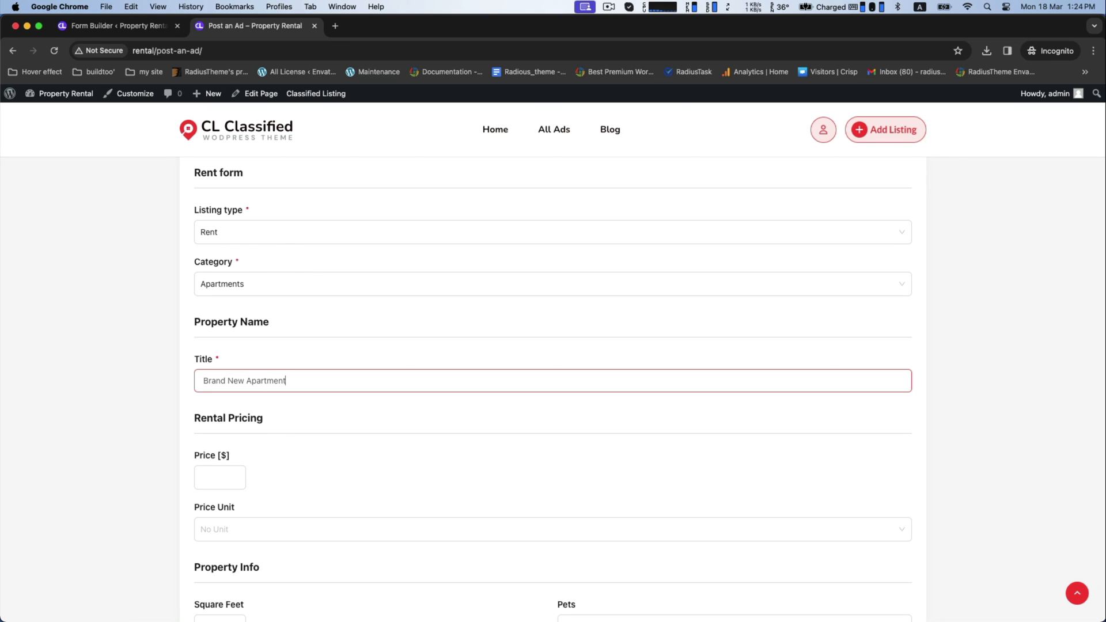
type("s")
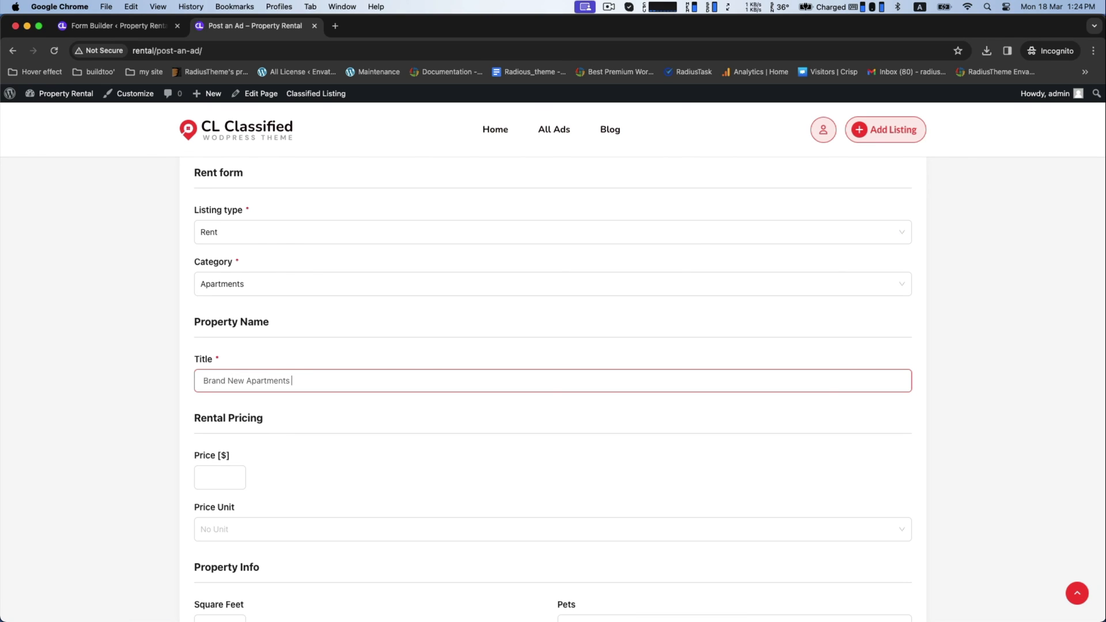
type("for Rent in")
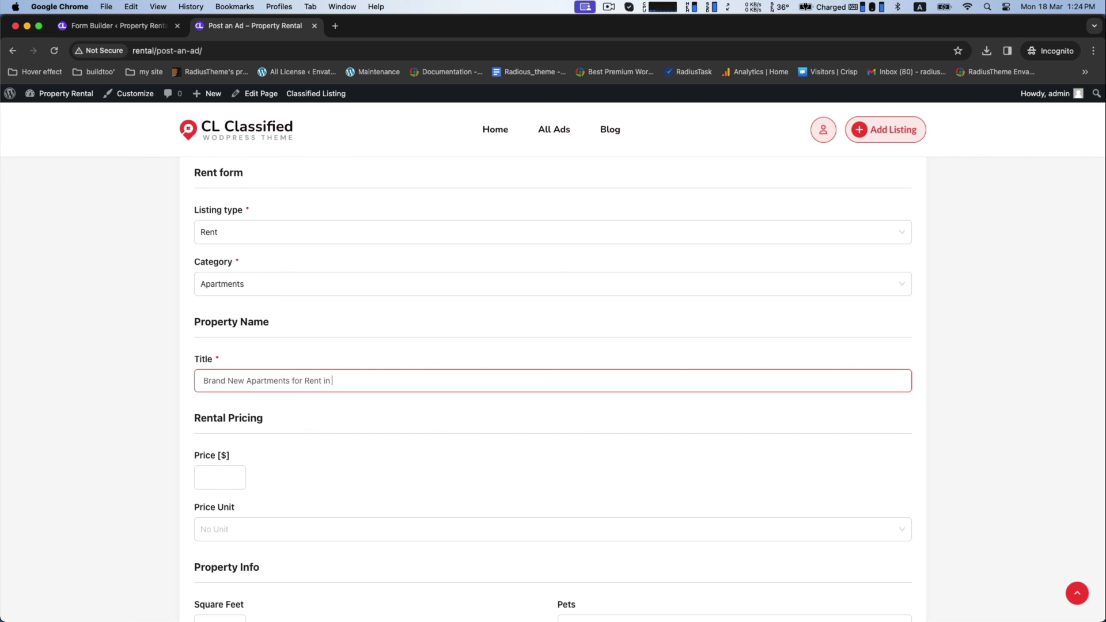
type("New")
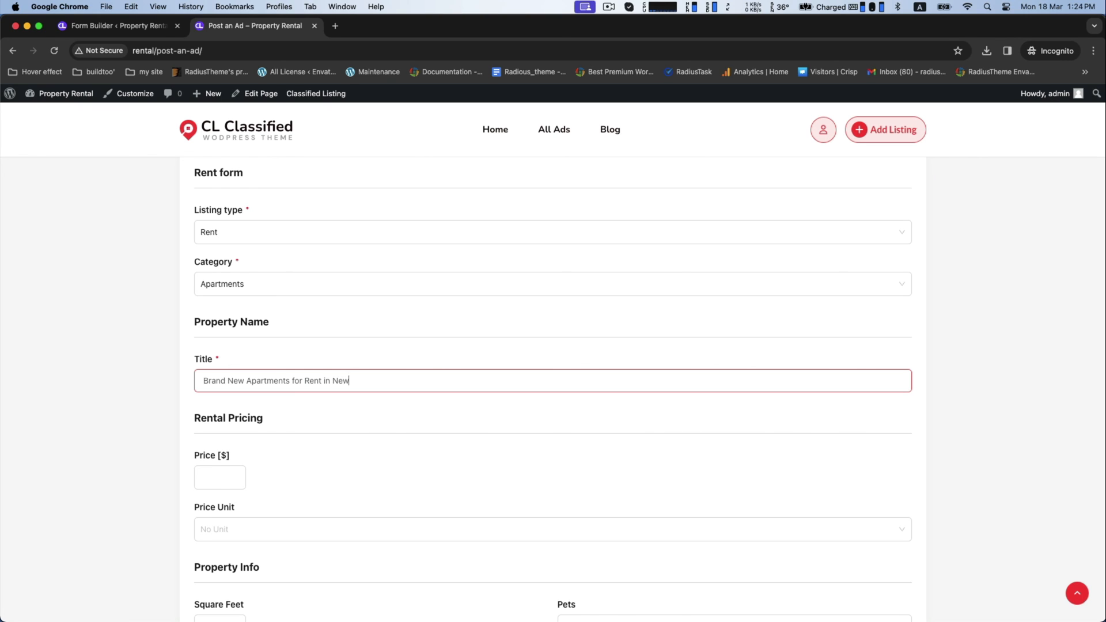
type("York City")
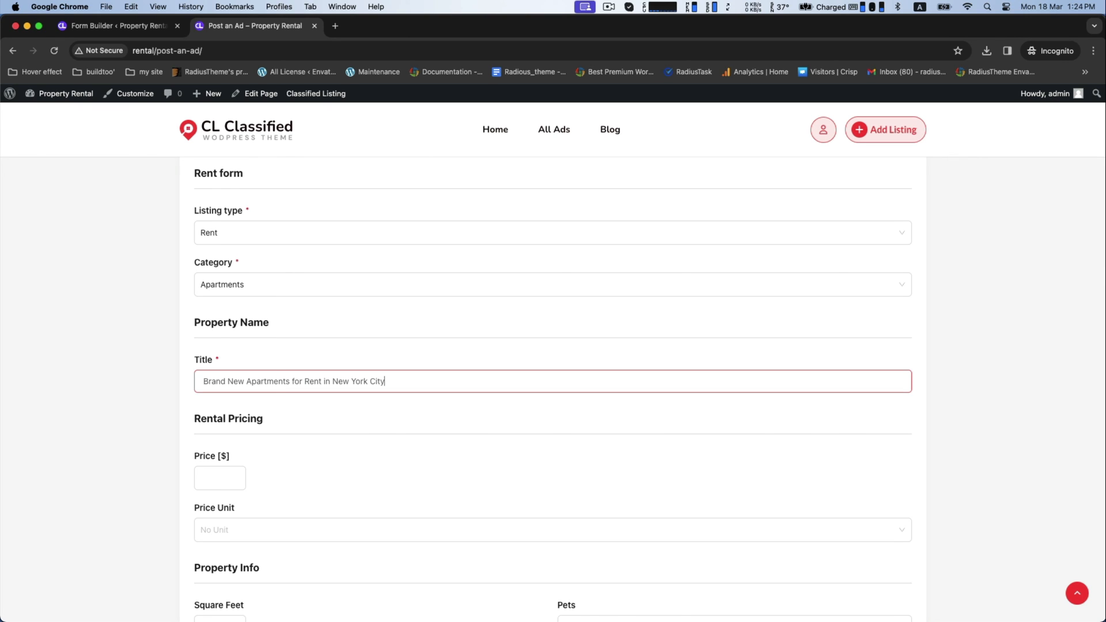
- Set price 2000 per month and 1500 square feet
left_click(219, 478)
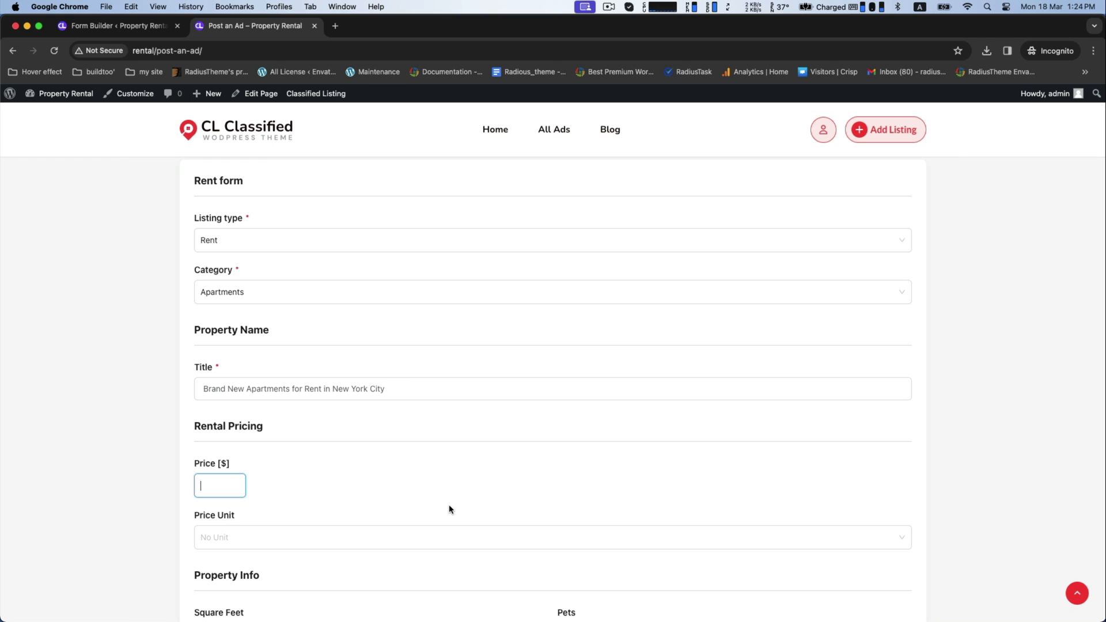
type("2000")
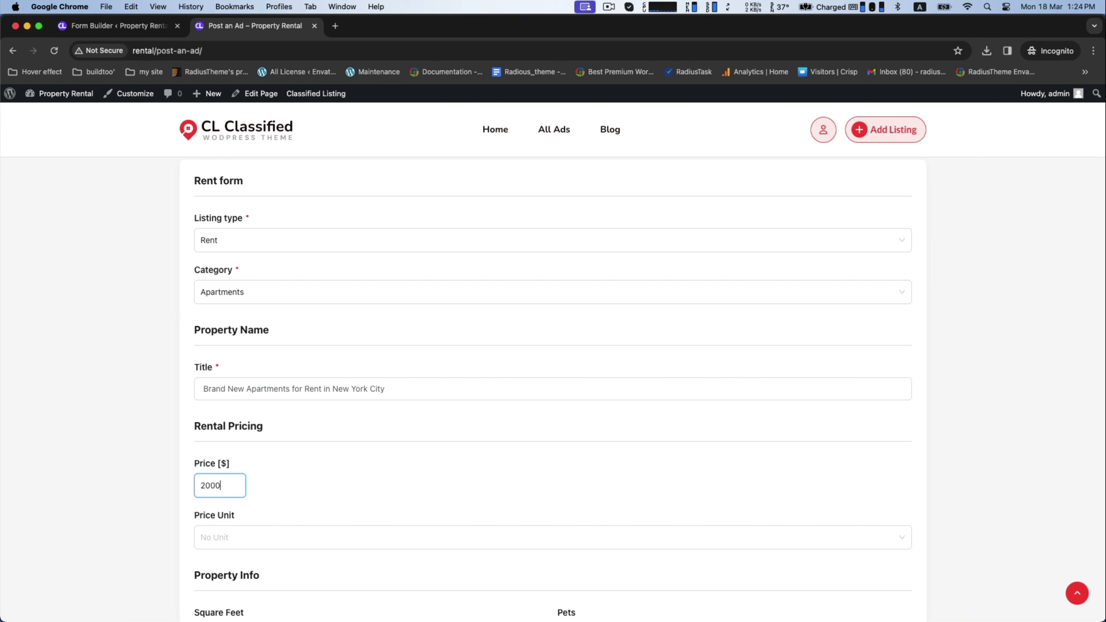
left_click(552, 395)
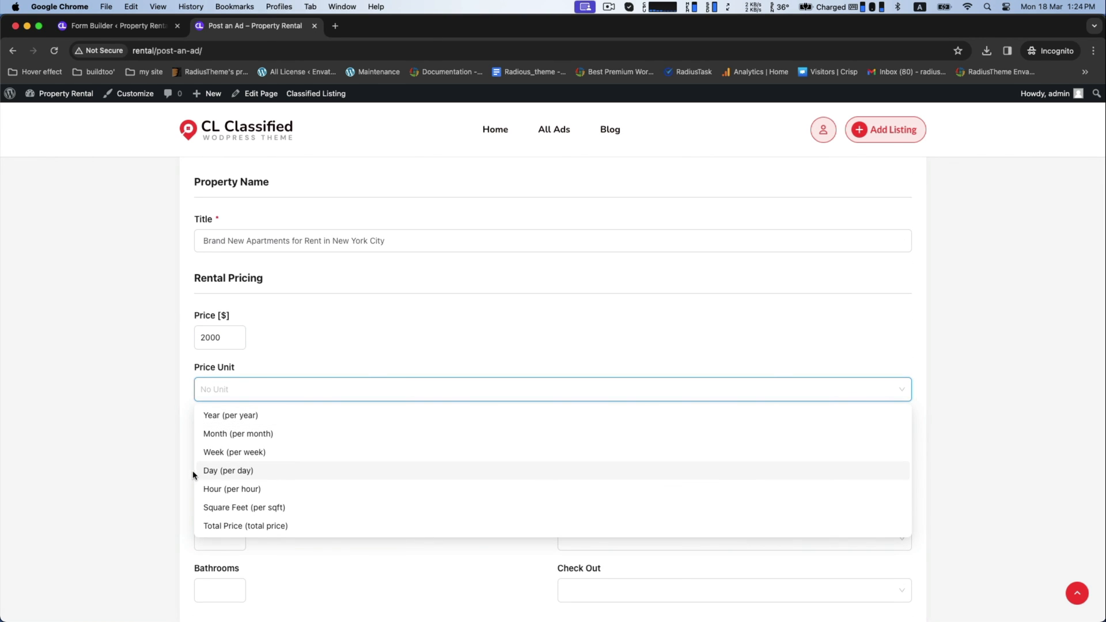
left_click(237, 433)
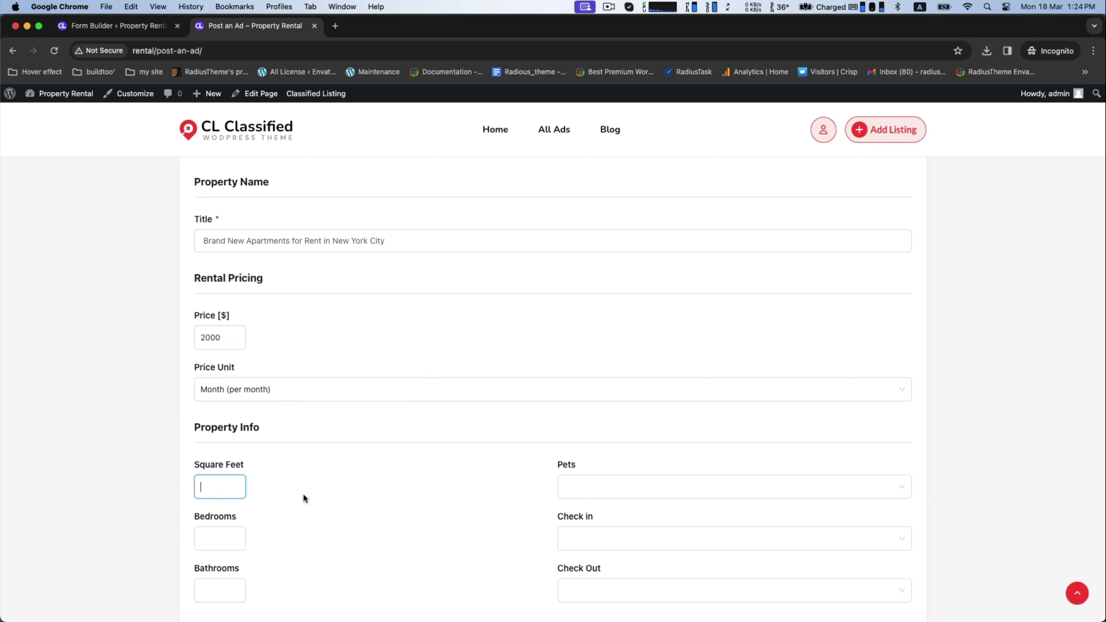
type("1500")
left_click(221, 539)
type("3")
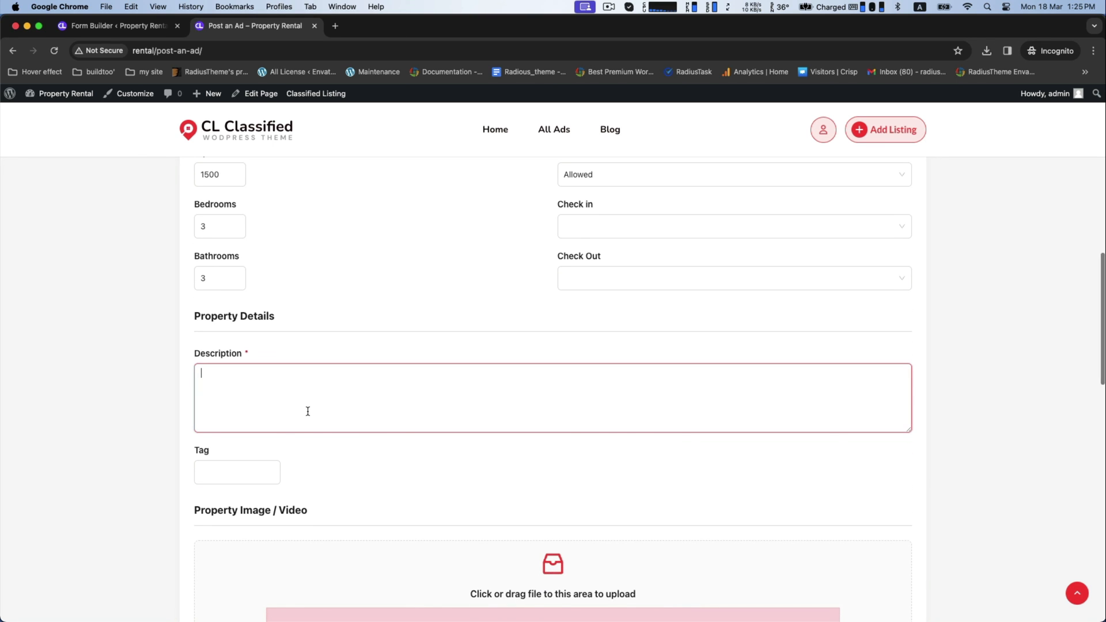
- Write the description 'Write your apartments details' and the tag 'apartment'
type("Write your")
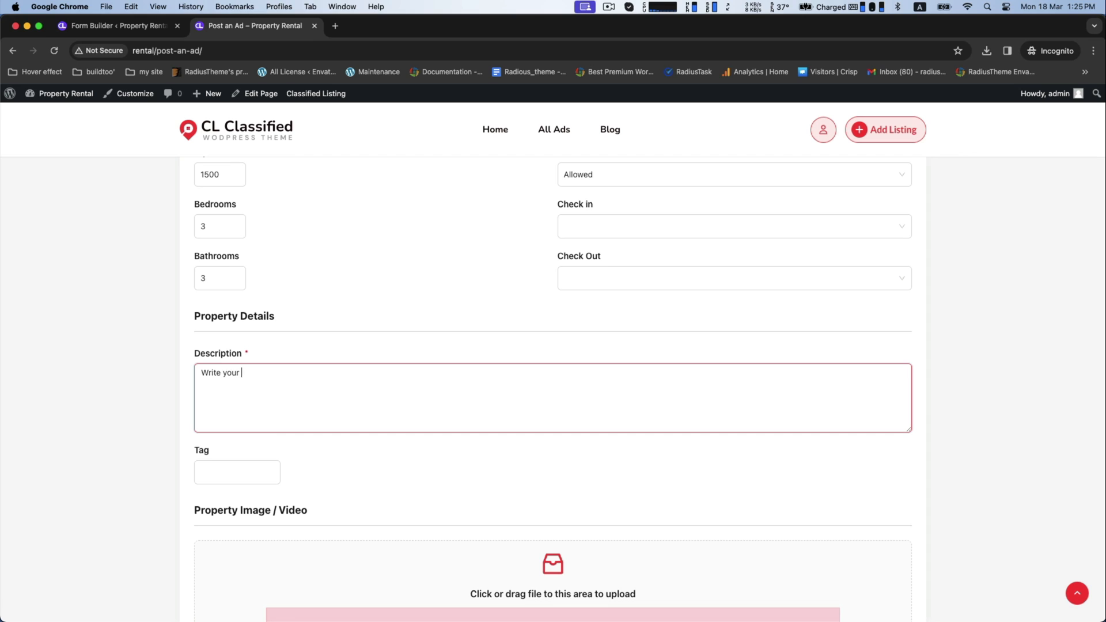
type("apartments details")
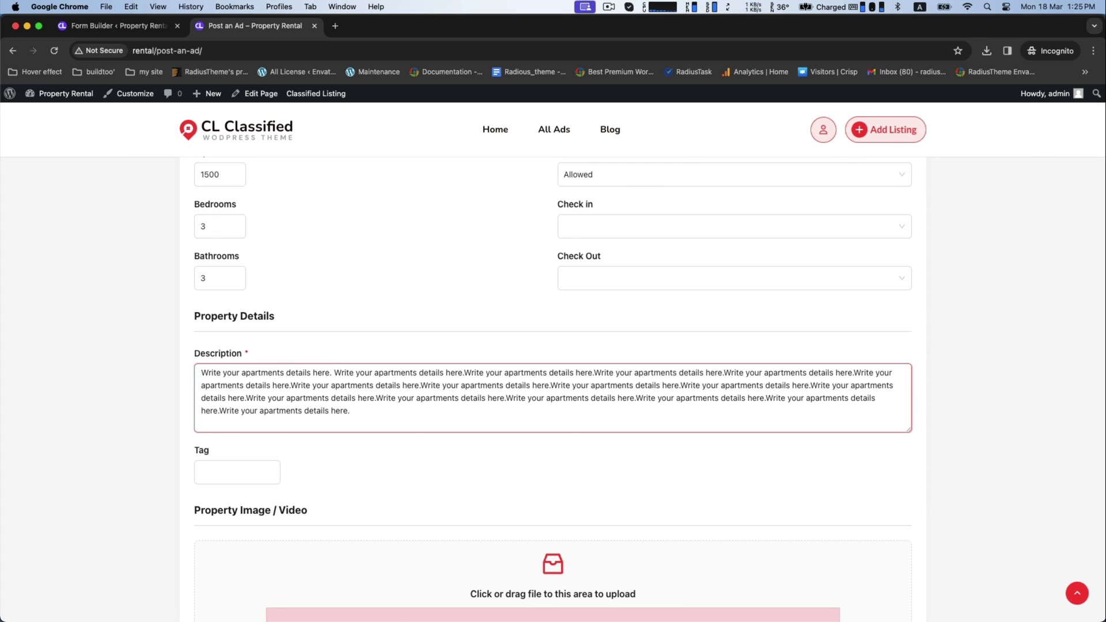
type("a")
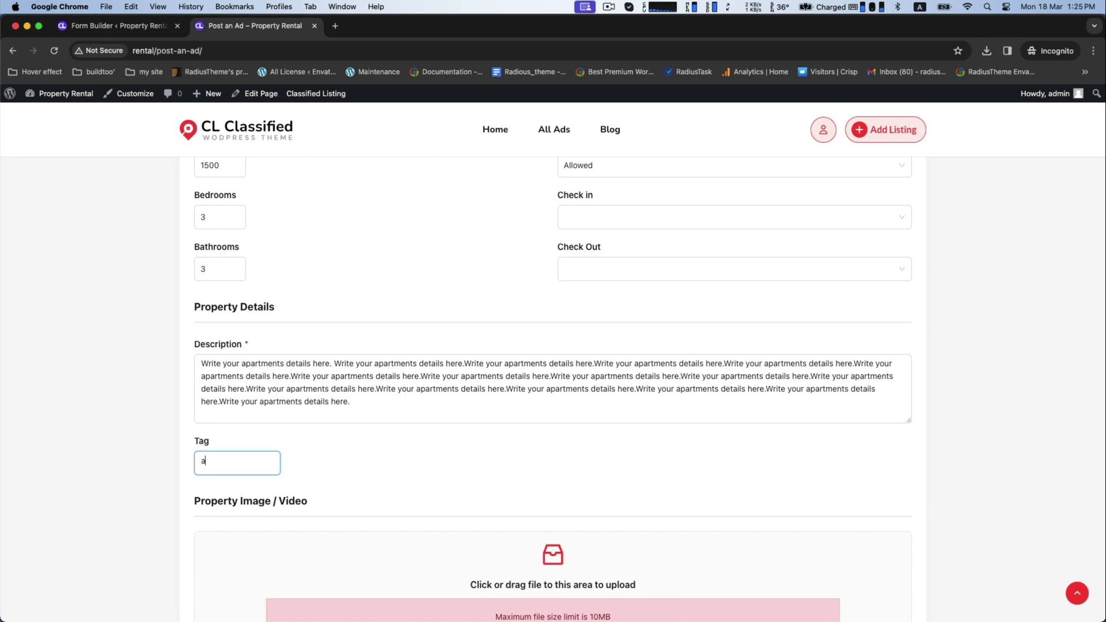
type("partment")
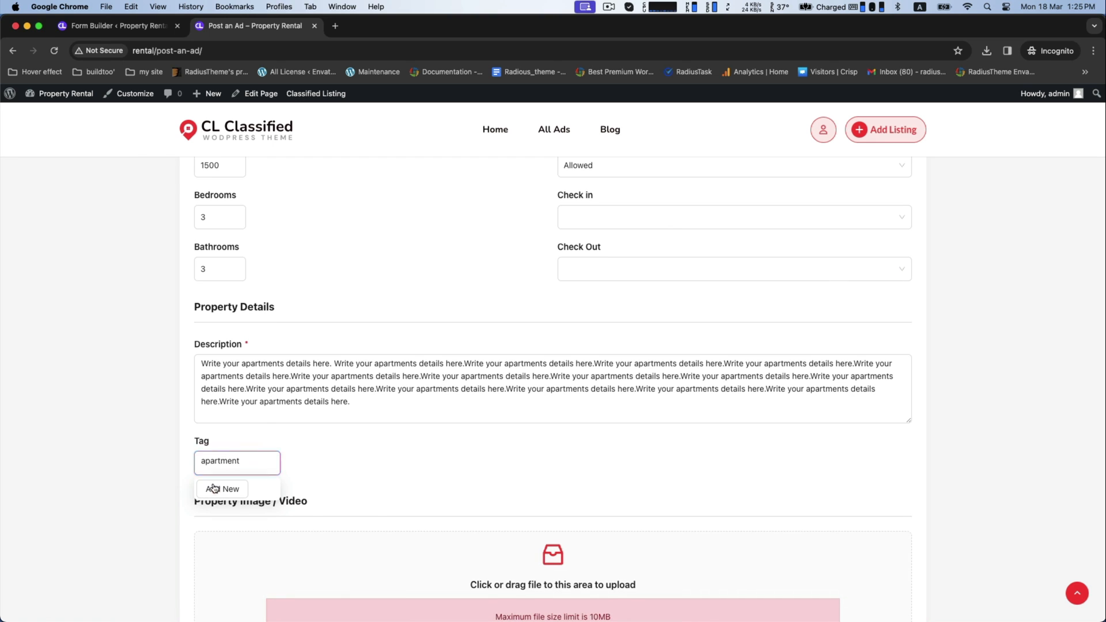
- Upload the apartments 2.png photo to the listing
left_click(553, 558)
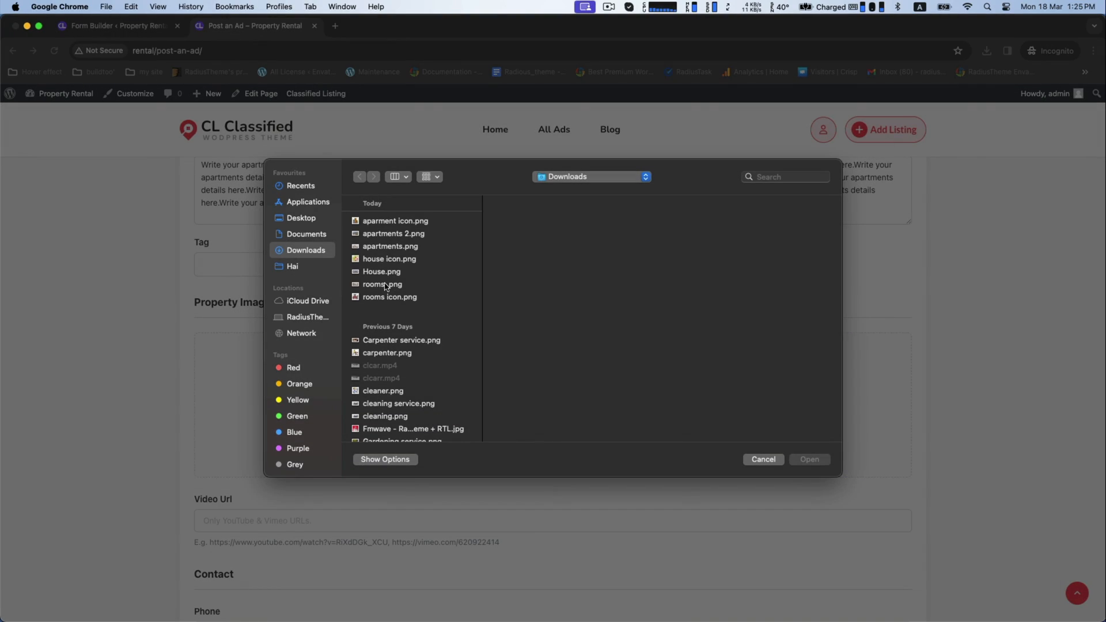
left_click(394, 233)
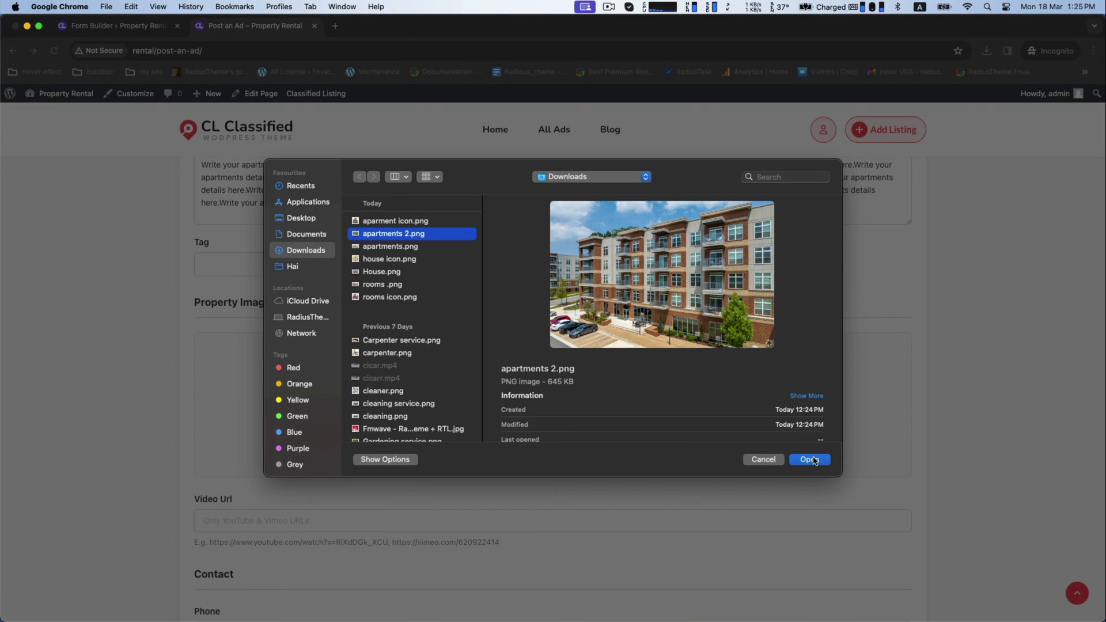
left_click(809, 459)
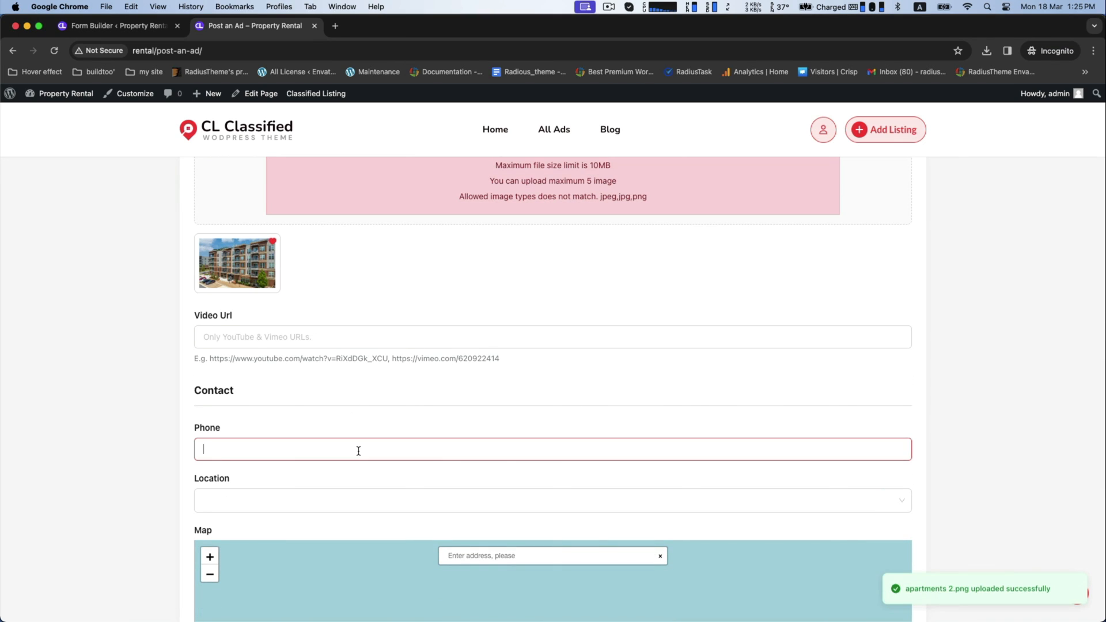
- Set the location to New York, Brooklyn
left_click(553, 500)
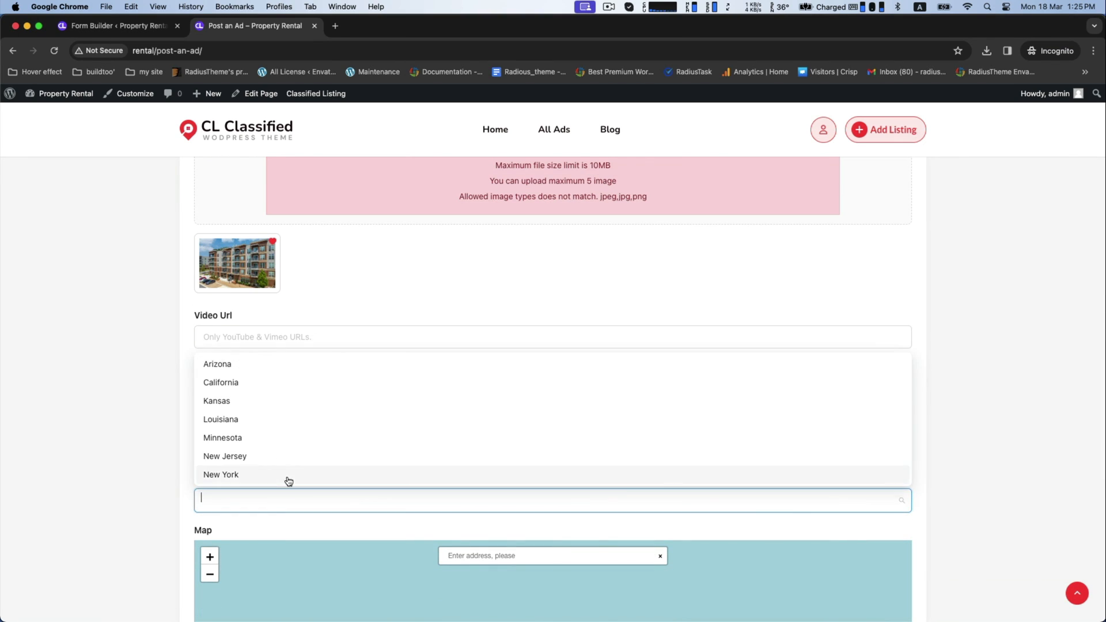
left_click(221, 475)
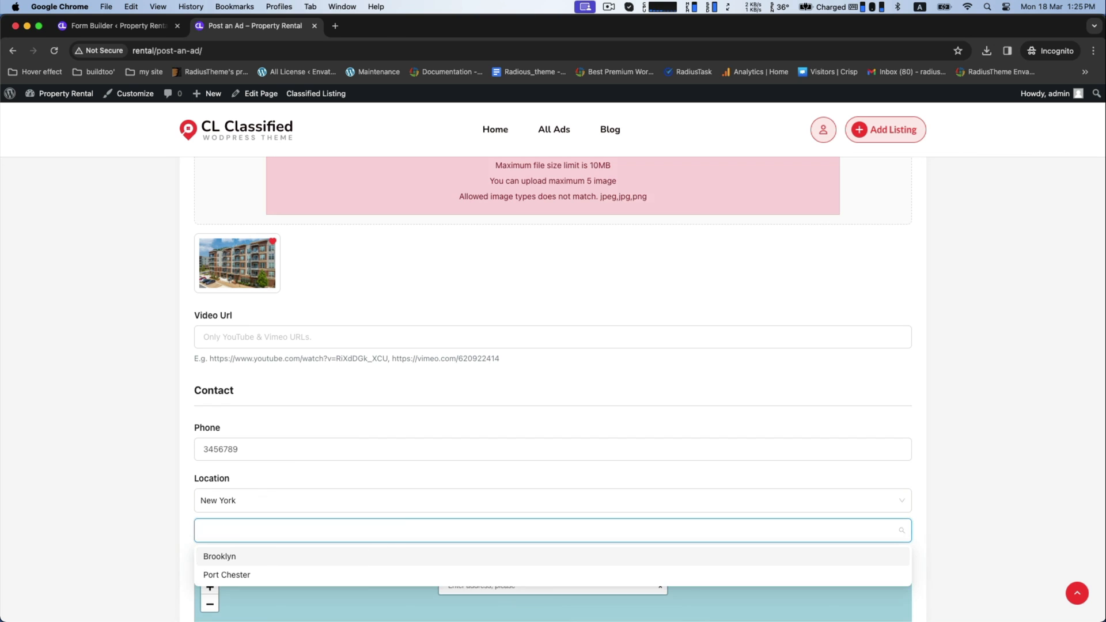
left_click(219, 557)
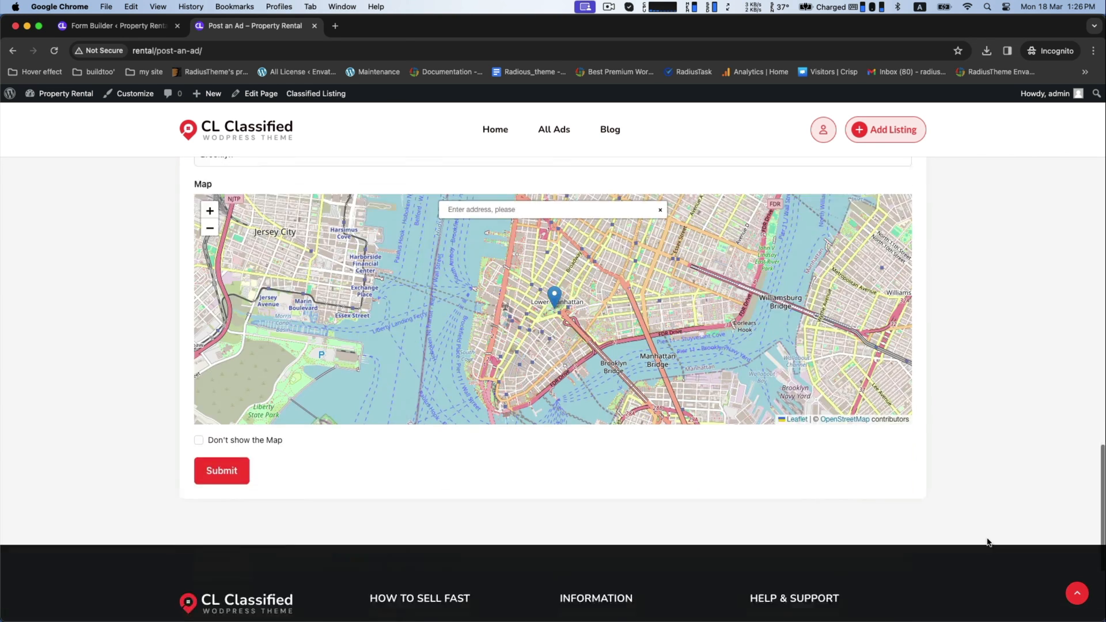
- Submit the apartment listing and check it on All Ads
left_click(221, 470)
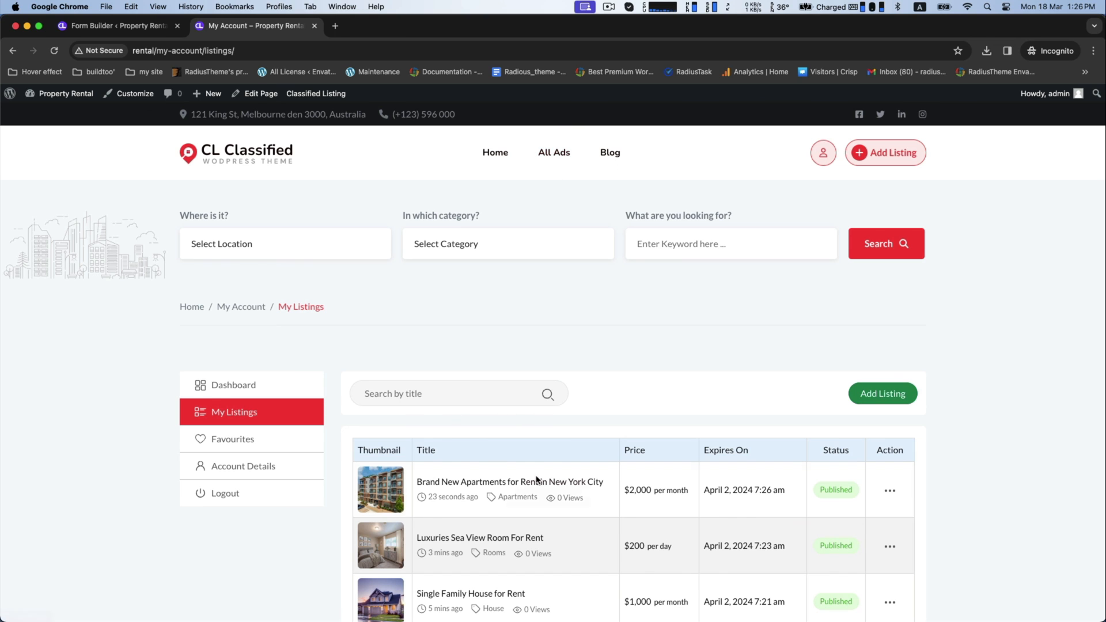
left_click(554, 152)
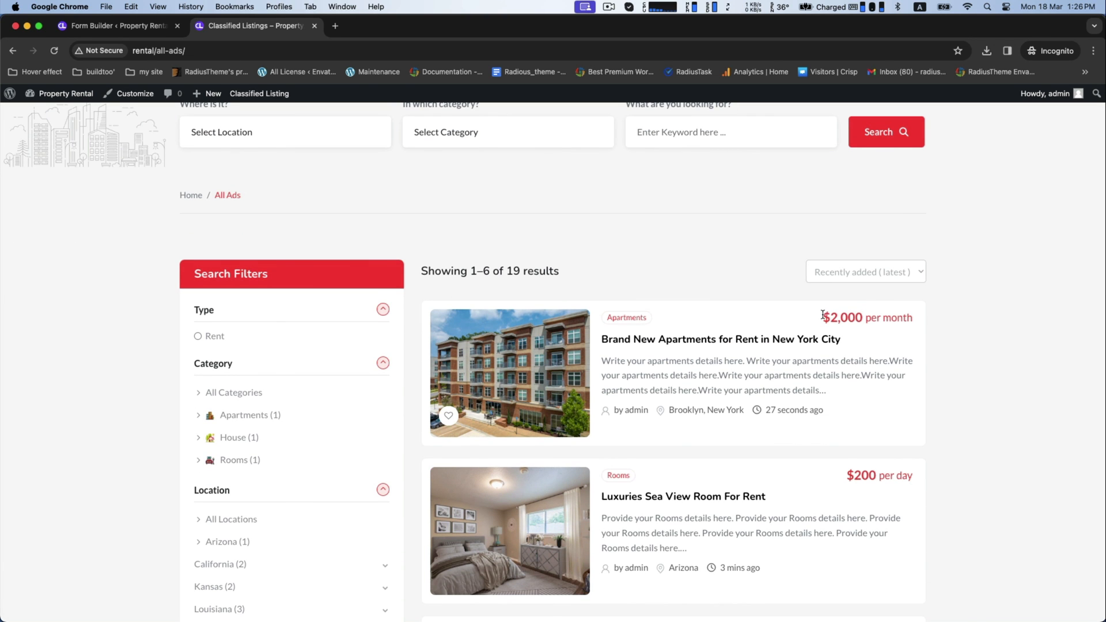
left_click(721, 339)
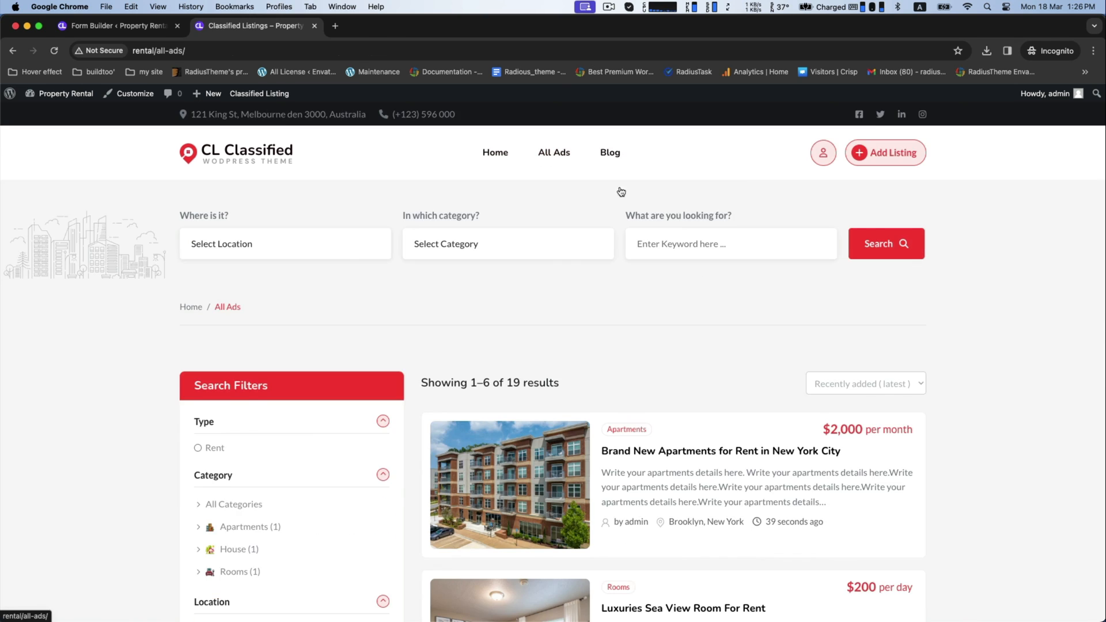
- Open the Luxuries Sea View Room For Rent ad's details page
left_click(686, 609)
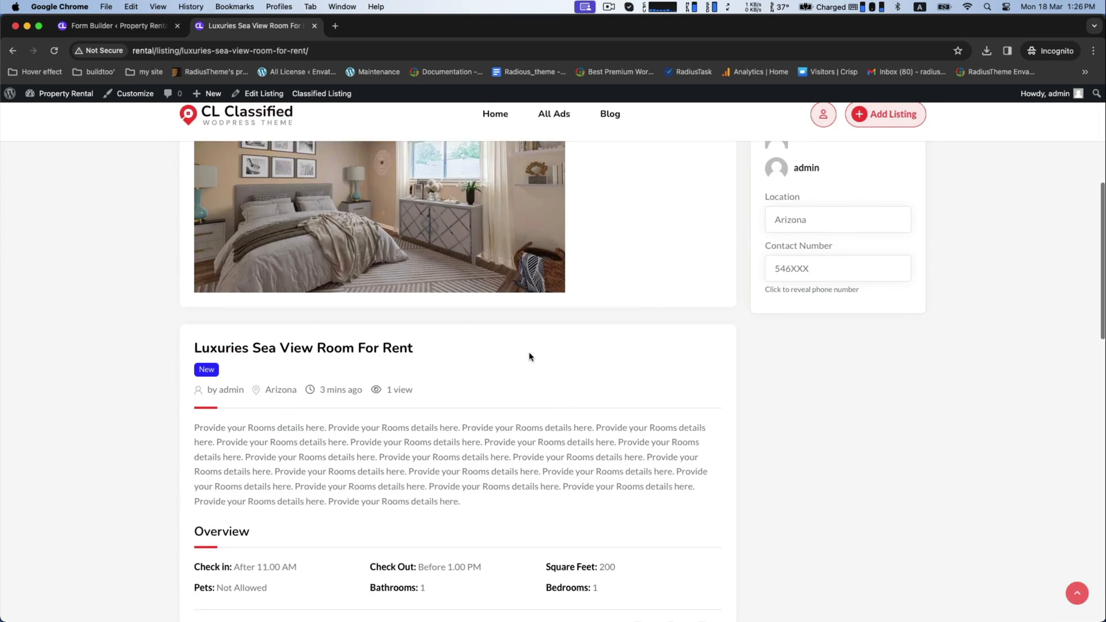
scroll("down", 3)
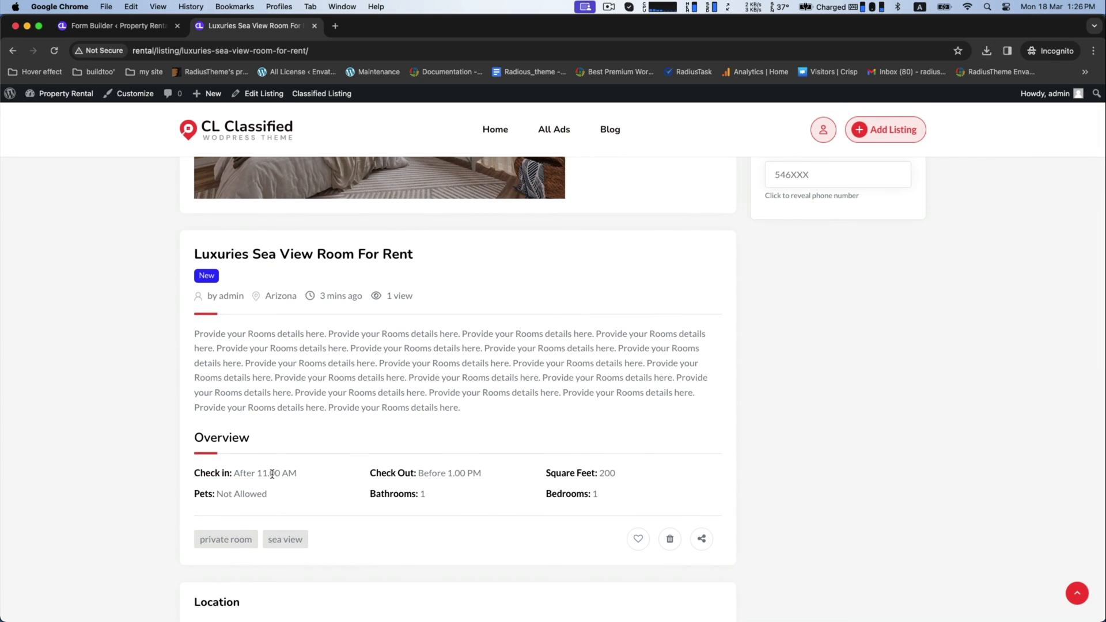